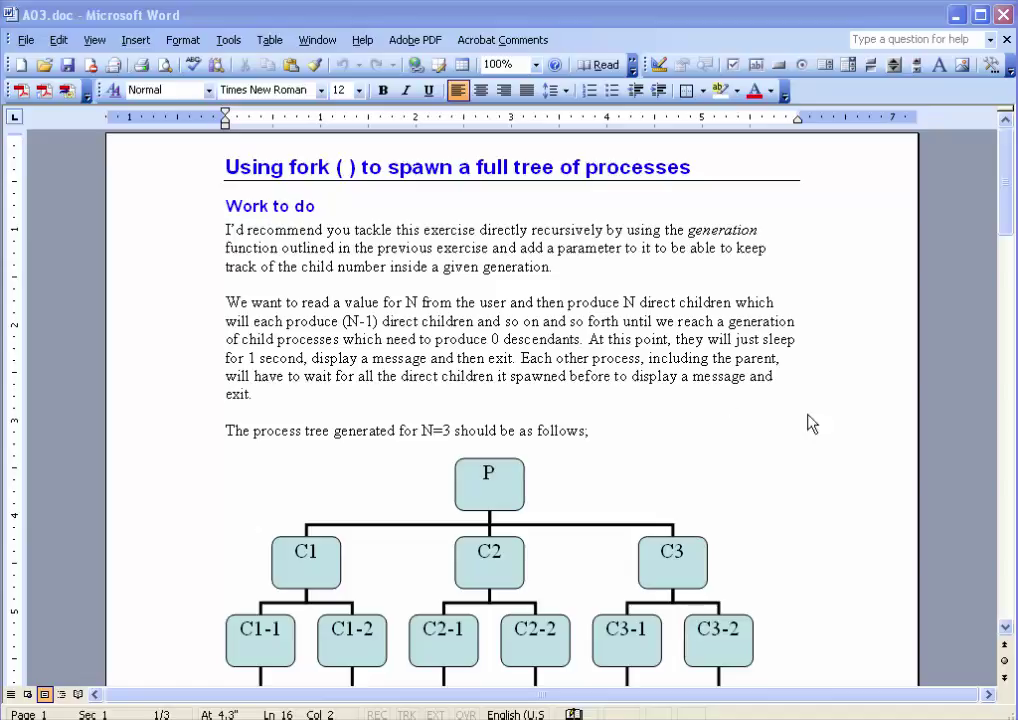
Scroll to the process tree diagram and select 'N=3' in the sentence above it
{"action": "scroll", "scroll_direction": "down", "scroll_amount": 3}
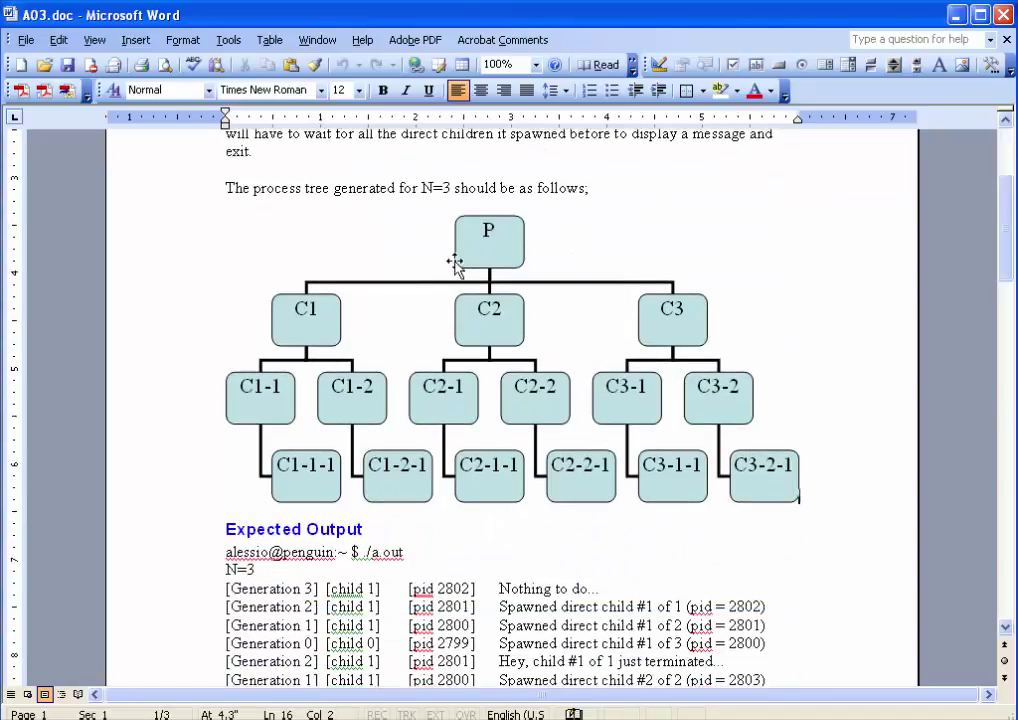
{"action": "mouse_move", "coordinate": [440, 519]}
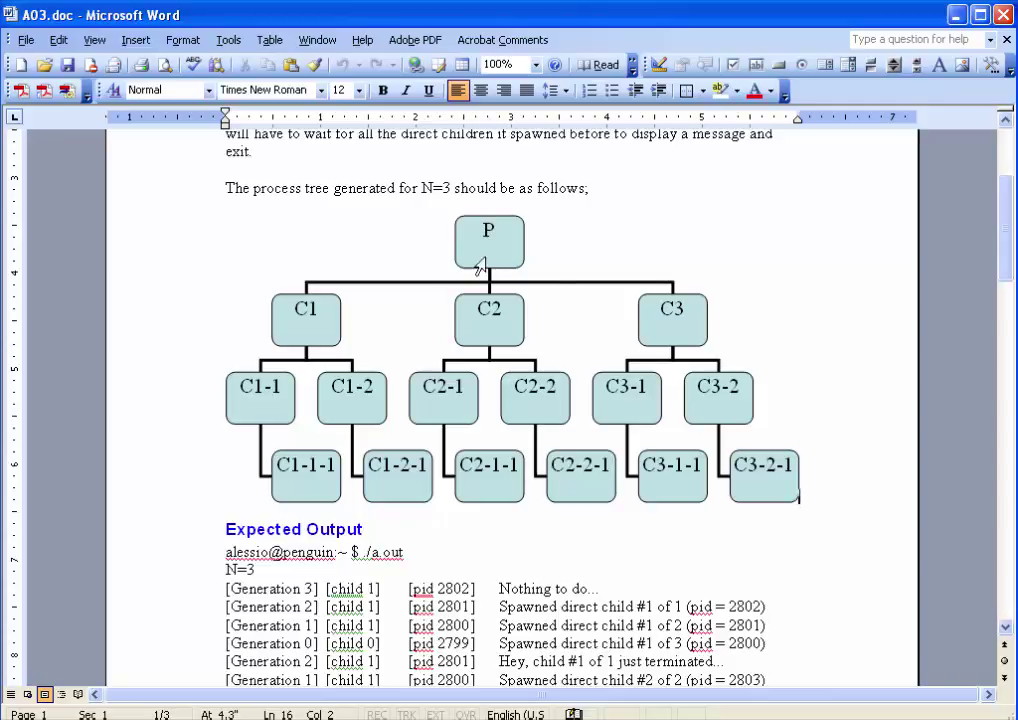
{"action": "mouse_move", "coordinate": [442, 214]}
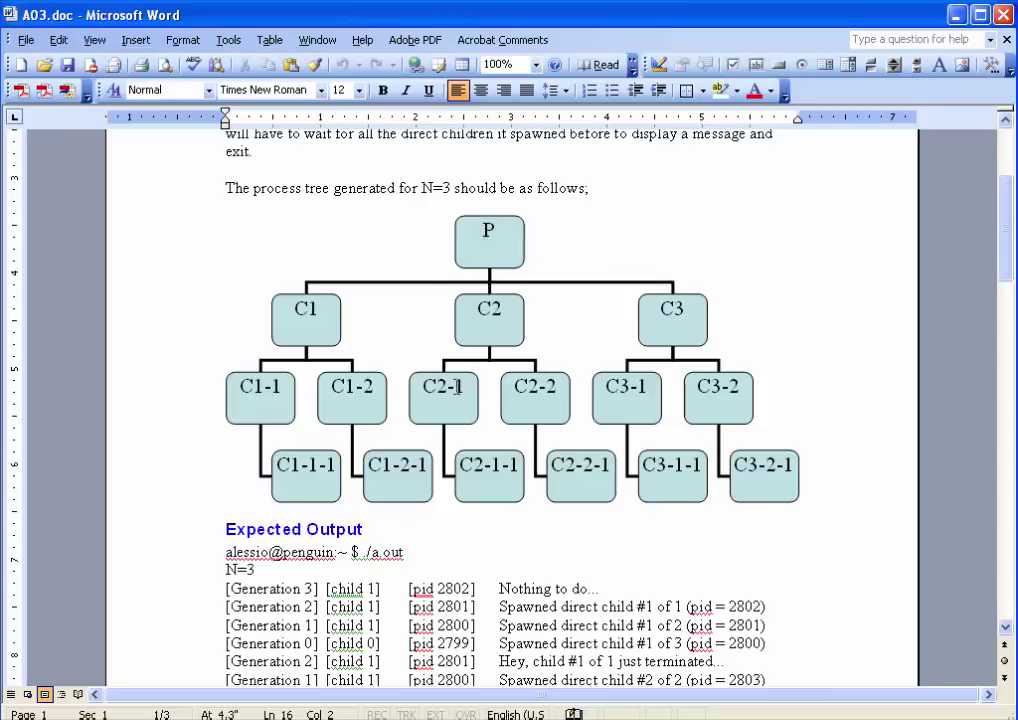
{"action": "mouse_move", "coordinate": [380, 358]}
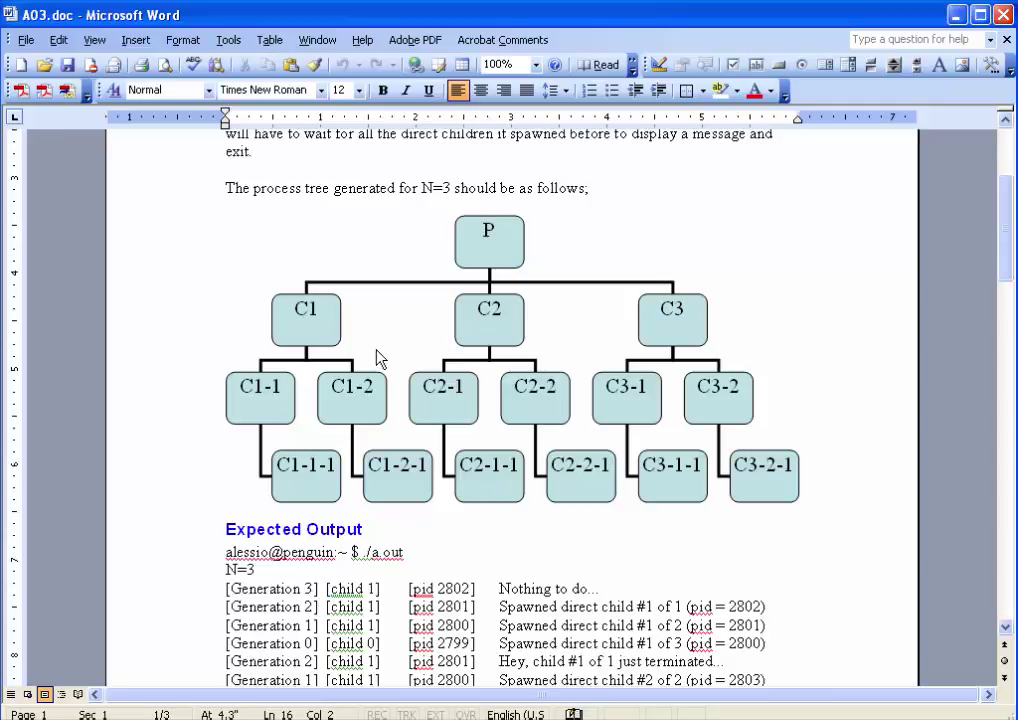
{"action": "double_click", "coordinate": [438, 188]}
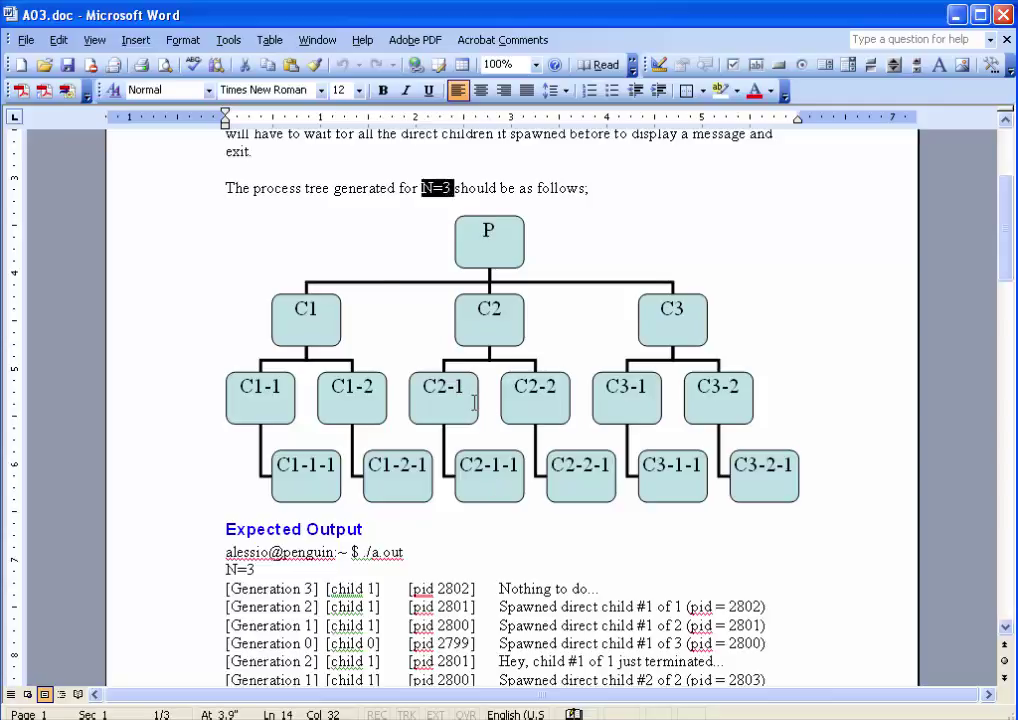
{"action": "mouse_move", "coordinate": [418, 270]}
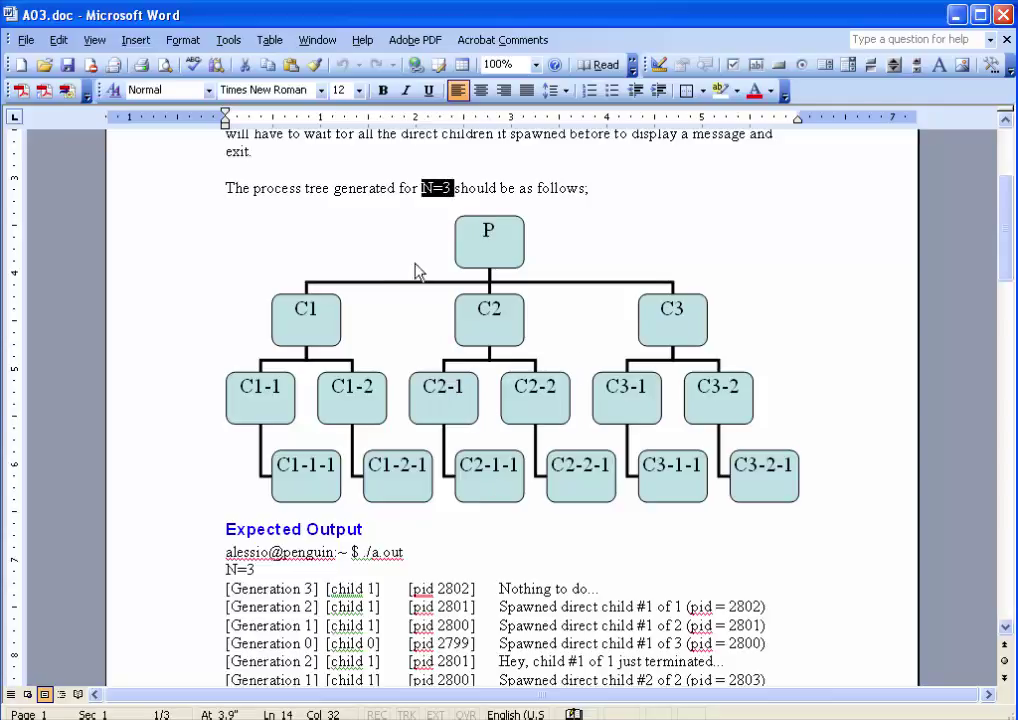
{"action": "mouse_move", "coordinate": [338, 323]}
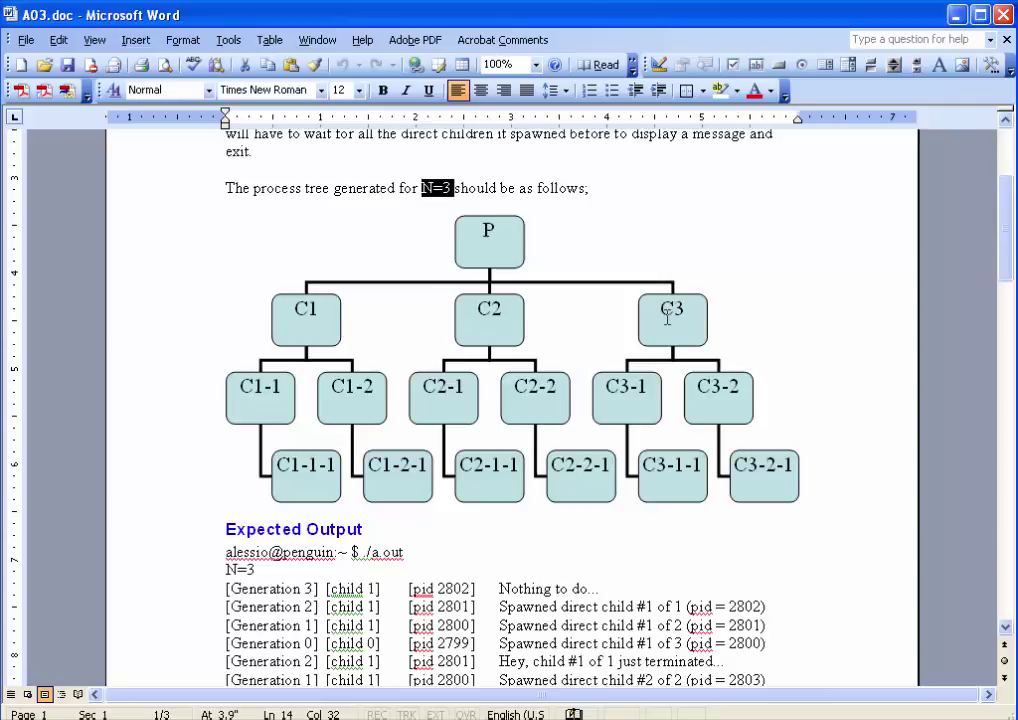
{"action": "mouse_move", "coordinate": [363, 192]}
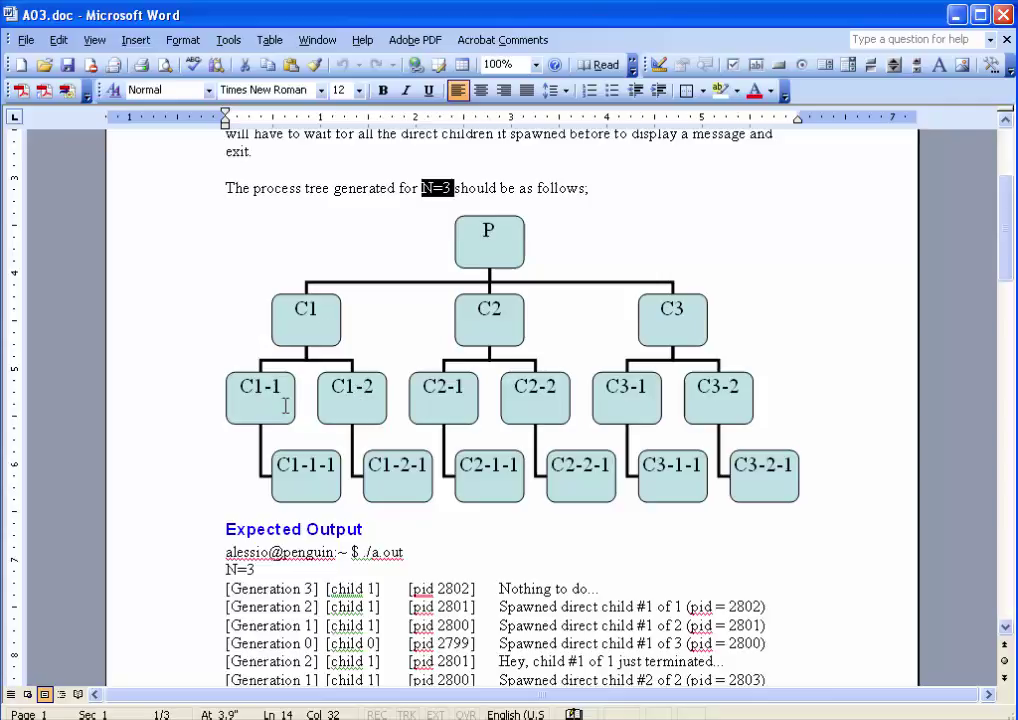
{"action": "mouse_move", "coordinate": [367, 344]}
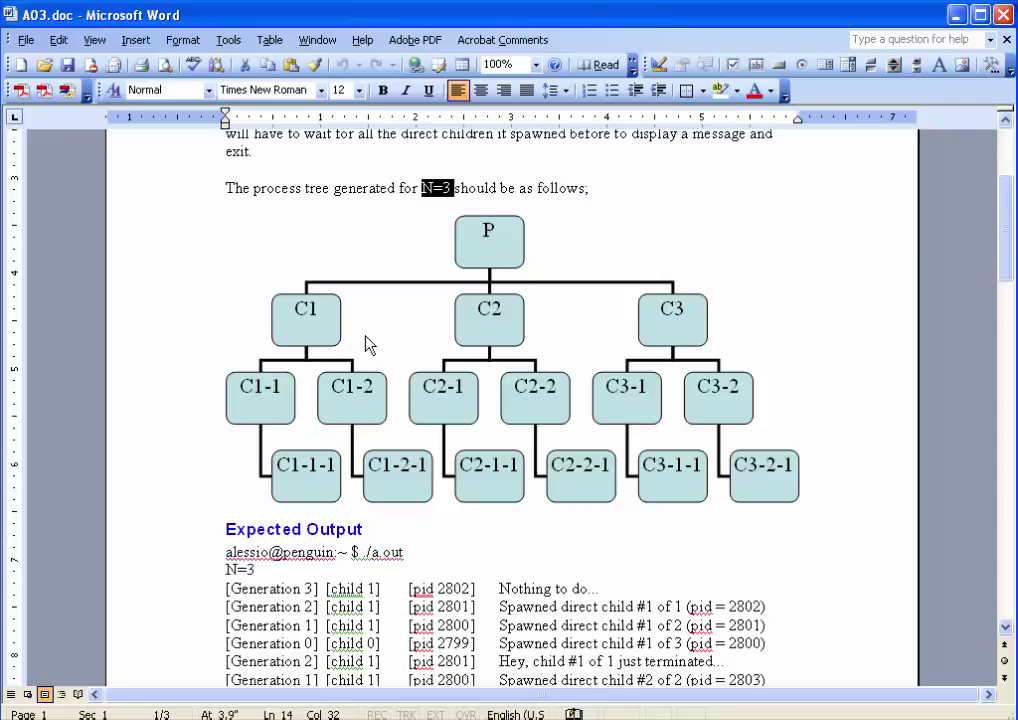
{"action": "mouse_move", "coordinate": [263, 380]}
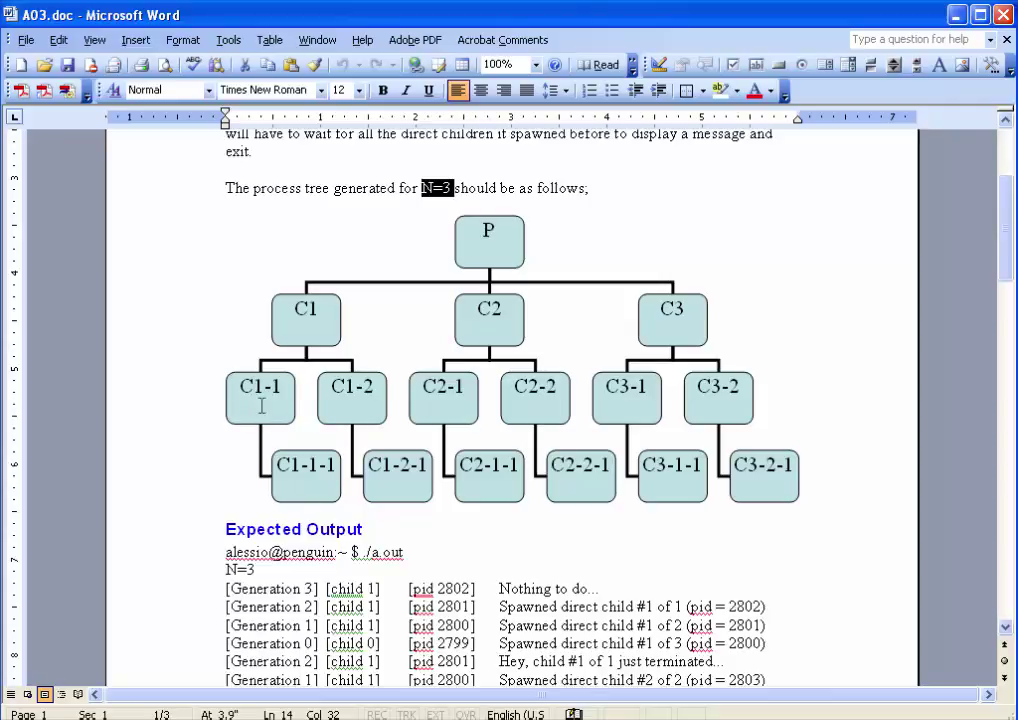
{"action": "mouse_move", "coordinate": [500, 360]}
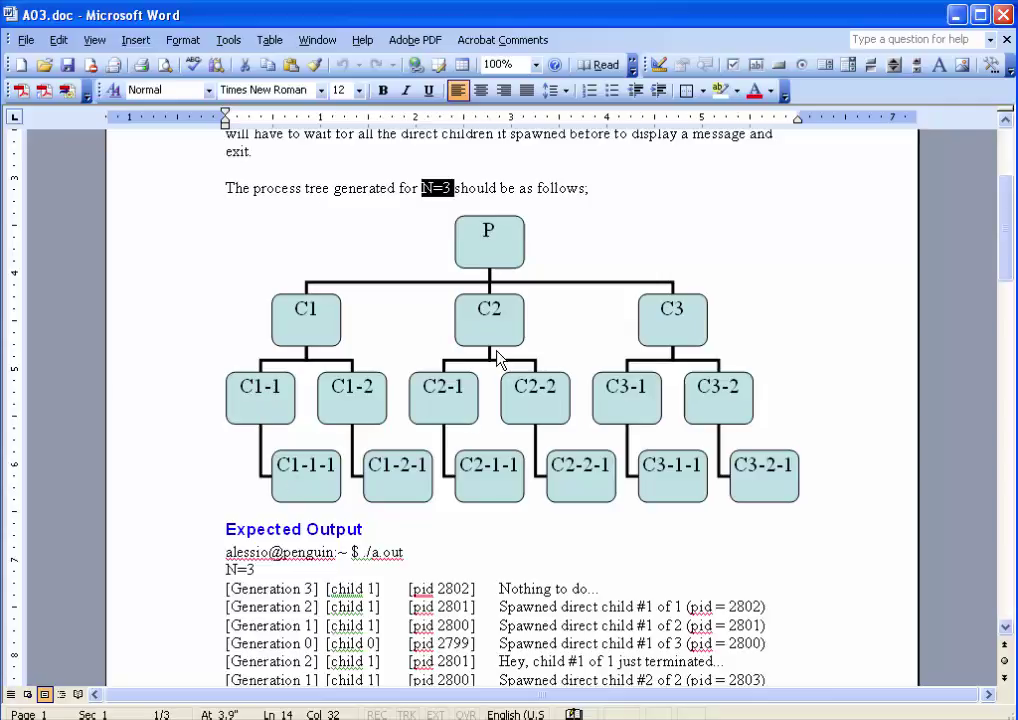
{"action": "mouse_move", "coordinate": [476, 208]}
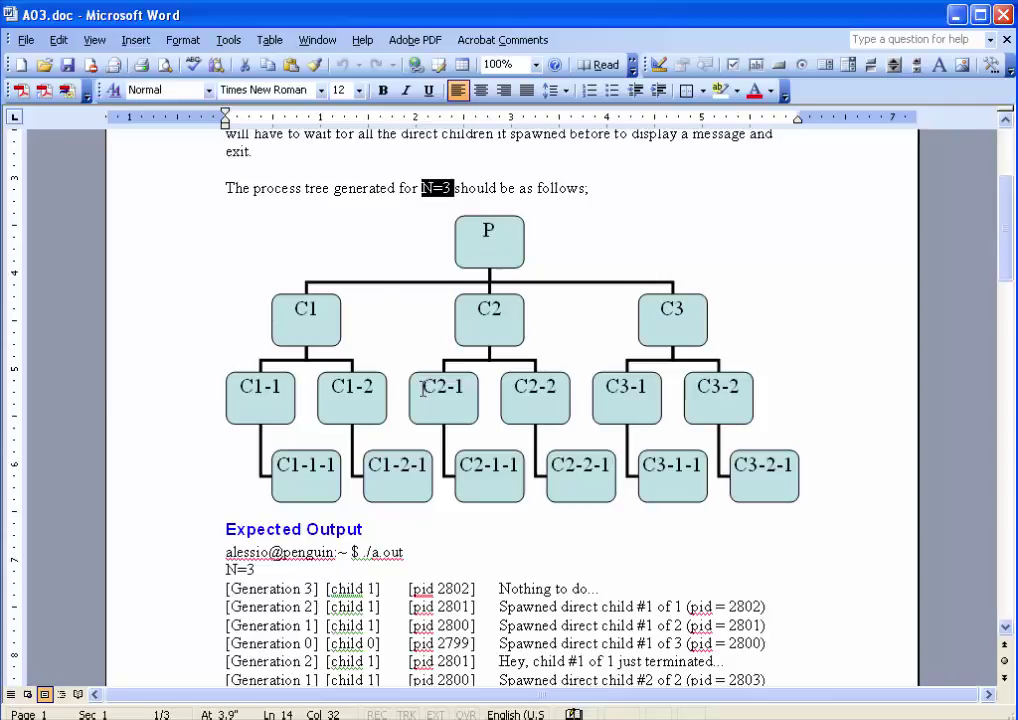
{"action": "mouse_move", "coordinate": [260, 393]}
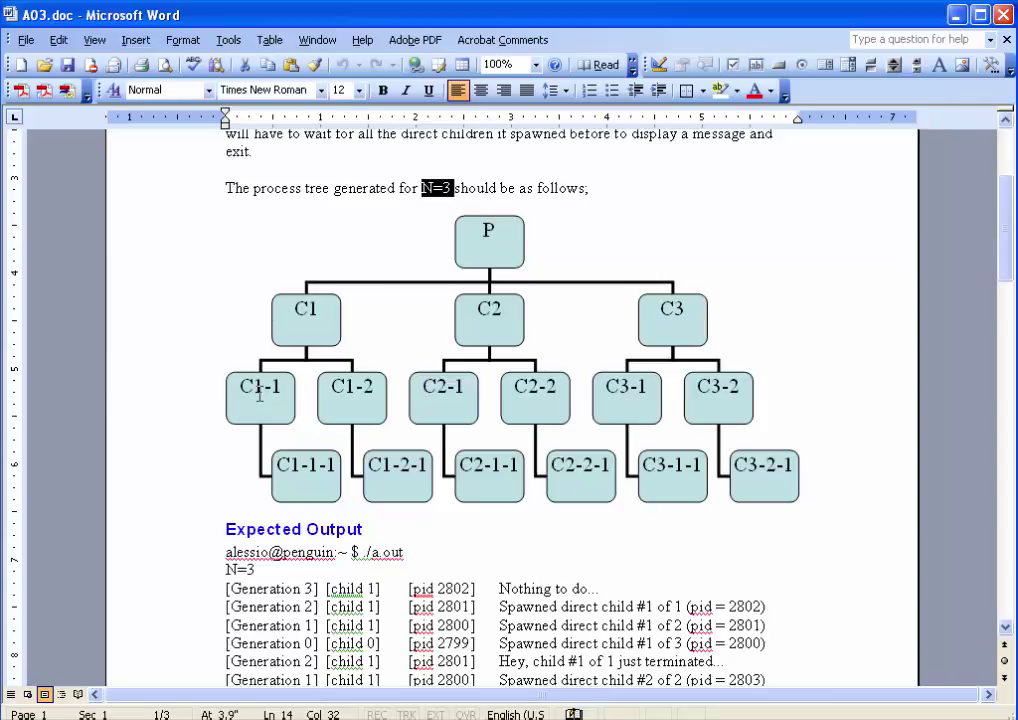
{"action": "mouse_move", "coordinate": [295, 464]}
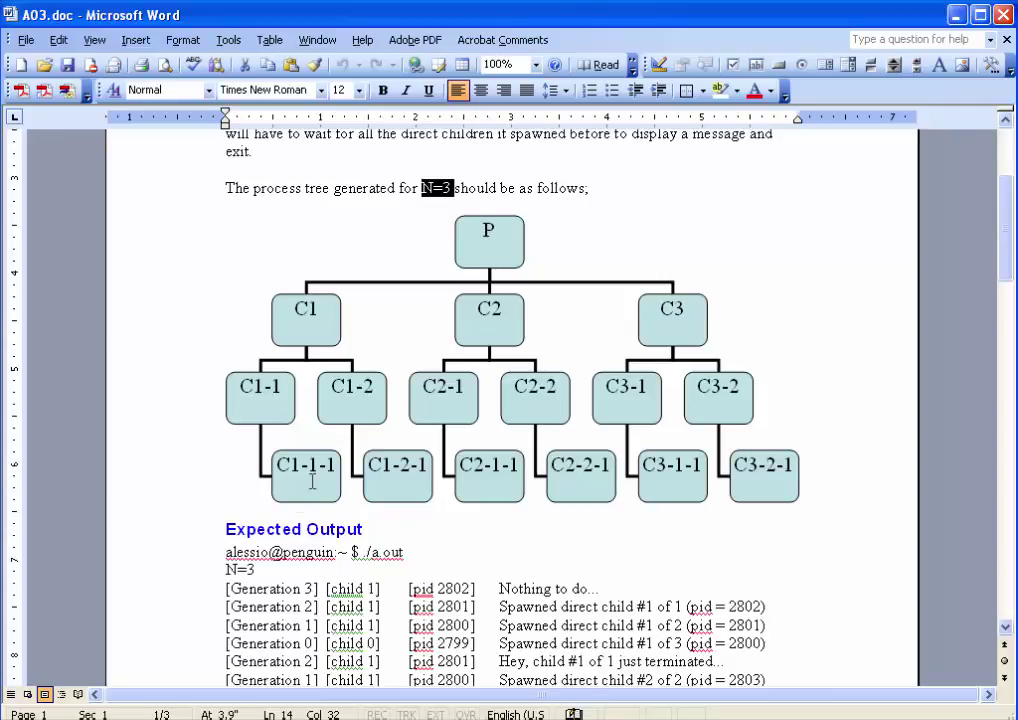
{"action": "mouse_move", "coordinate": [469, 544]}
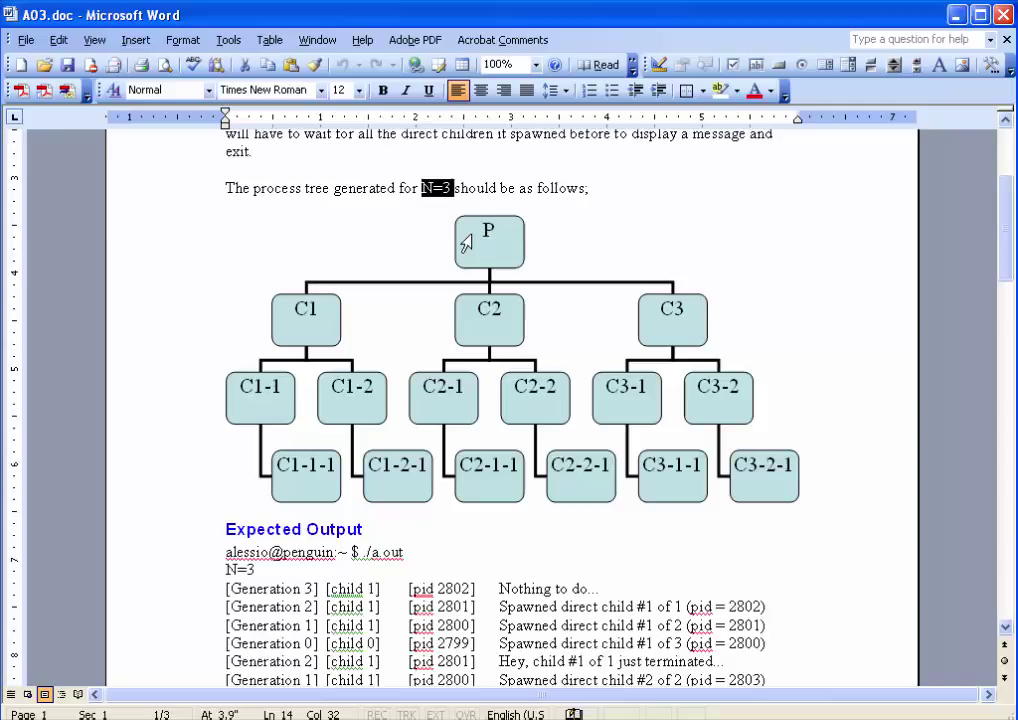
{"action": "mouse_move", "coordinate": [735, 438]}
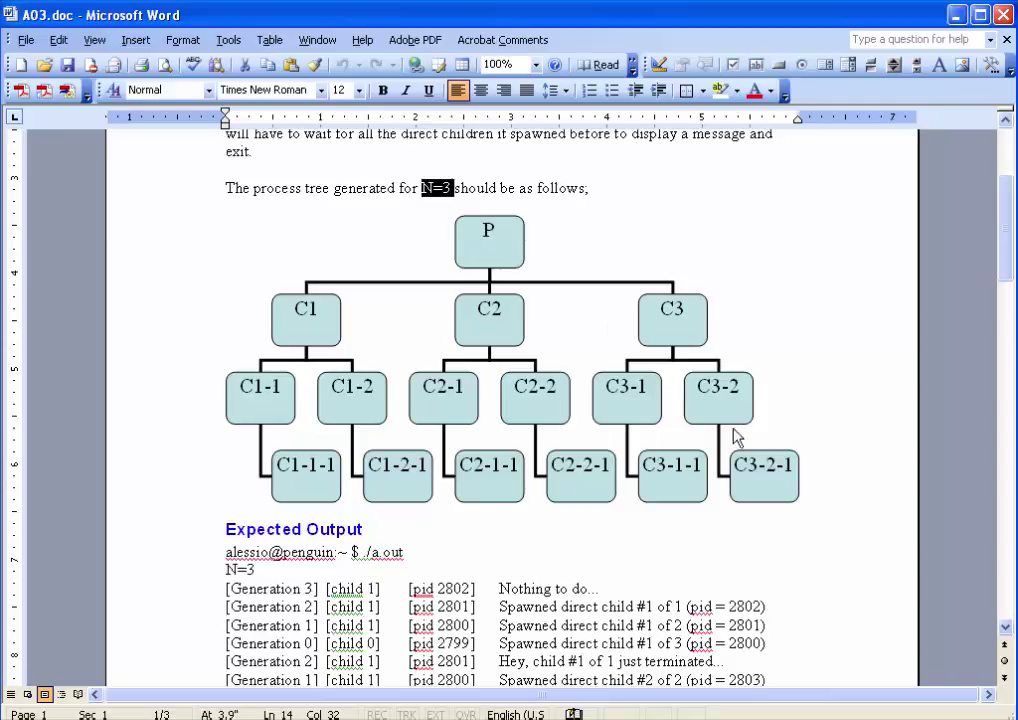
{"action": "mouse_move", "coordinate": [1009, 225]}
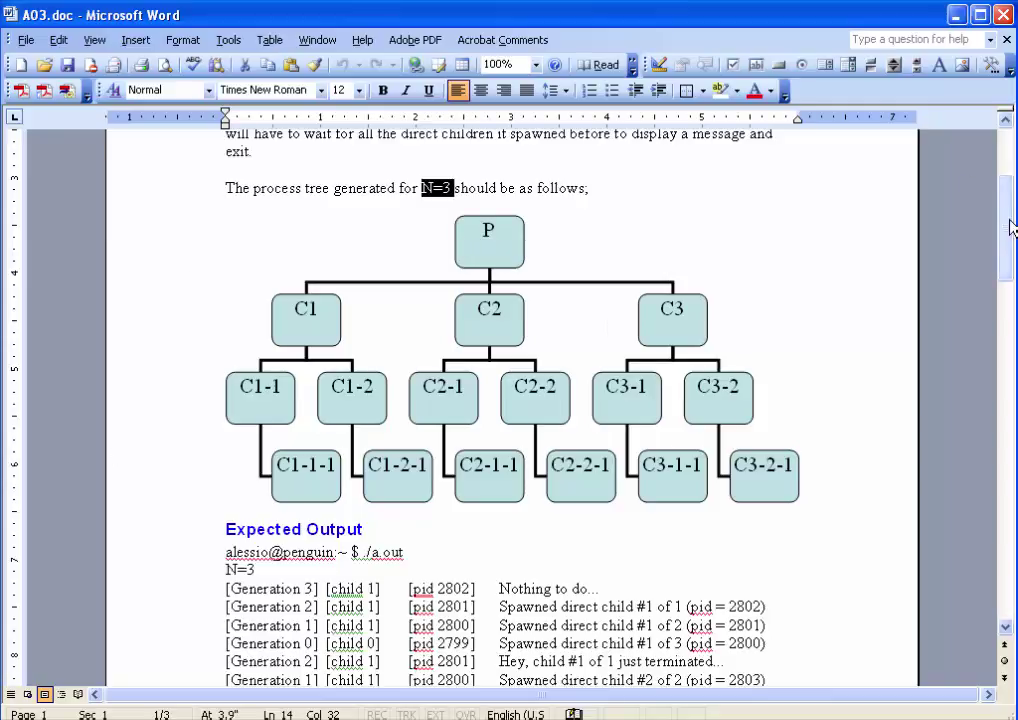
{"action": "scroll", "scroll_direction": "down", "scroll_amount": 3}
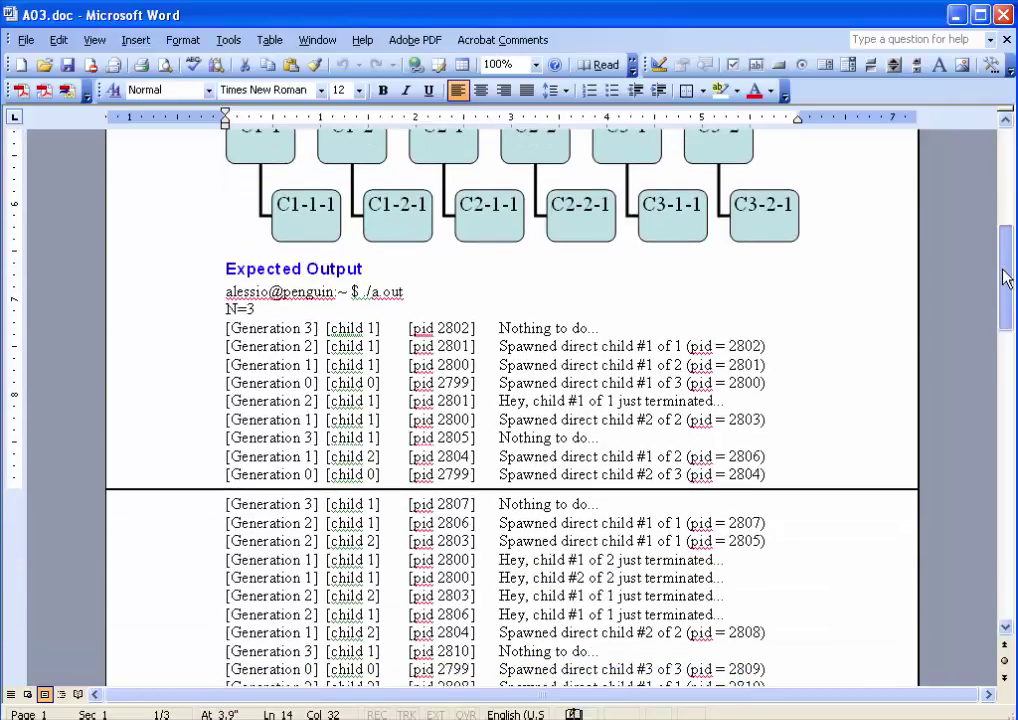
{"action": "scroll", "scroll_direction": "down", "scroll_amount": 3}
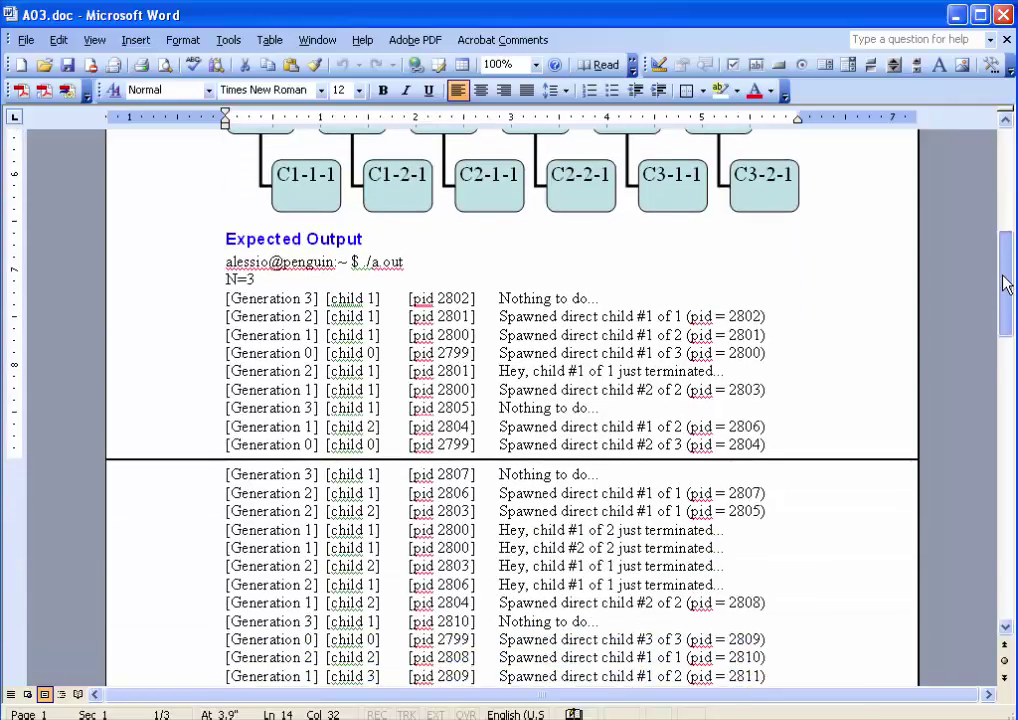
{"action": "scroll", "scroll_direction": "down", "scroll_amount": 3}
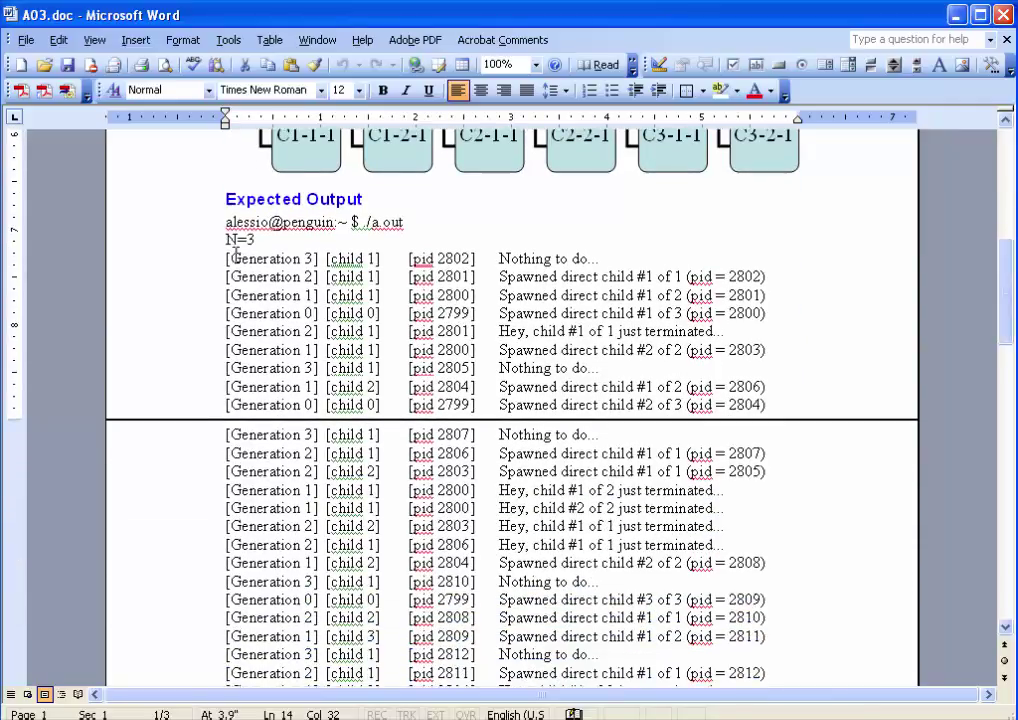
{"action": "double_click", "coordinate": [268, 258]}
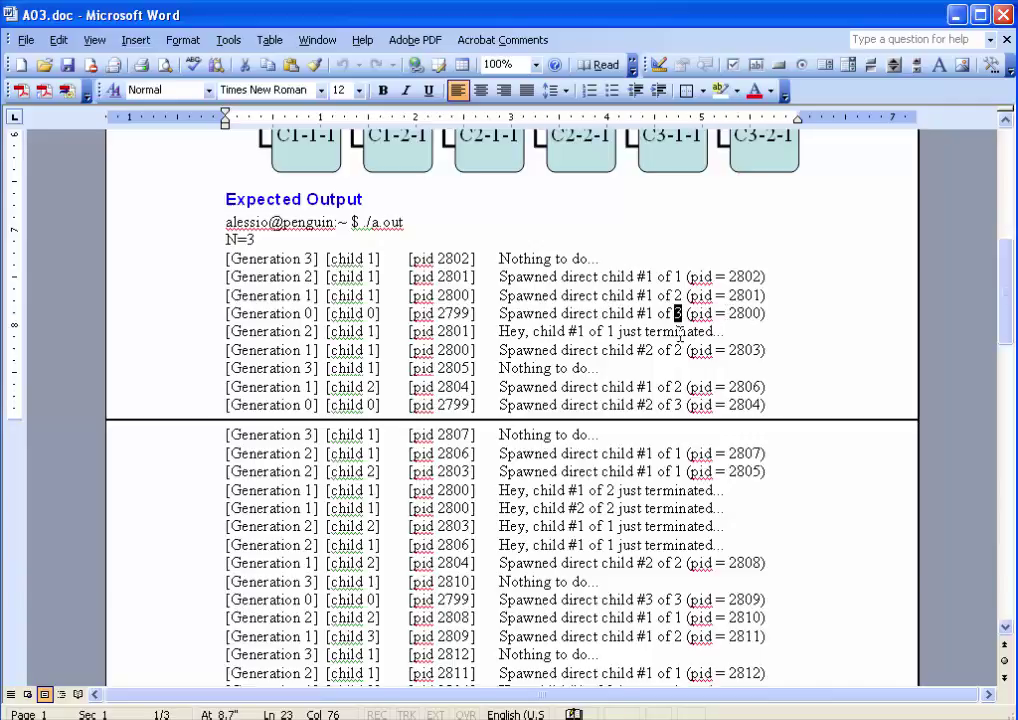
{"action": "scroll", "scroll_direction": "down", "scroll_amount": 3}
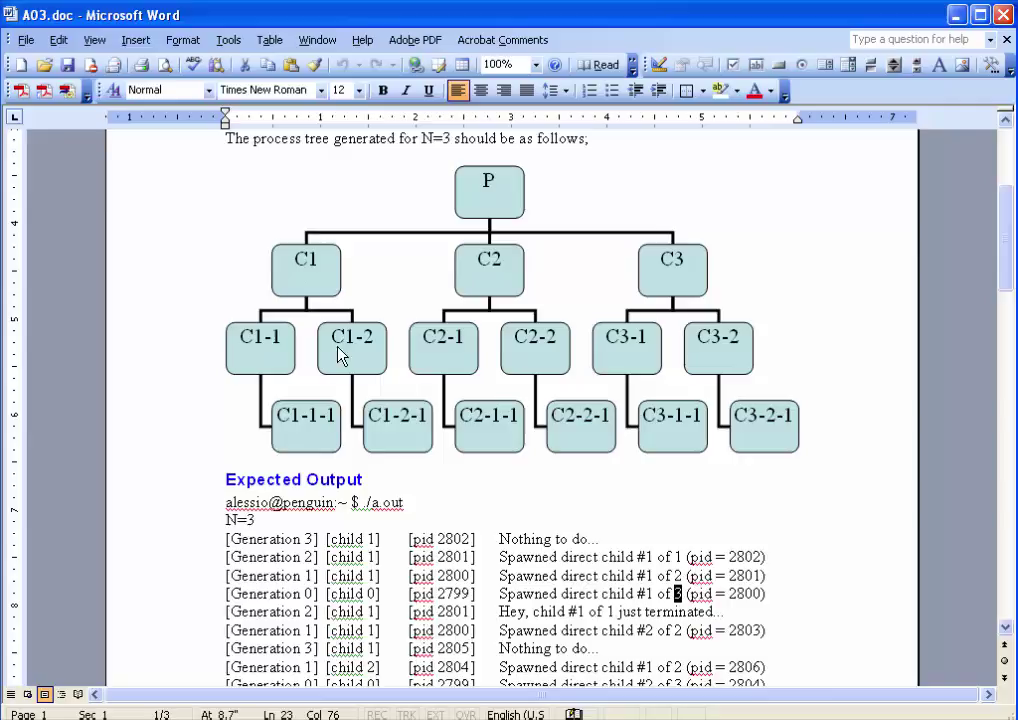
{"action": "mouse_move", "coordinate": [927, 556]}
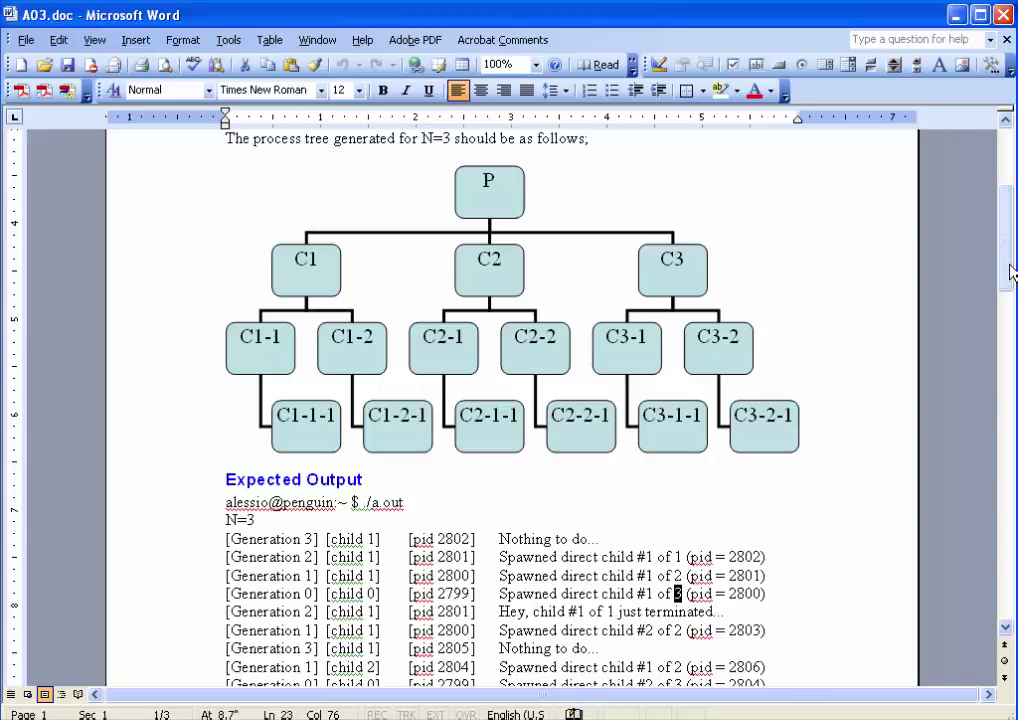
Scroll through the N=3 expected output, marking the generation 0 and 1 lines, then unmark them
{"action": "scroll", "scroll_direction": "down", "scroll_amount": 3}
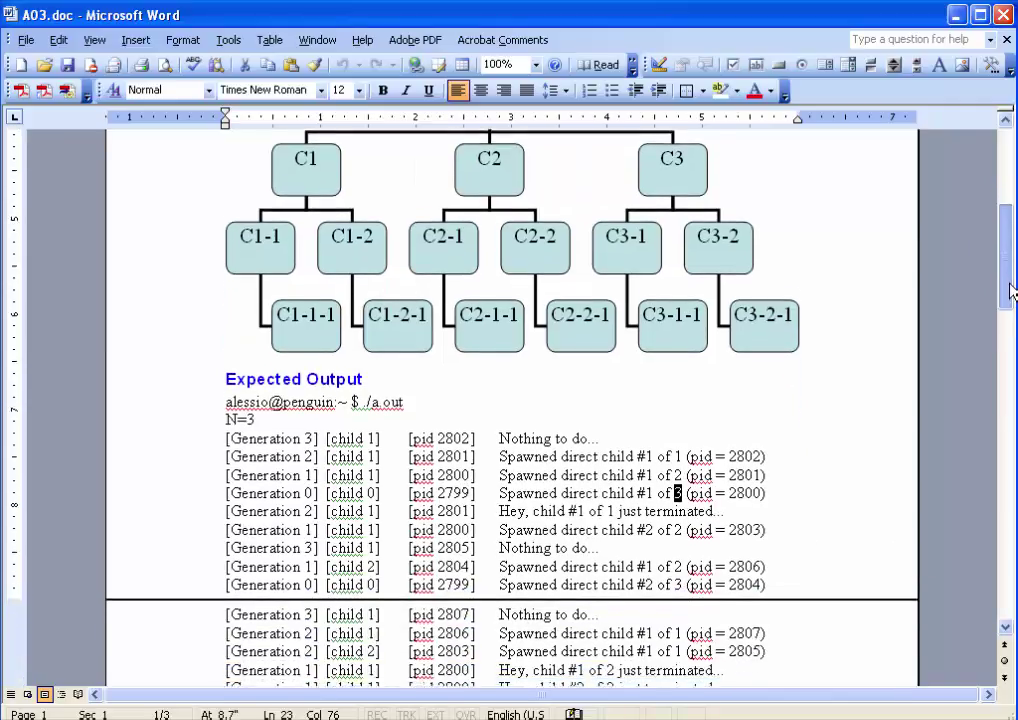
{"action": "scroll", "scroll_direction": "down", "scroll_amount": 3}
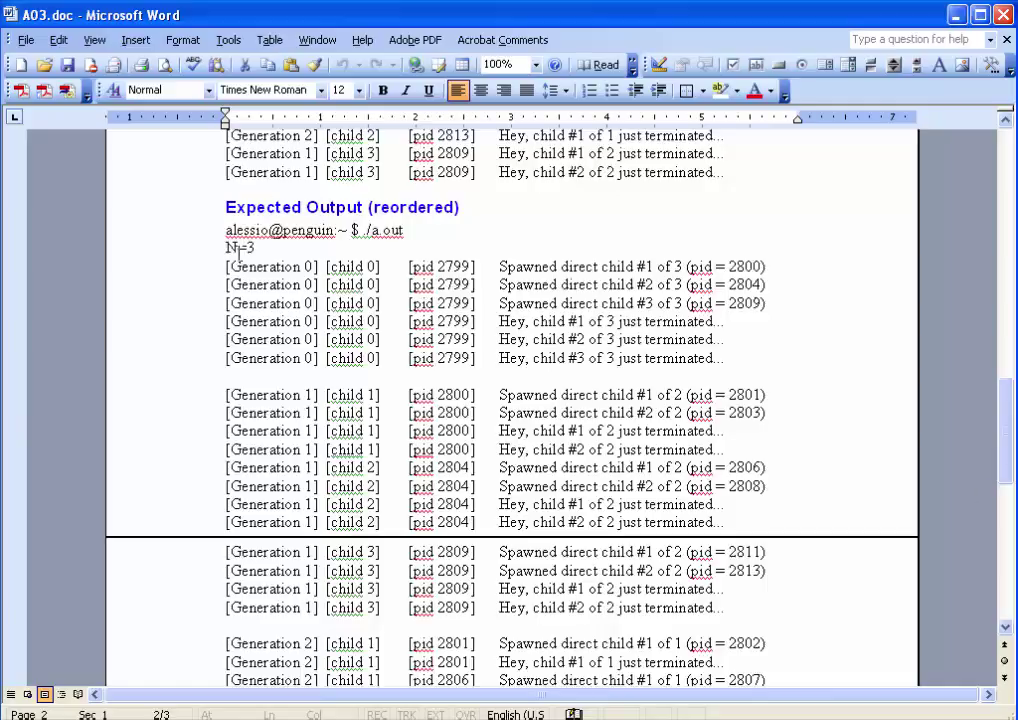
{"action": "double_click", "coordinate": [264, 266]}
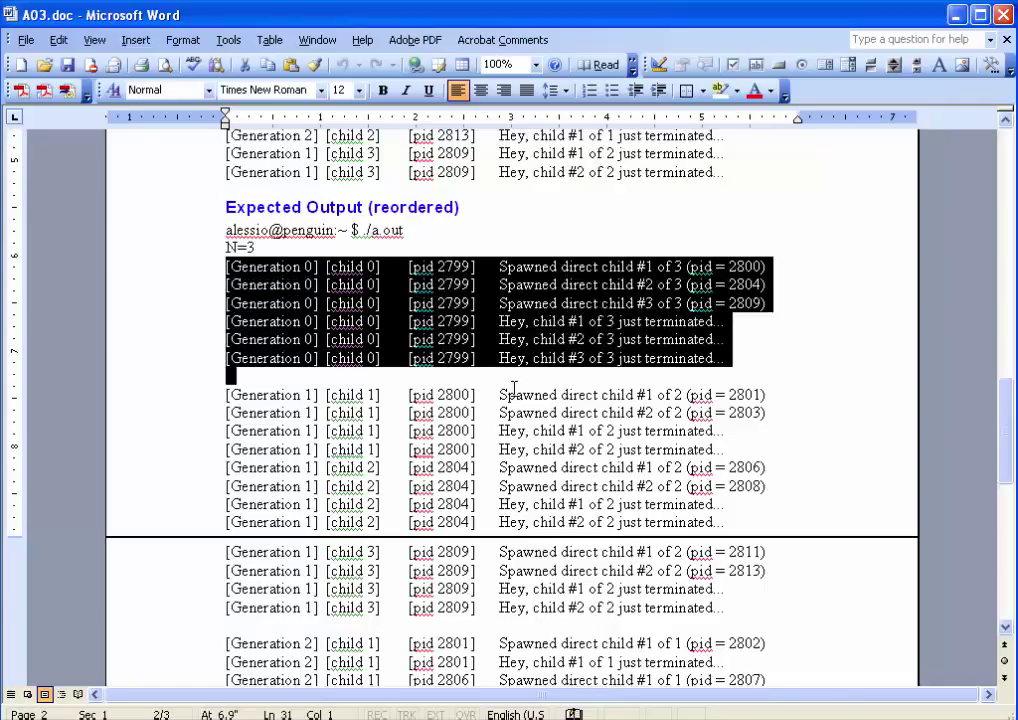
{"action": "left_click", "coordinate": [217, 395]}
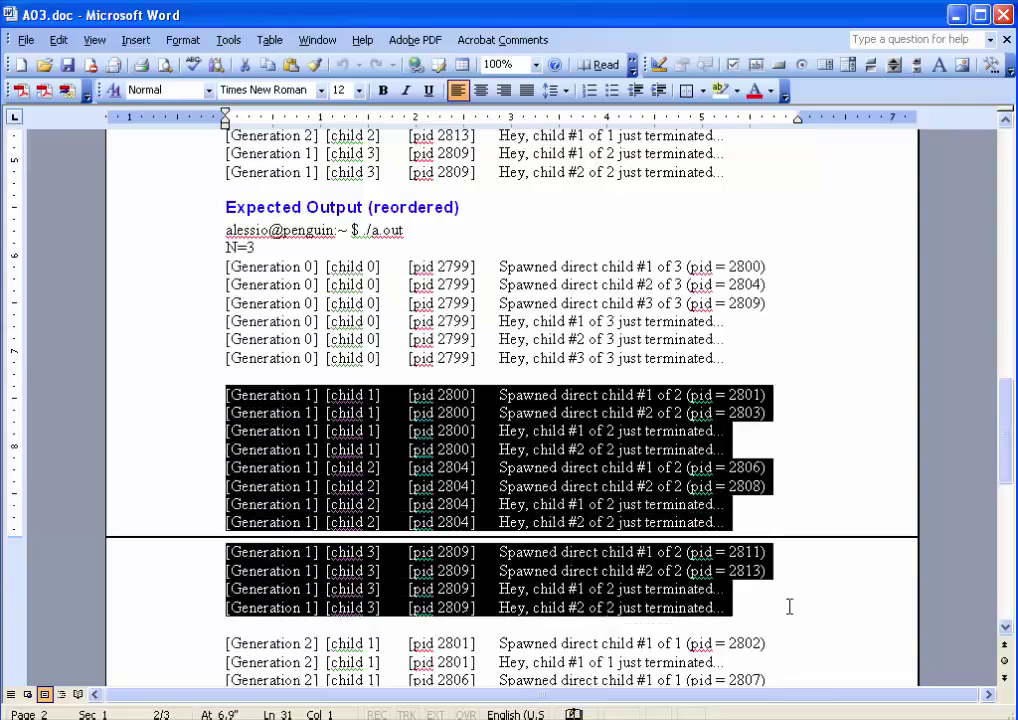
{"action": "left_click", "coordinate": [722, 321]}
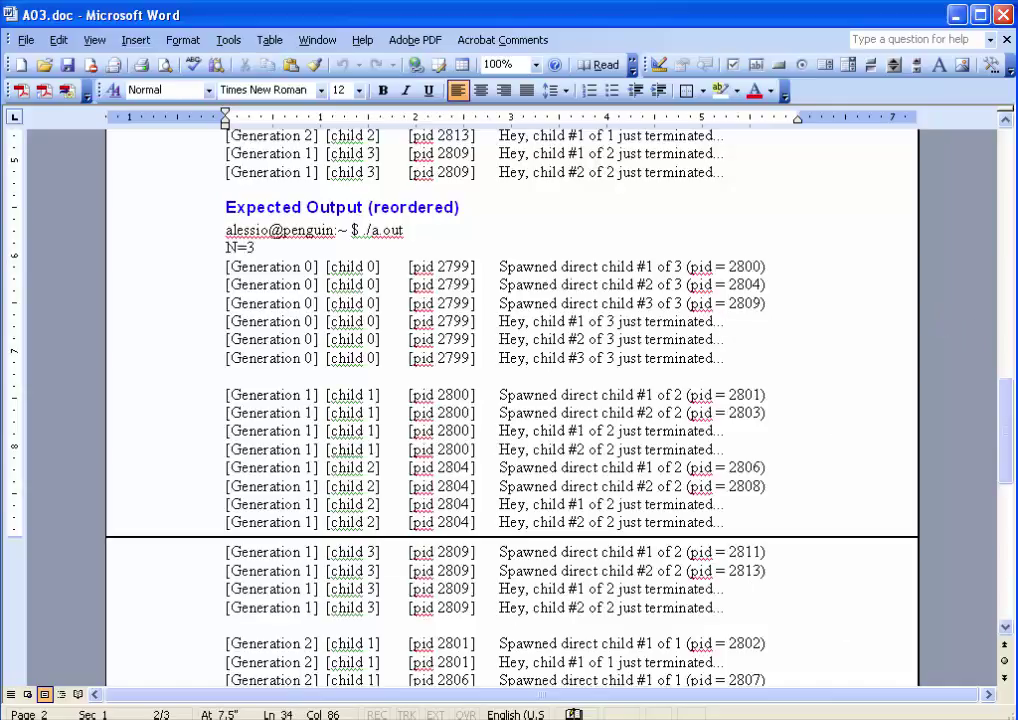
{"action": "scroll", "scroll_direction": "down", "scroll_amount": 3}
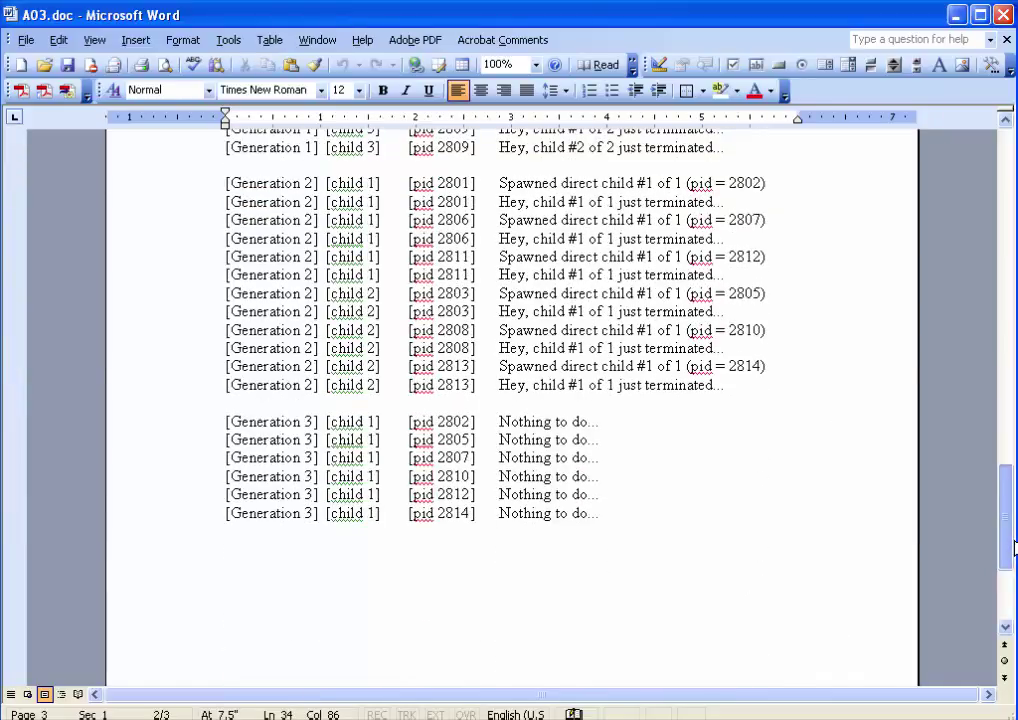
{"action": "scroll", "scroll_direction": "down", "scroll_amount": 3}
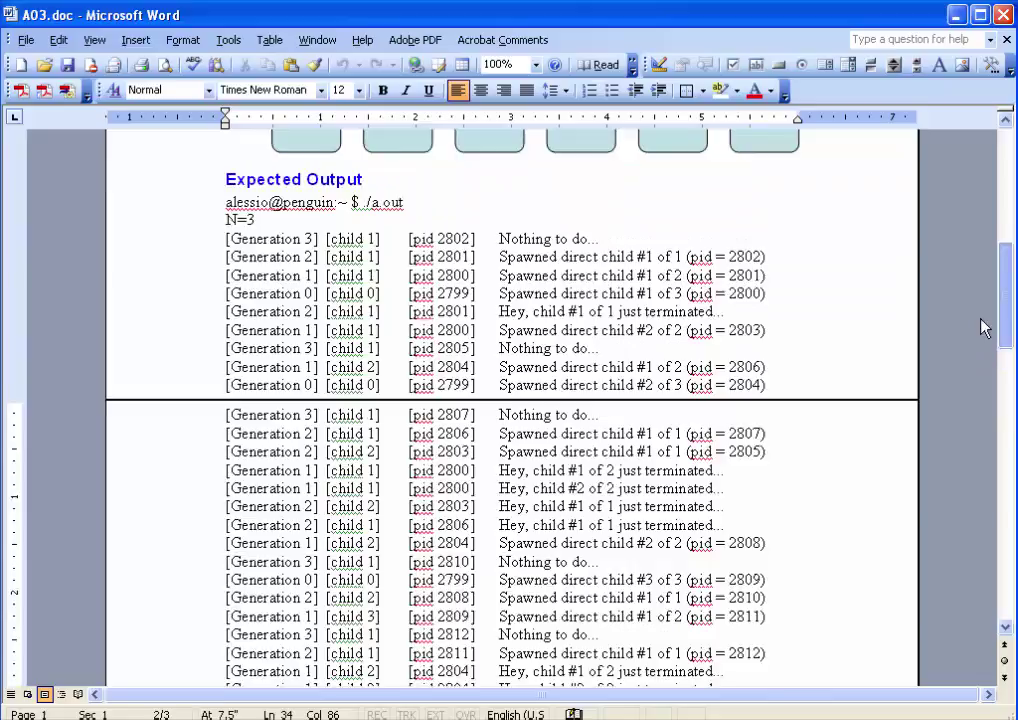
{"action": "scroll", "scroll_direction": "down", "scroll_amount": 3}
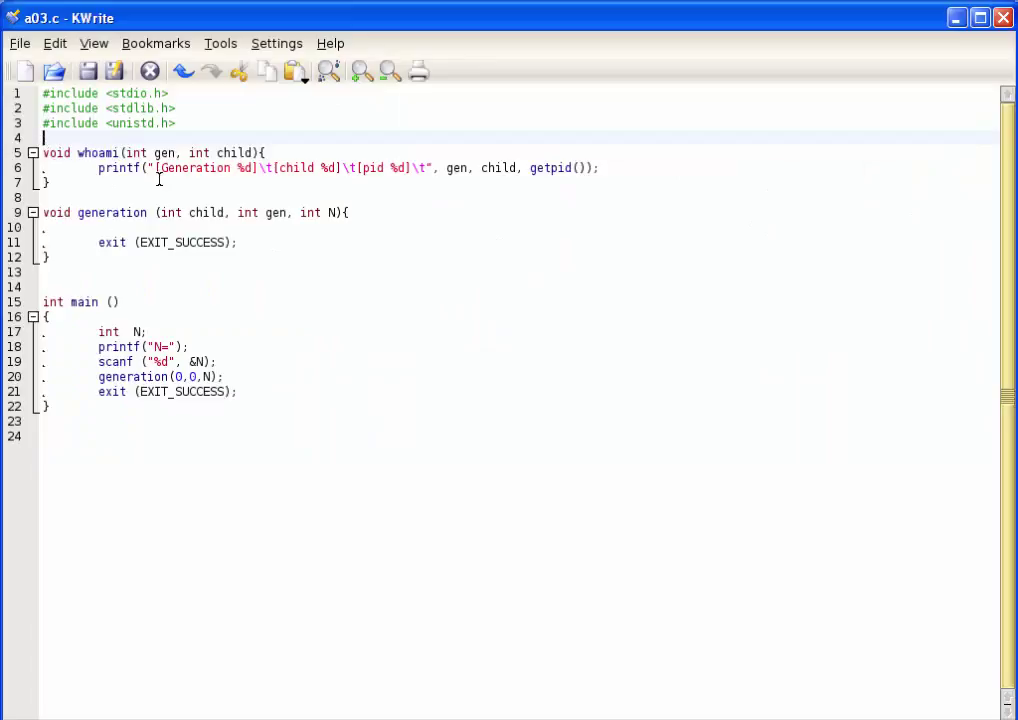
Edit a03.c in KWrite, typing '0,' and 'N', and open a line inside generation()
{"action": "double_click", "coordinate": [96, 152]}
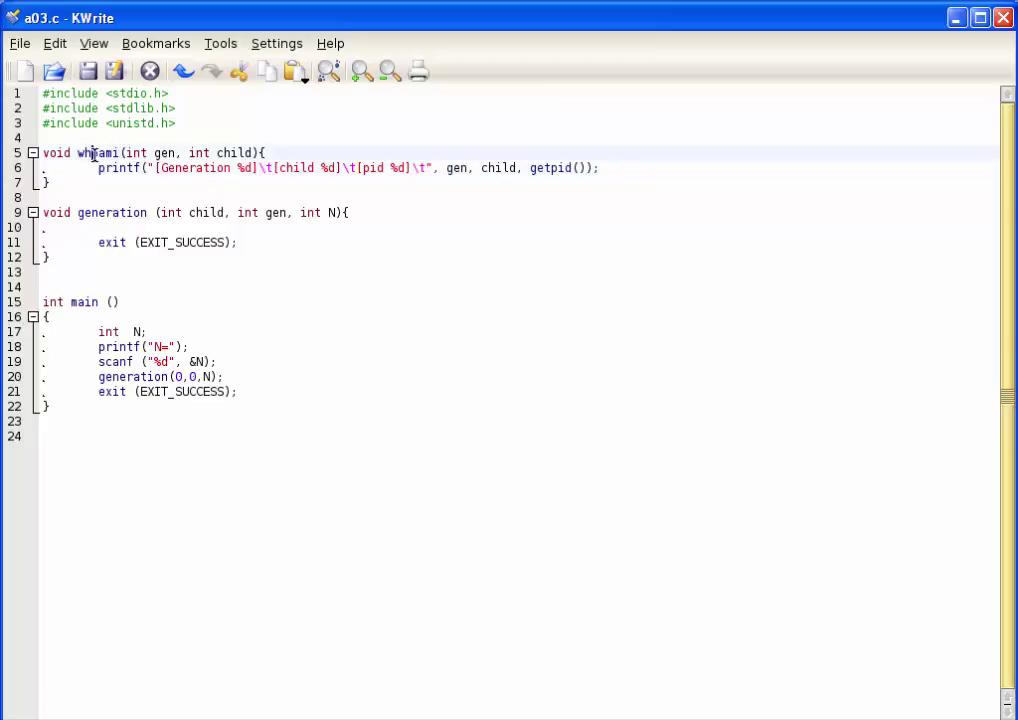
{"action": "double_click", "coordinate": [97, 153]}
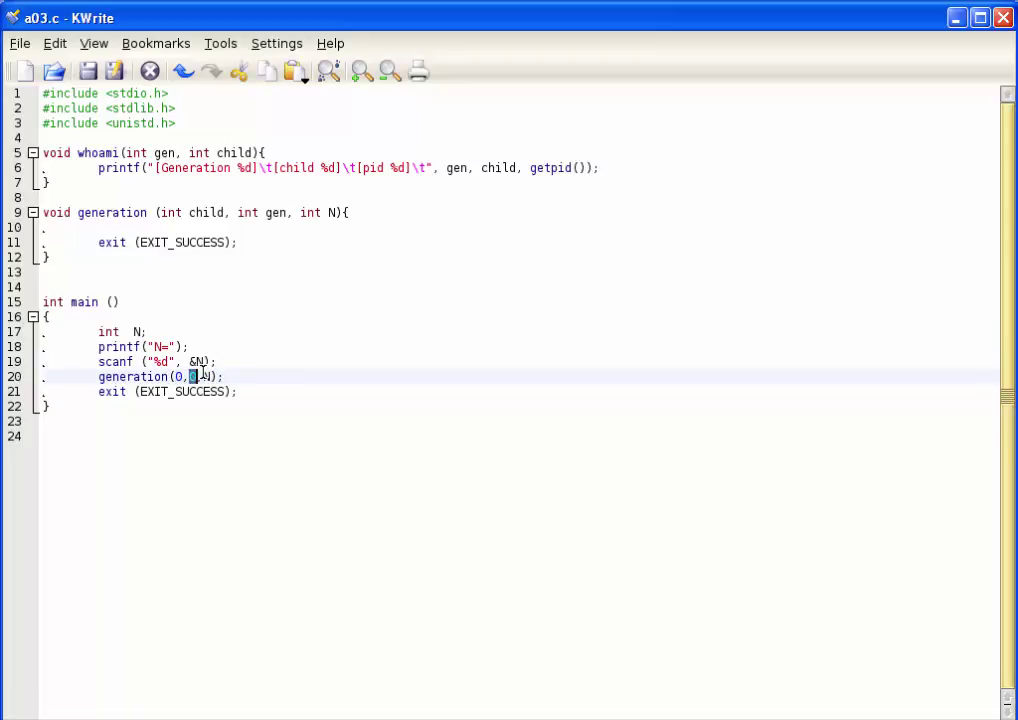
{"action": "type", "text": "0,"}
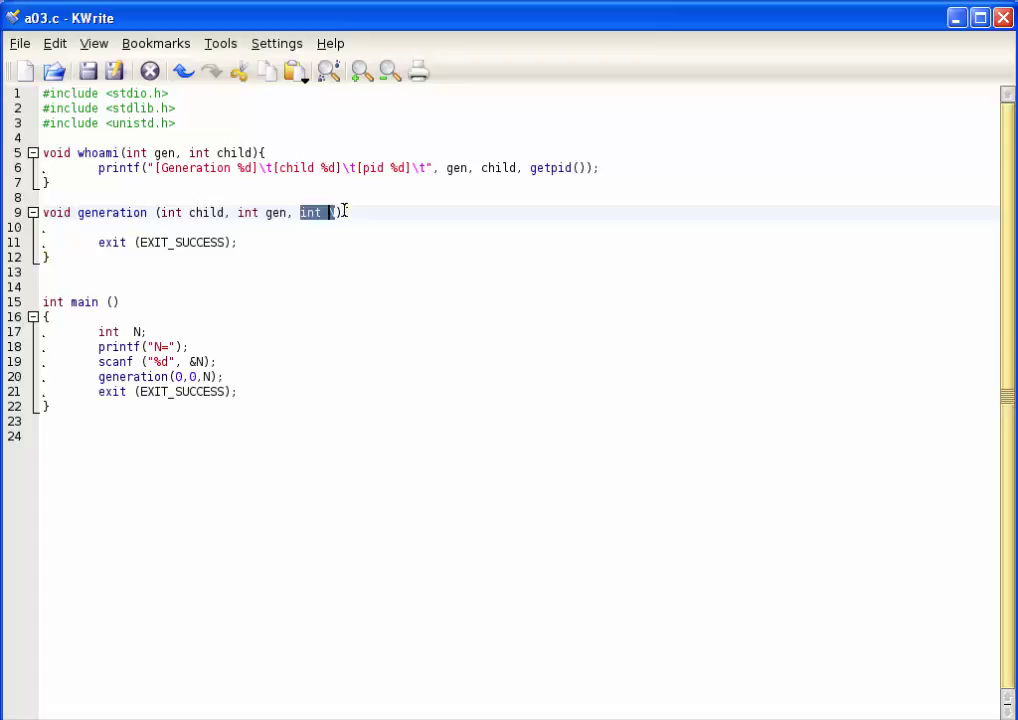
{"action": "type", "text": "N"}
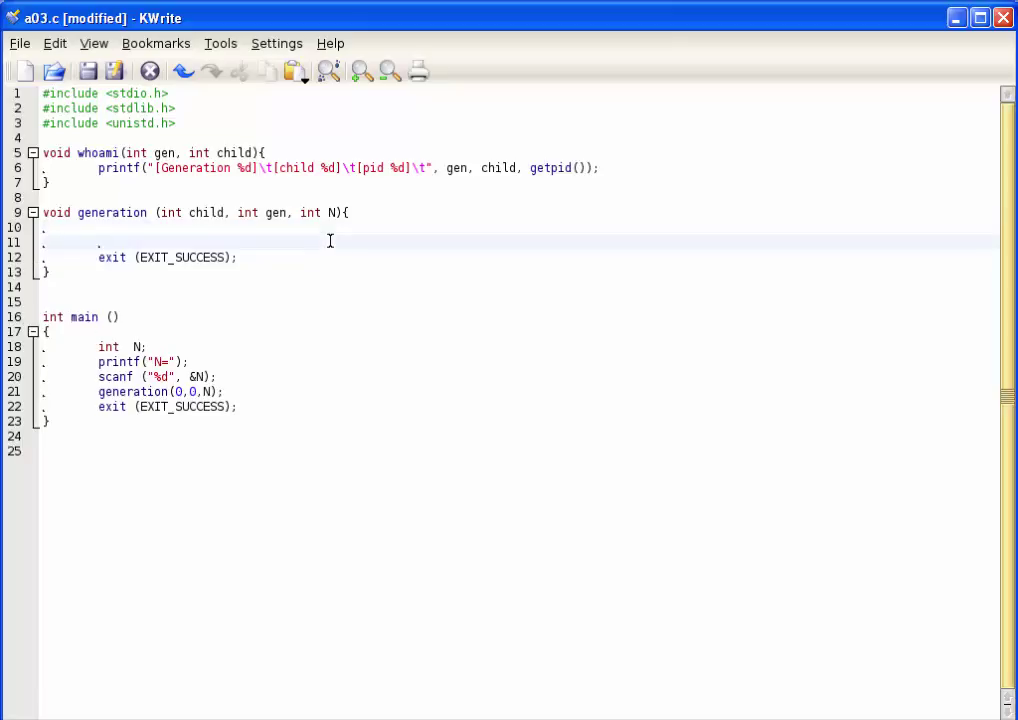
Add an if (N == 0) block that calls whoami(gen, child)
{"action": "type", "text": "if ("}
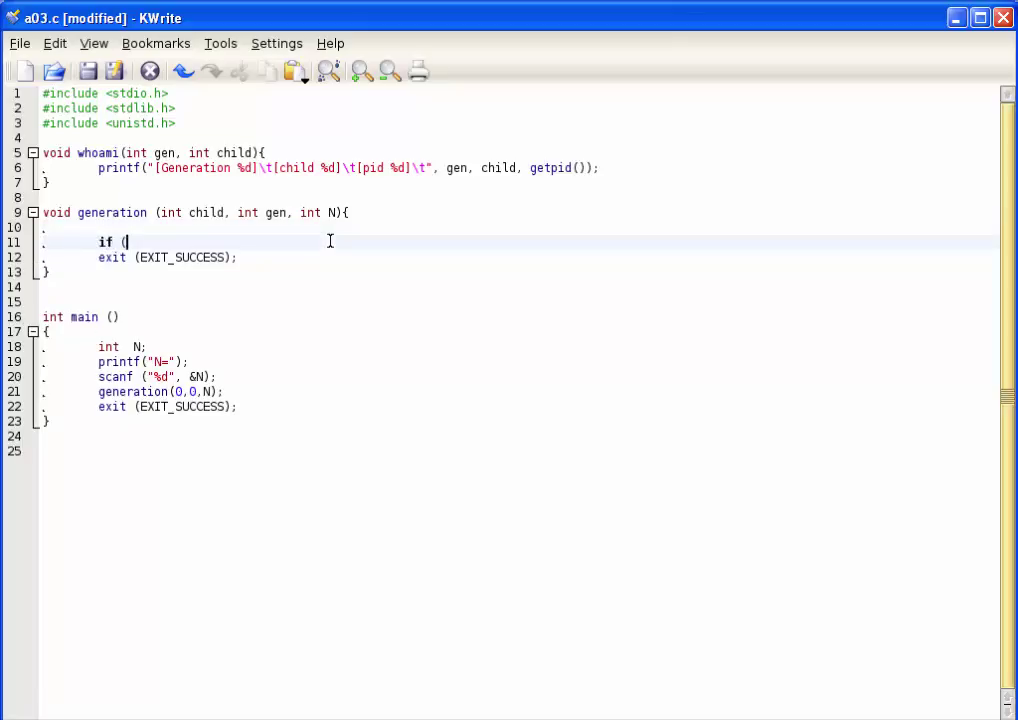
{"action": "type", "text": "N ="}
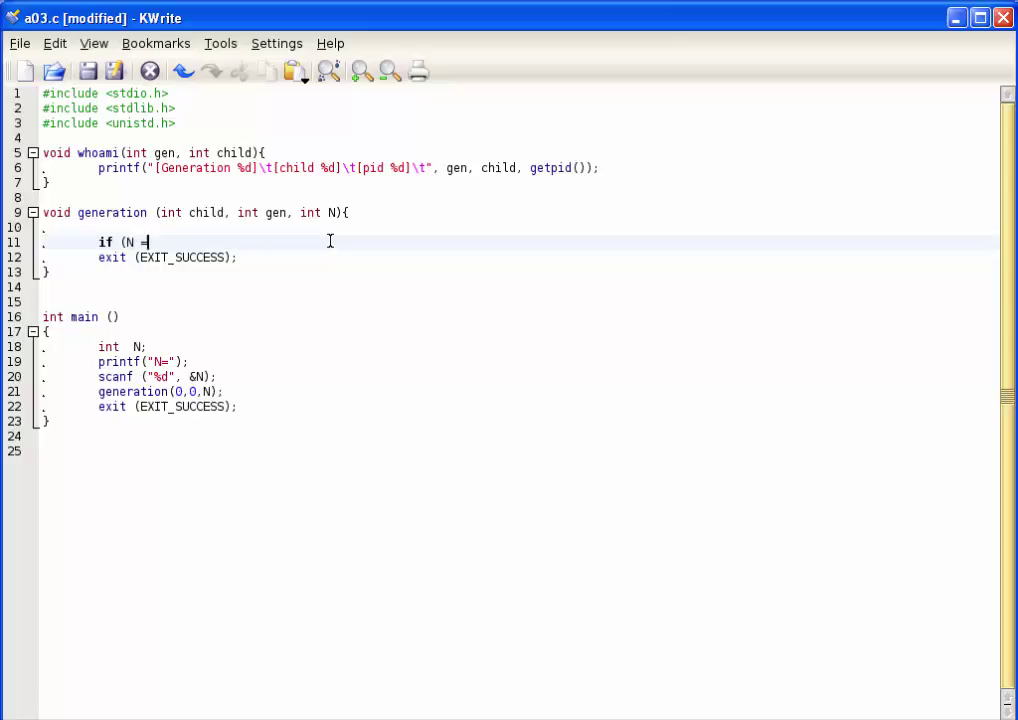
{"action": "type", "text": "= 0)"}
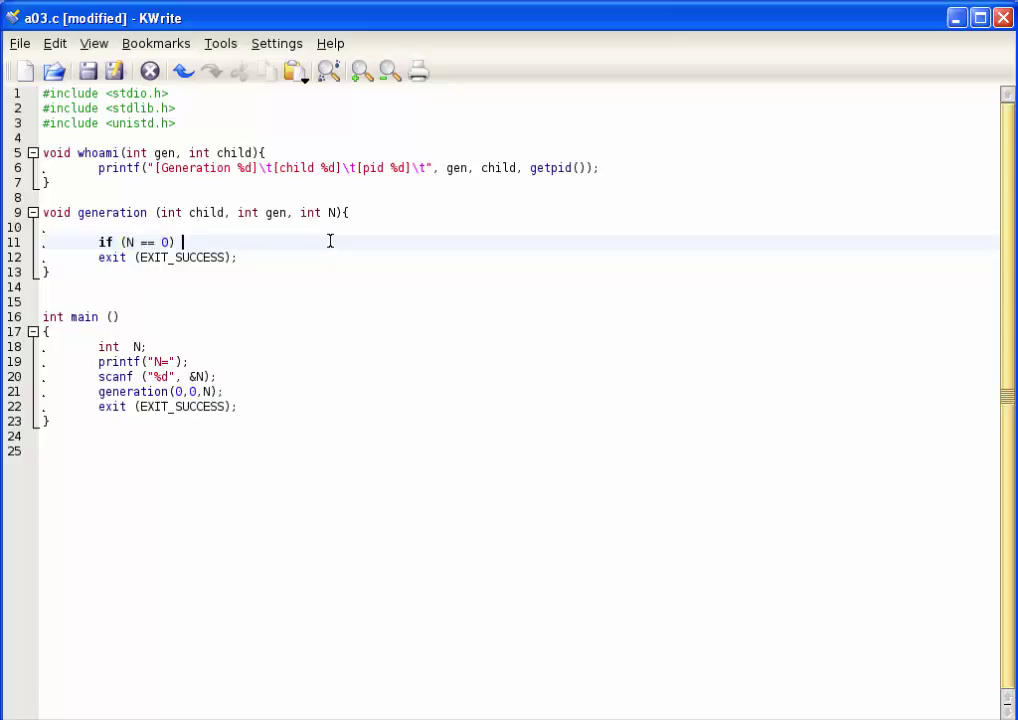
{"action": "type", "text": "{"}
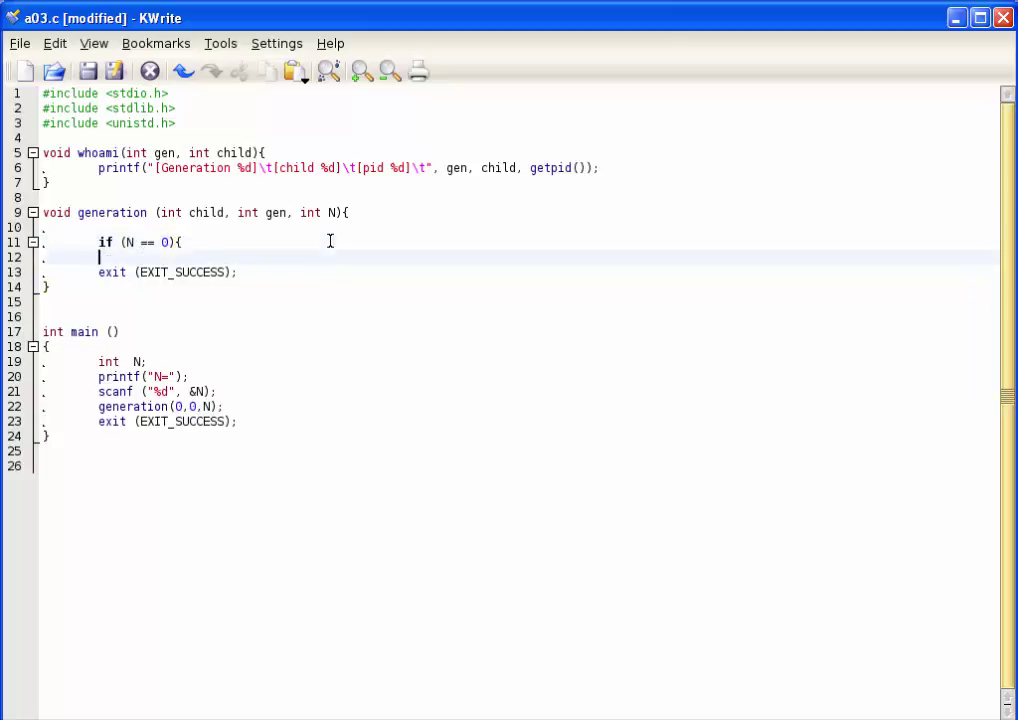
{"action": "type", "text": "}"}
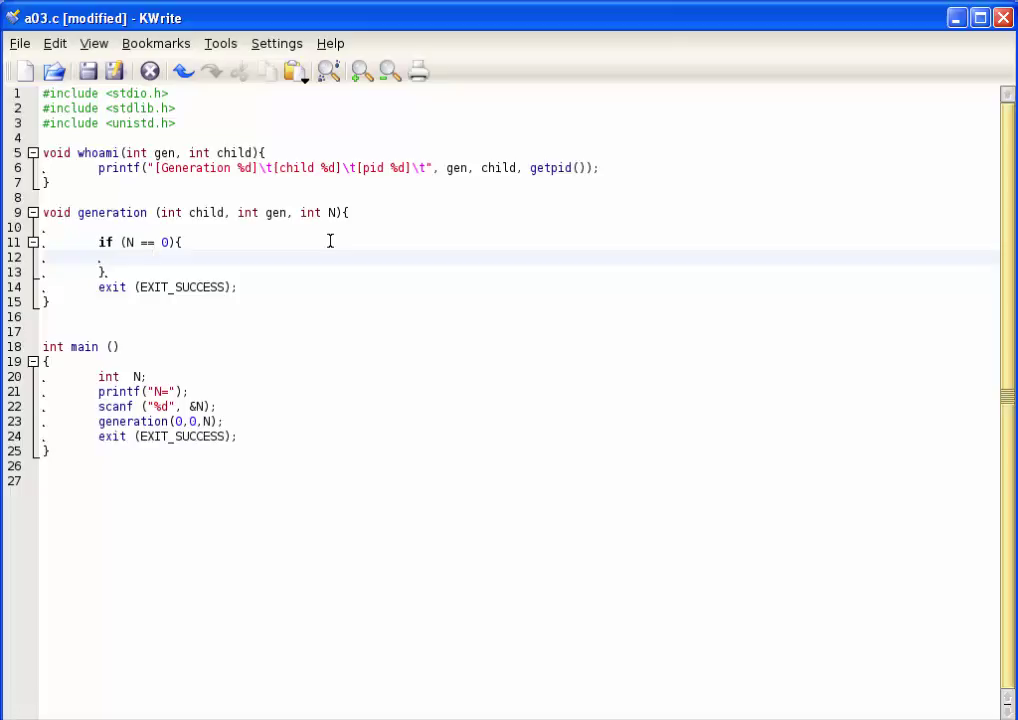
{"action": "type", "text": "whoami"}
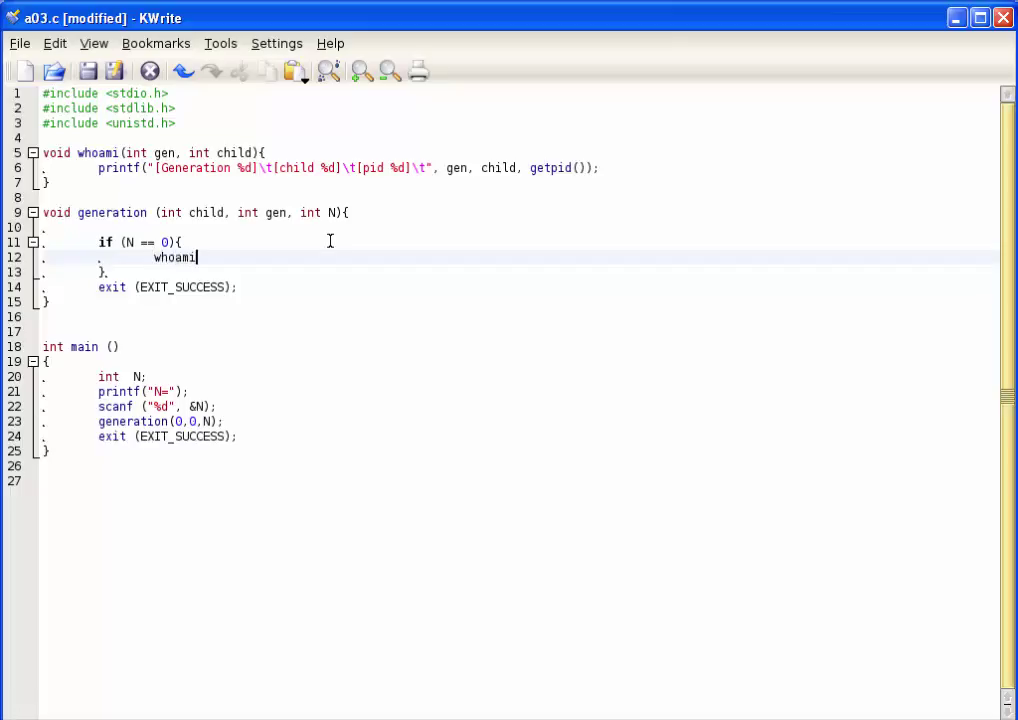
{"action": "type", "text": "(gen"}
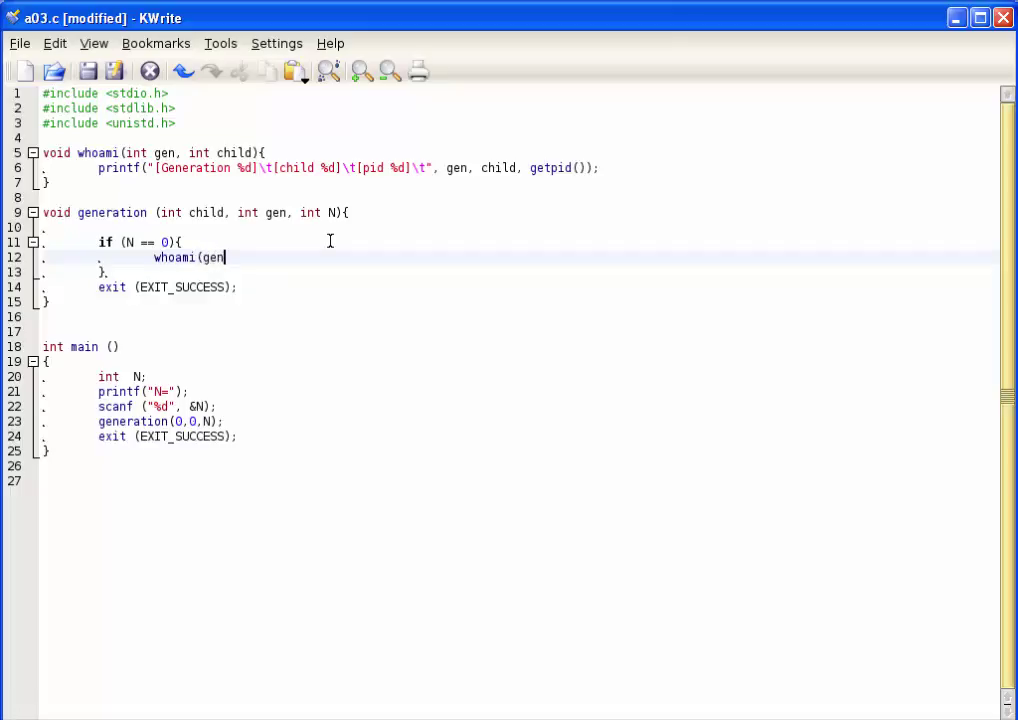
{"action": "type", "text": ","}
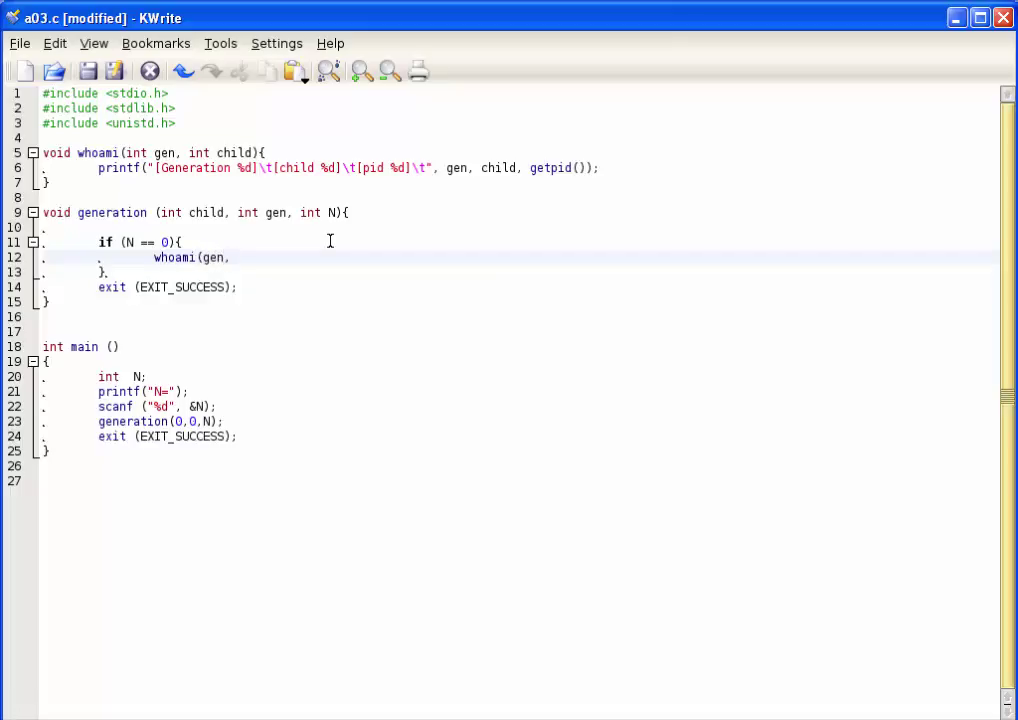
{"action": "type", "text": "child);"}
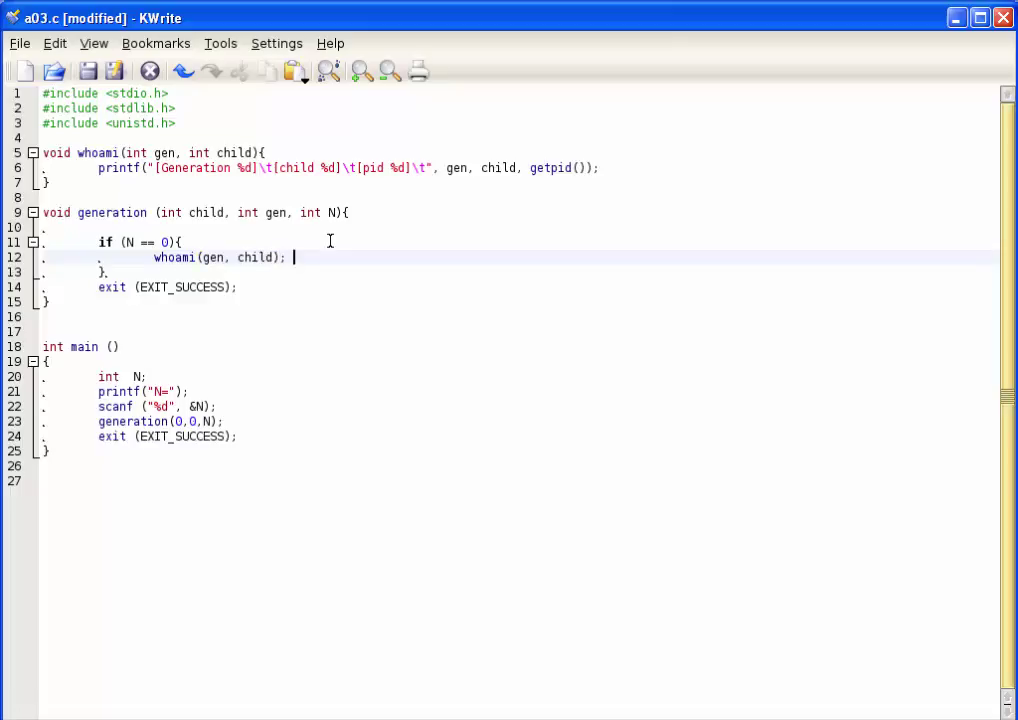
Inside it print "Nothing to do...", sleep(1), exit(EXIT_SUCCESS), then declare int i
{"action": "type", "text": "print"}
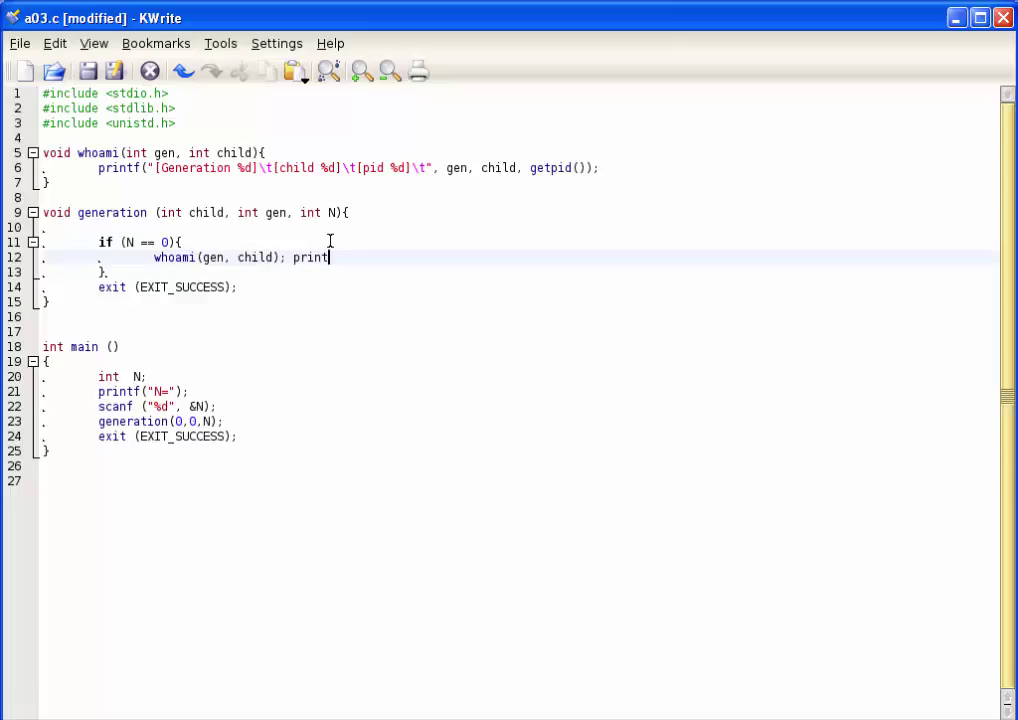
{"action": "type", "text": "f(\"No"}
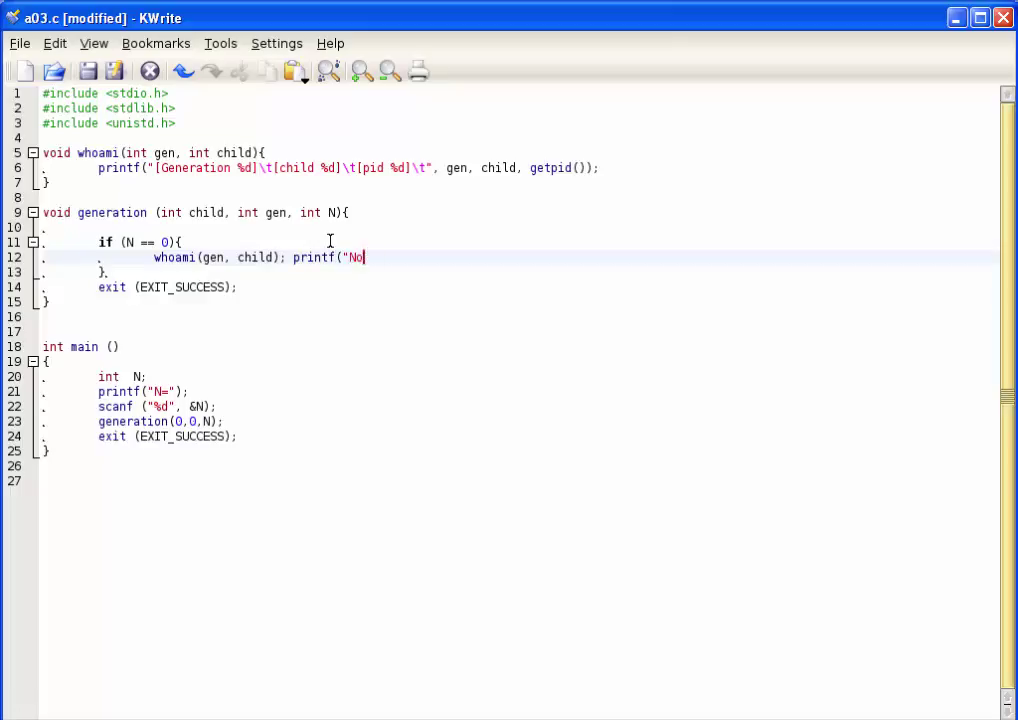
{"action": "type", "text": "thing to do...\\n\");"}
{"action": "type", "text": "s"}
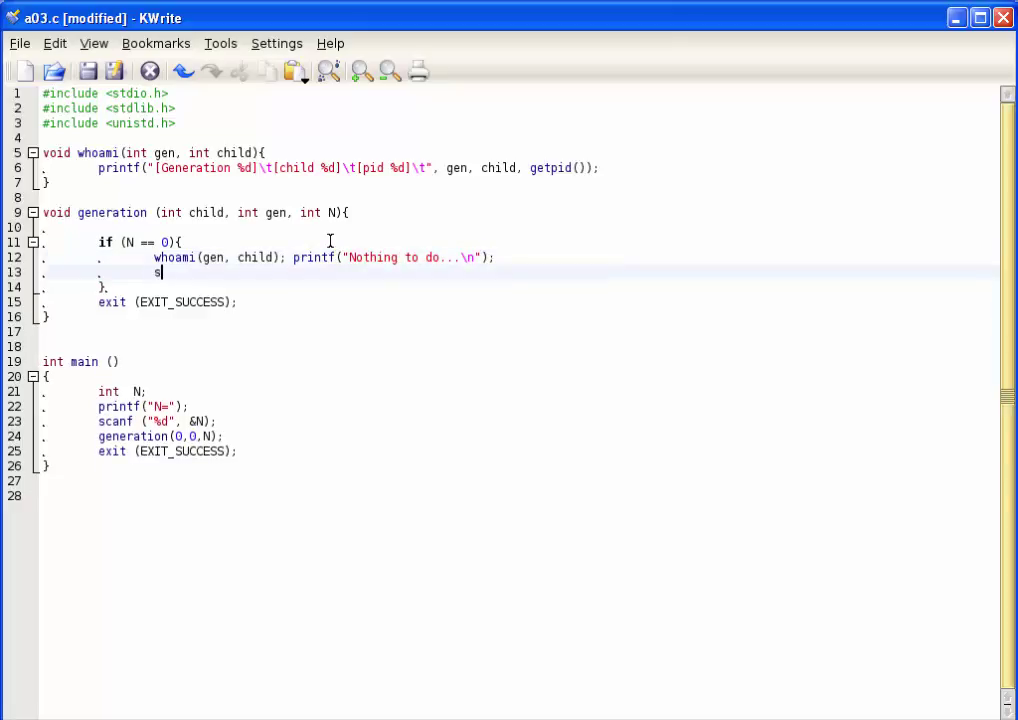
{"action": "type", "text": "leep(1);"}
{"action": "type", "text": "exit(EXIT_SU"}
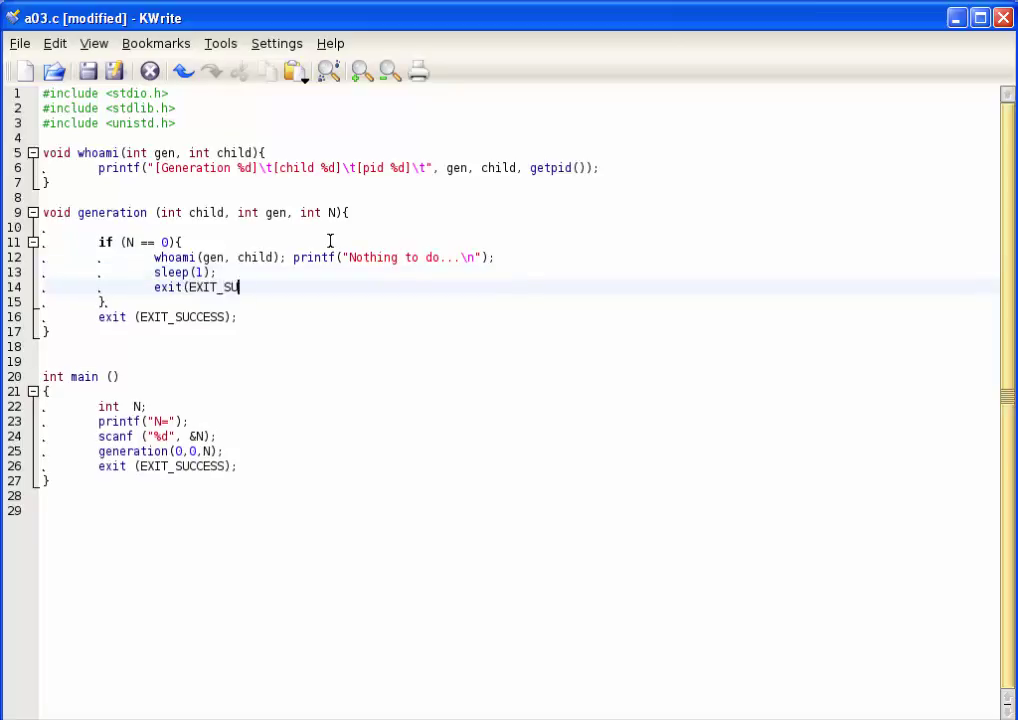
{"action": "type", "text": "CCESS);"}
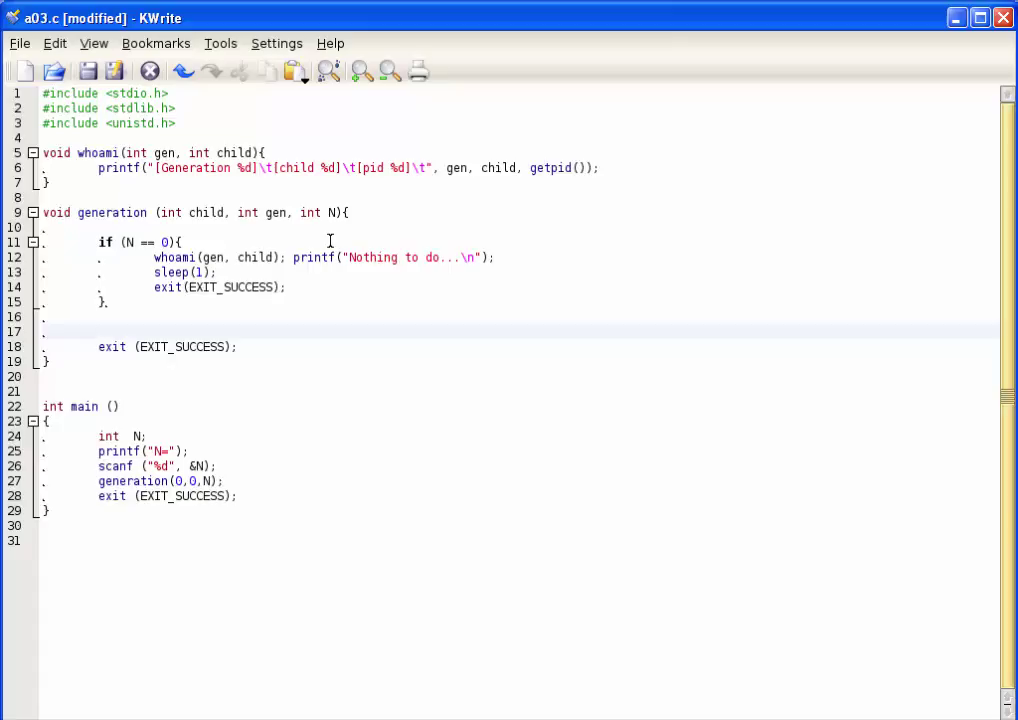
{"action": "type", "text": "int i;"}
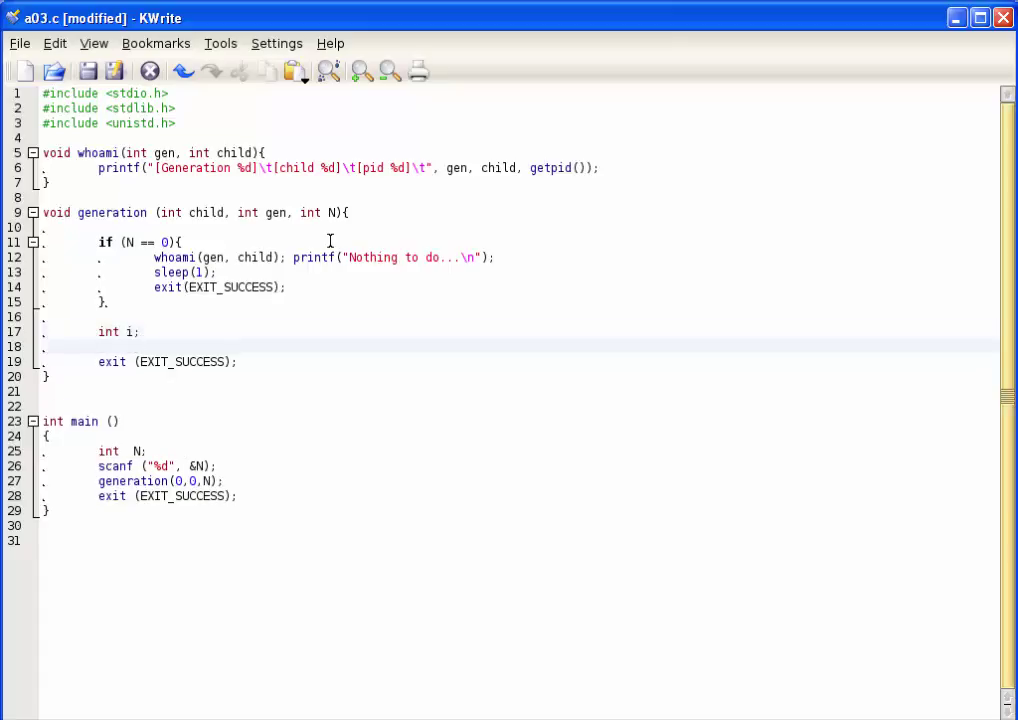
Add an empty for(i=1 ; i <=N ; i++) loop with its closing brace
{"action": "type", "text": "for(i"}
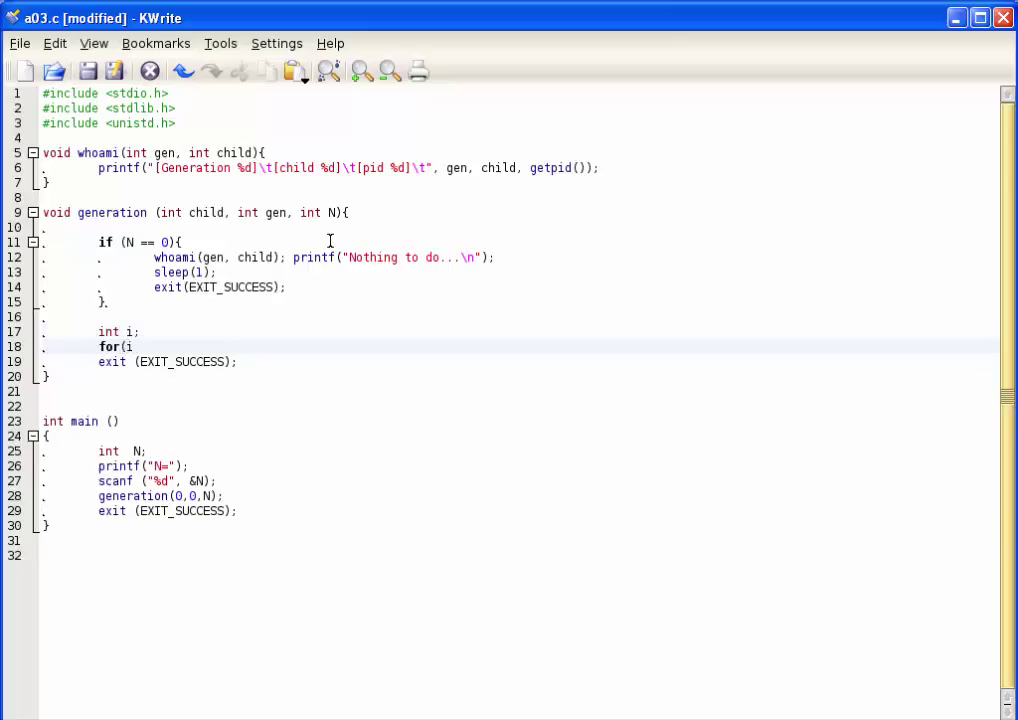
{"action": "type", "text": "="}
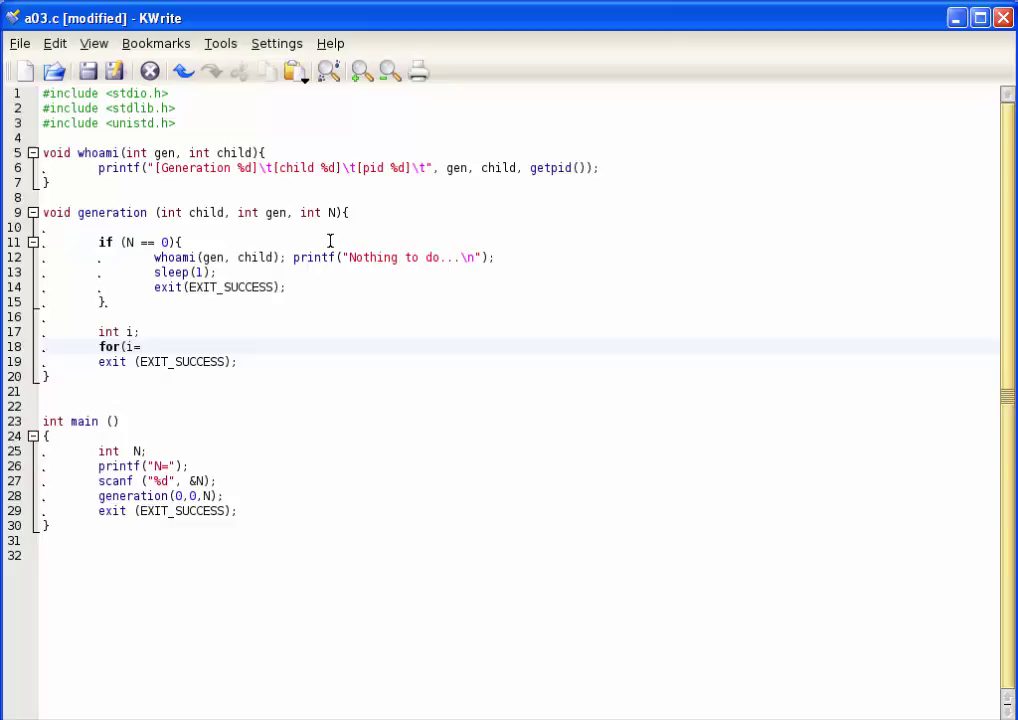
{"action": "type", "text": "1 ; i <"}
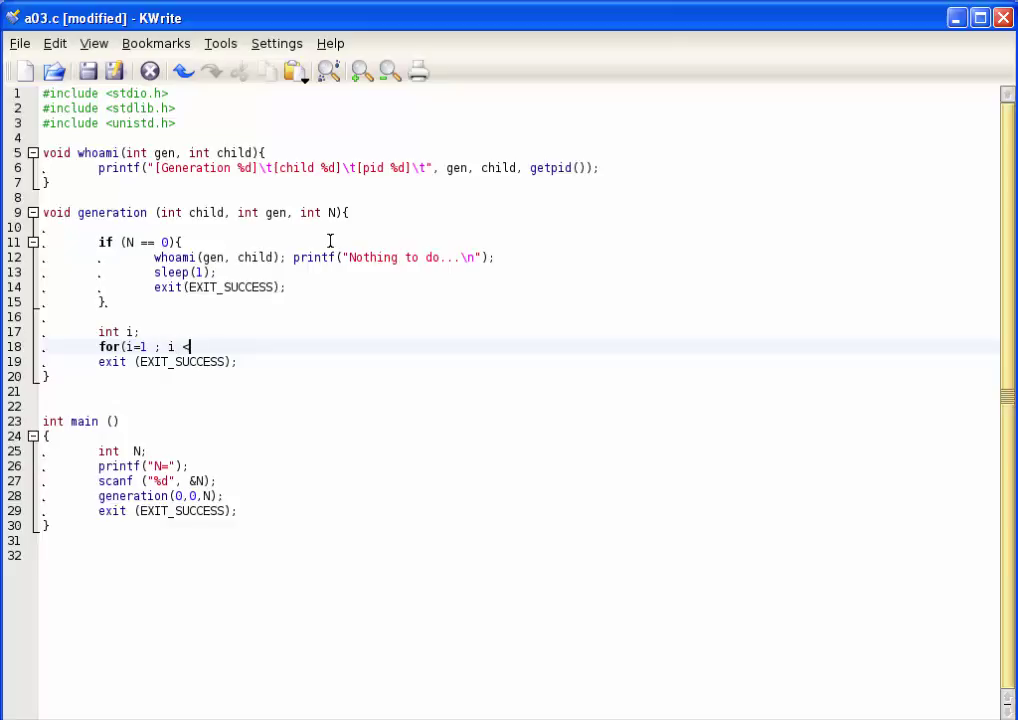
{"action": "type", "text": "=N ; i"}
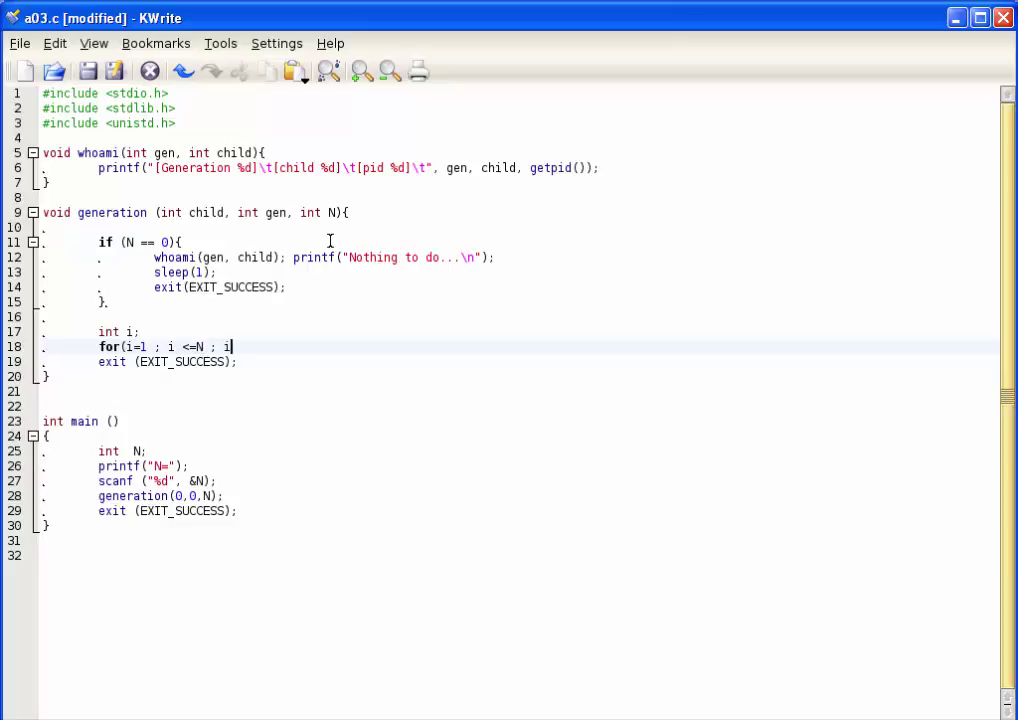
{"action": "type", "text": "++){"}
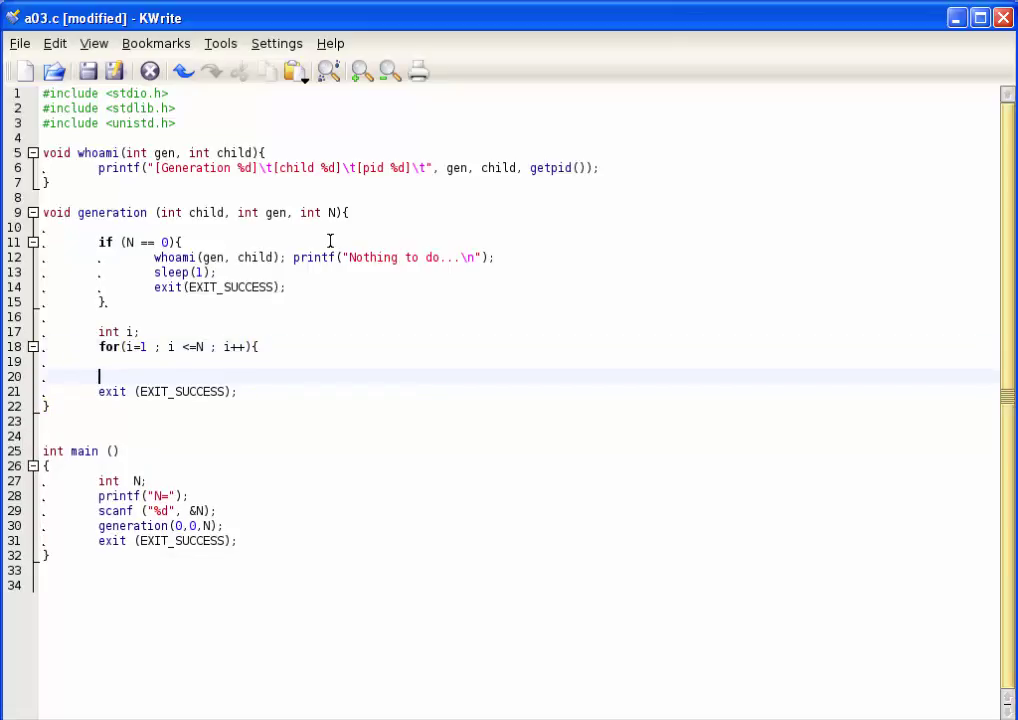
{"action": "type", "text": "}"}
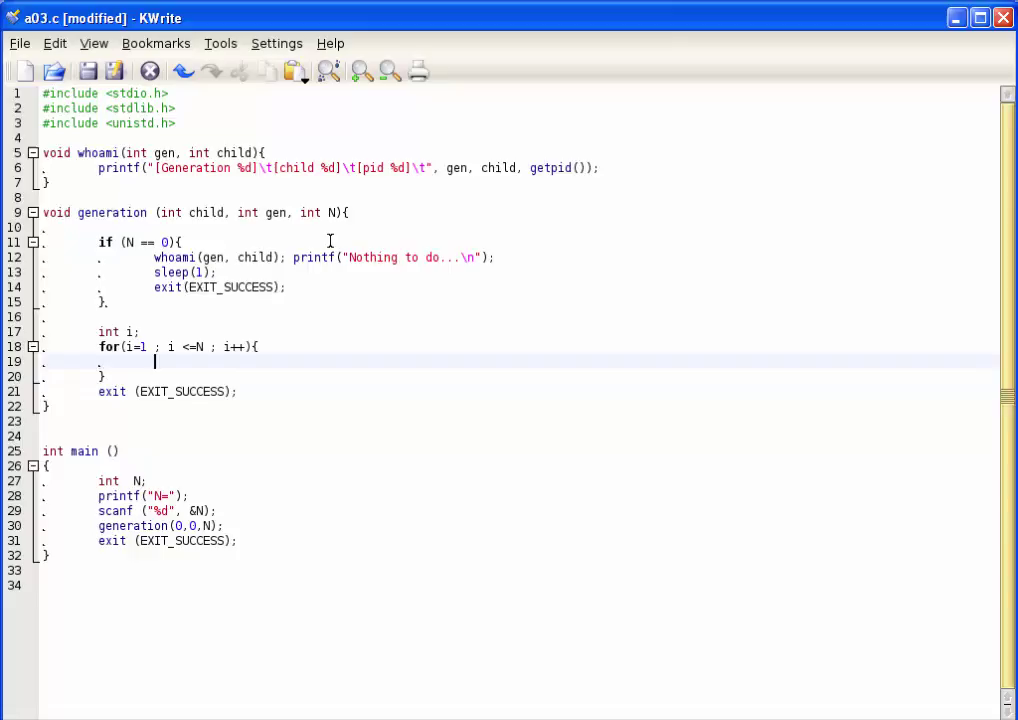
Inside the loop, declare int f = fork(); and start an if (f < 0) check
{"action": "type", "text": "int f ="}
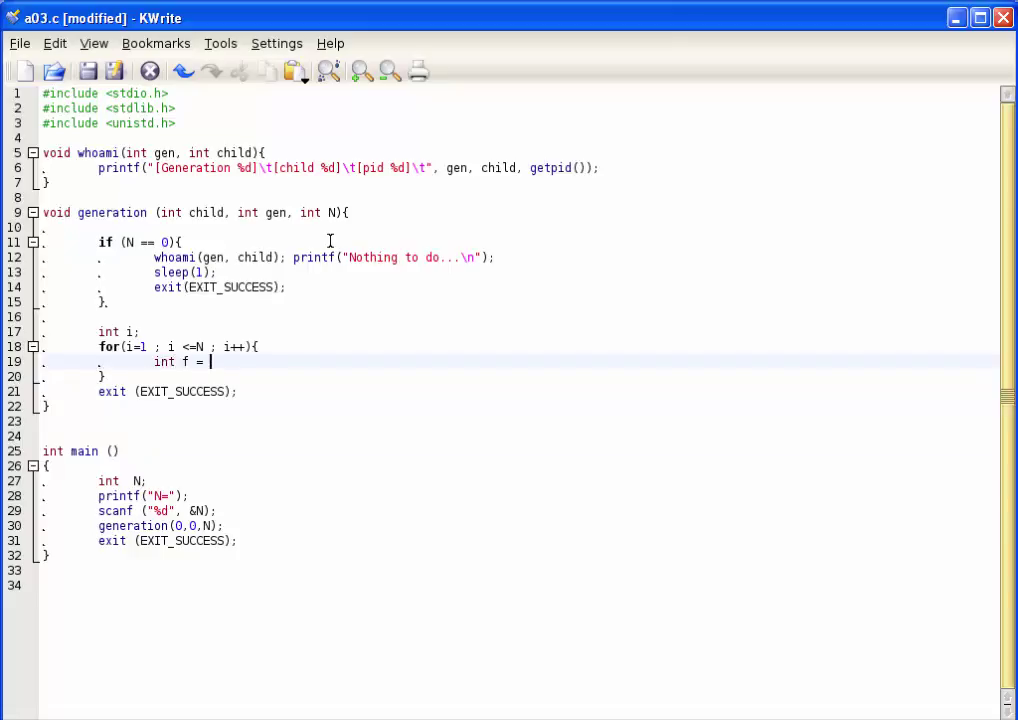
{"action": "type", "text": "fork();"}
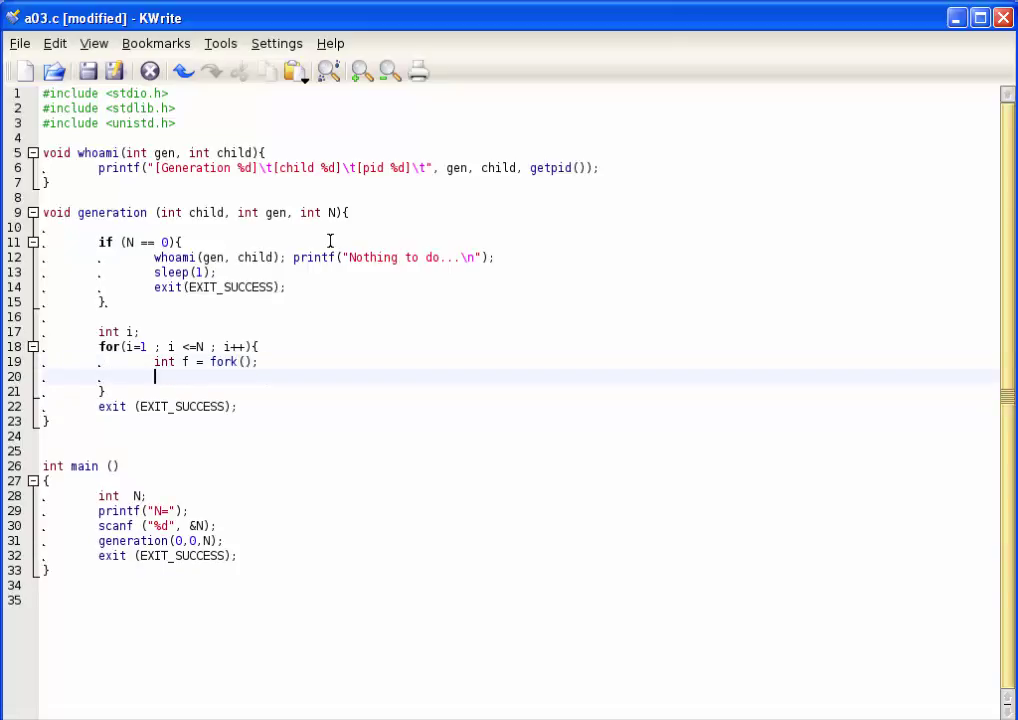
{"action": "type", "text": "if("}
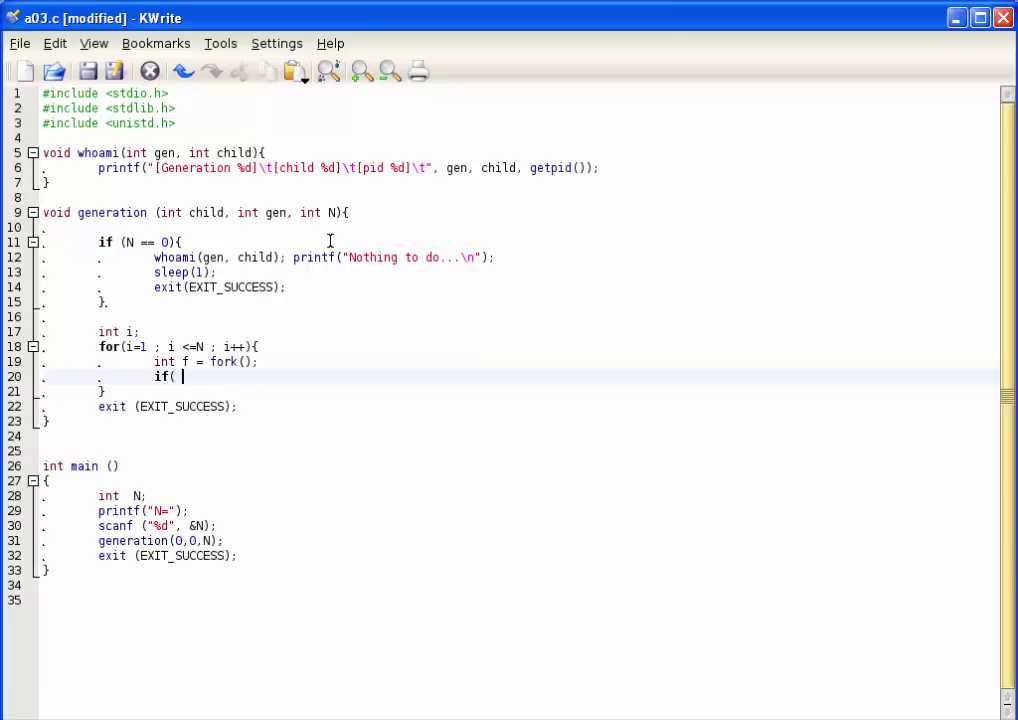
{"action": "type", "text": "f"}
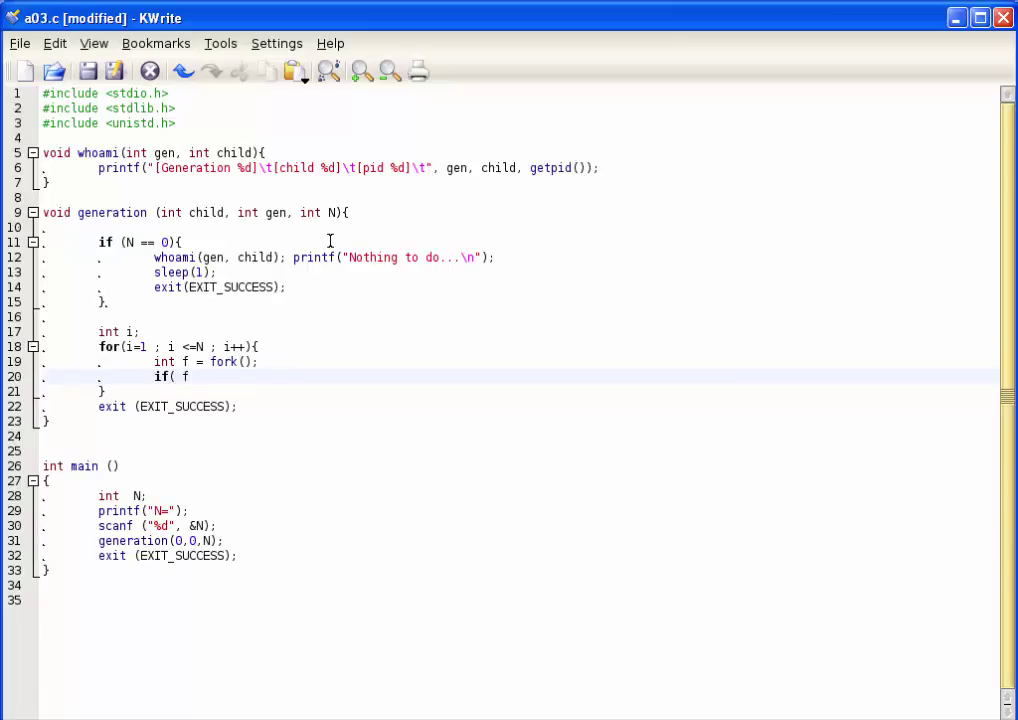
{"action": "type", "text": "< 0 )"}
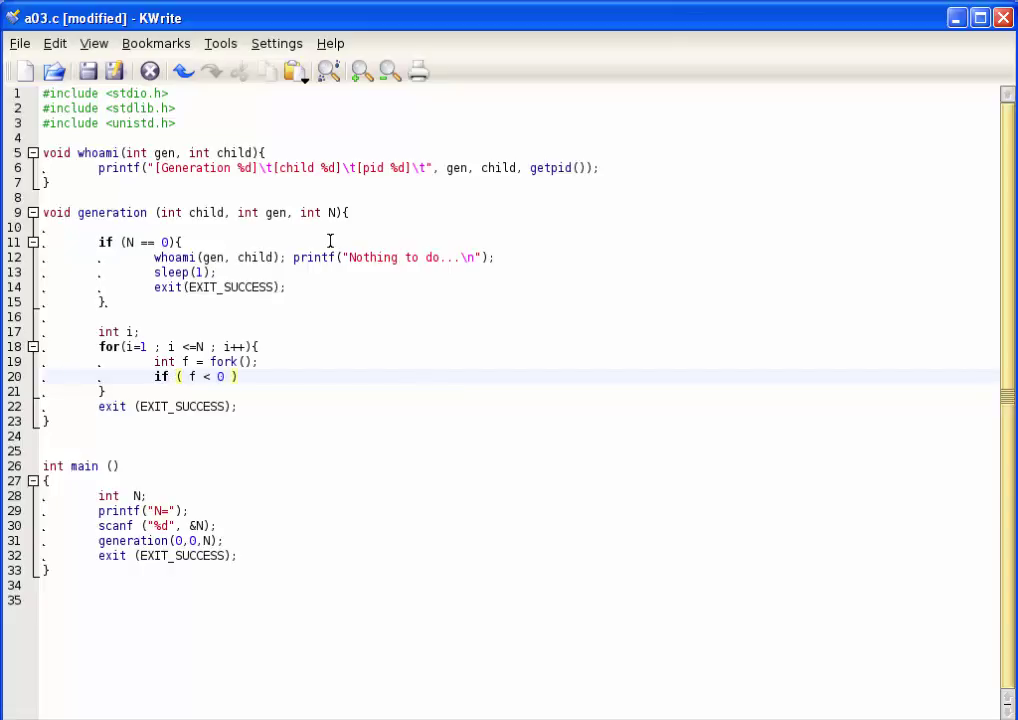
Fill the check with perror("ERROR - problem forking") and exit(EXIT_FAILURE)
{"action": "type", "text": "("}
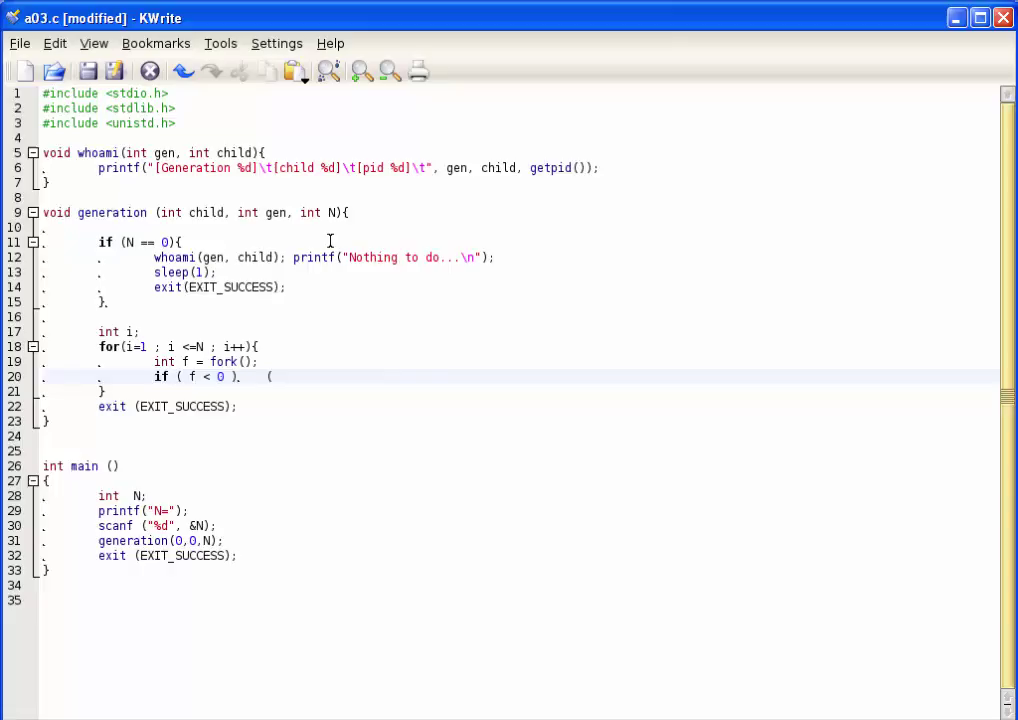
{"action": "type", "text": "p"}
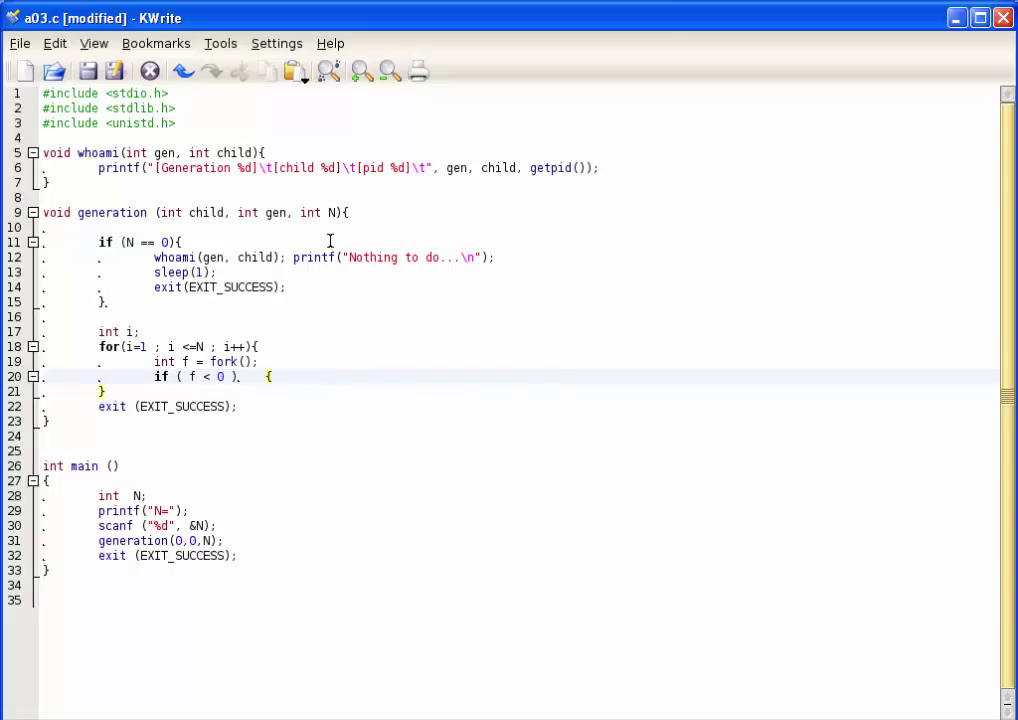
{"action": "type", "text": "perror(\"ERROR - probl"}
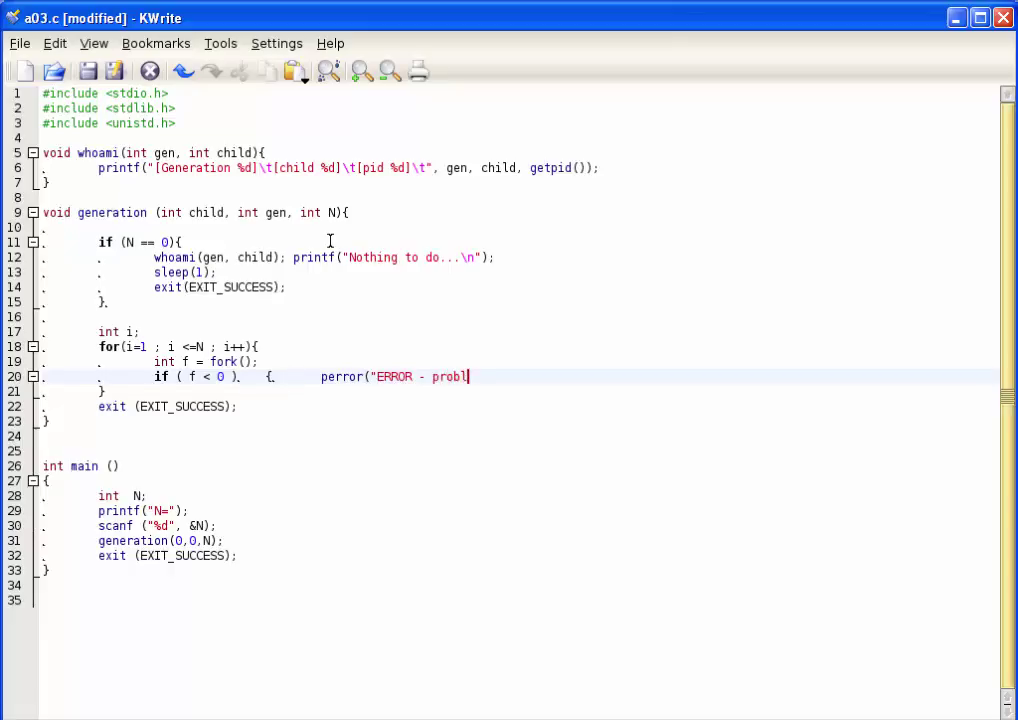
{"action": "type", "text": "em forking"}
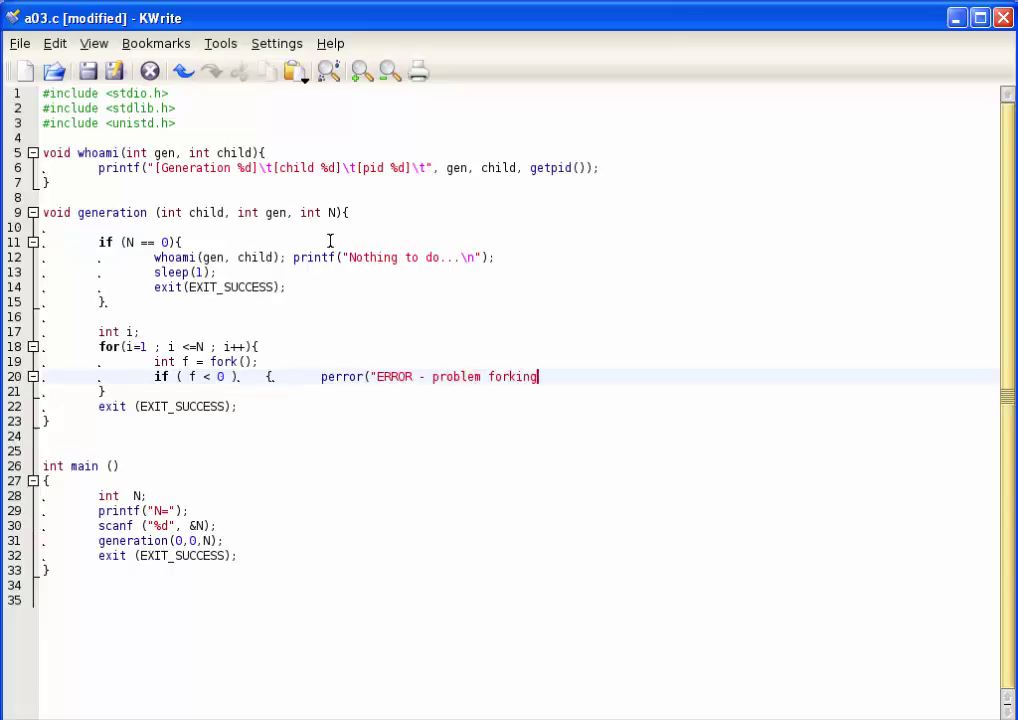
{"action": "type", "text": "\");"}
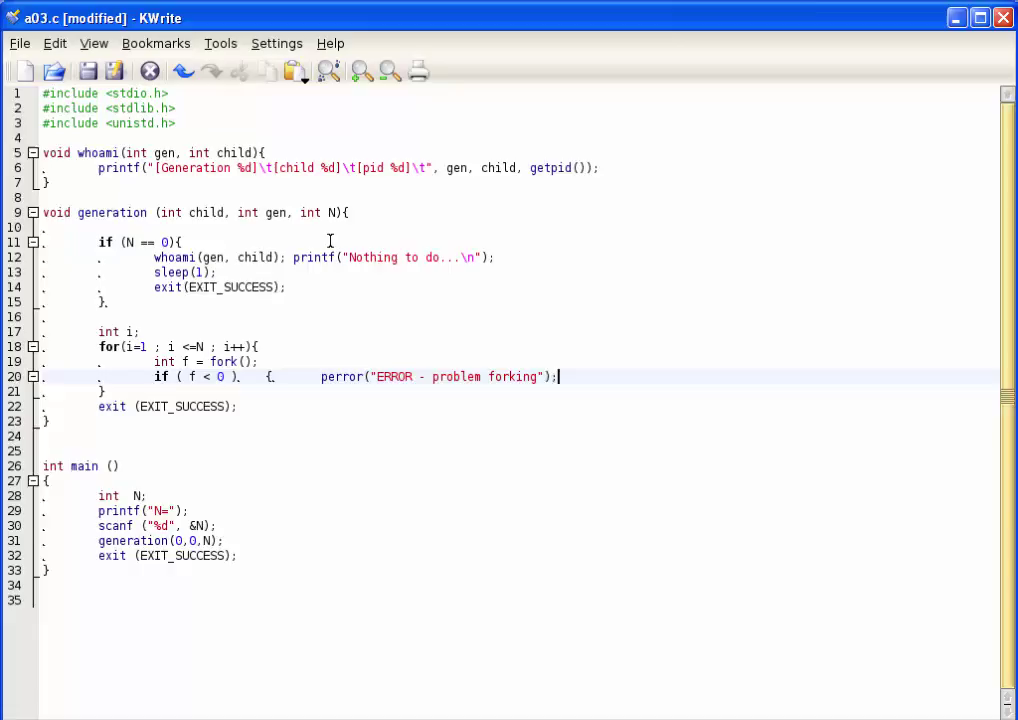
{"action": "type", "text": "exit(EXIT"}
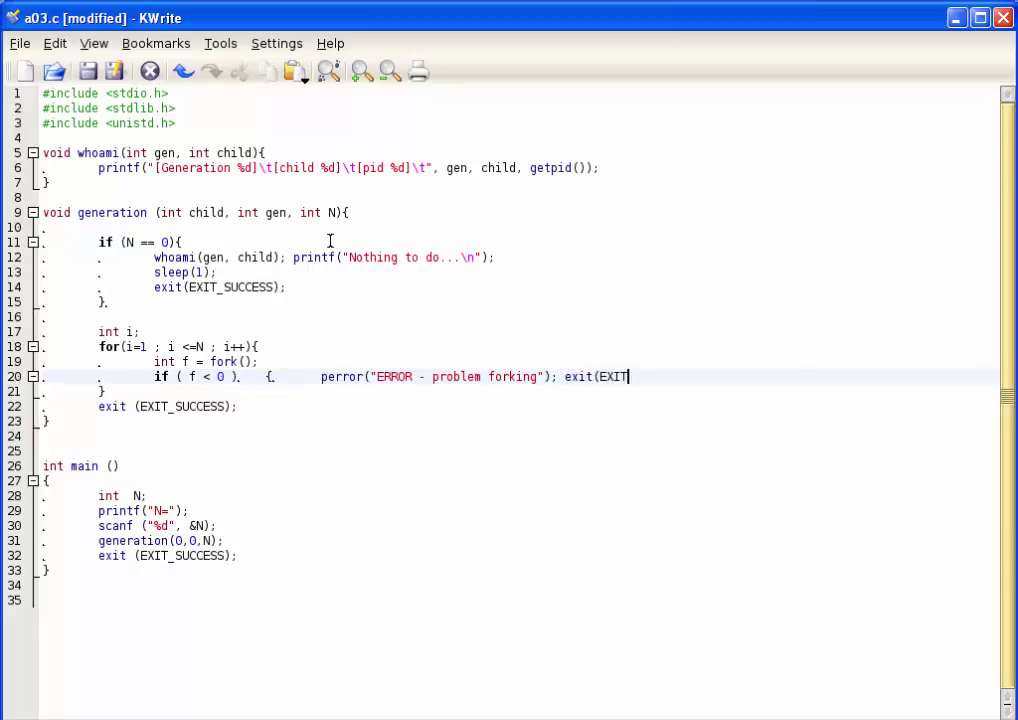
{"action": "type", "text": "_FAILU"}
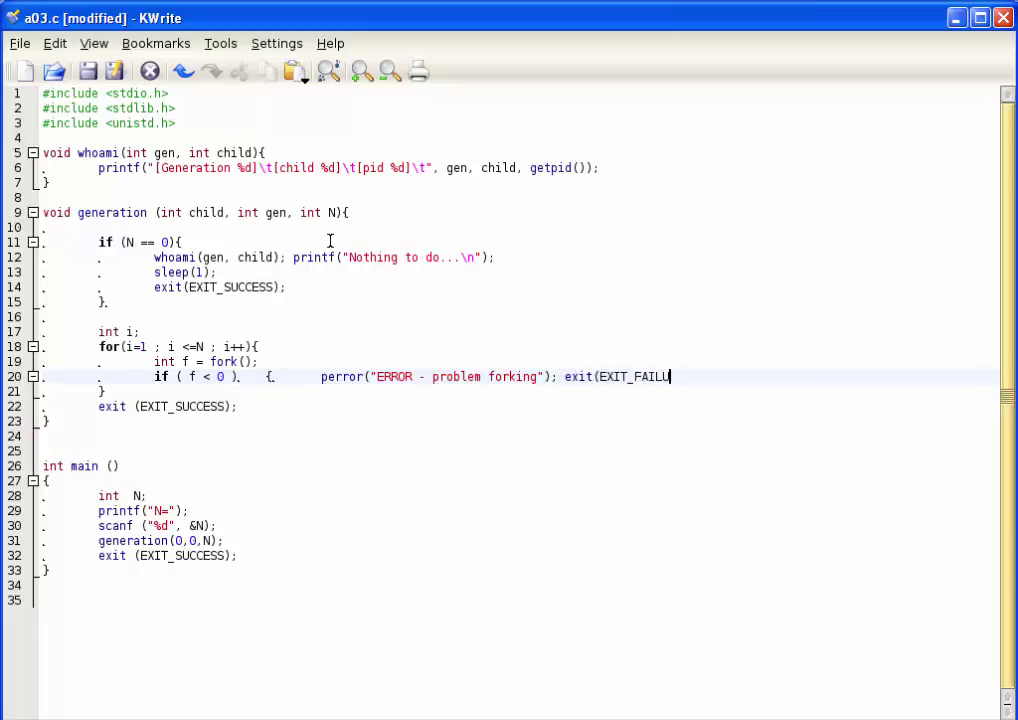
{"action": "type", "text": "RE);}"}
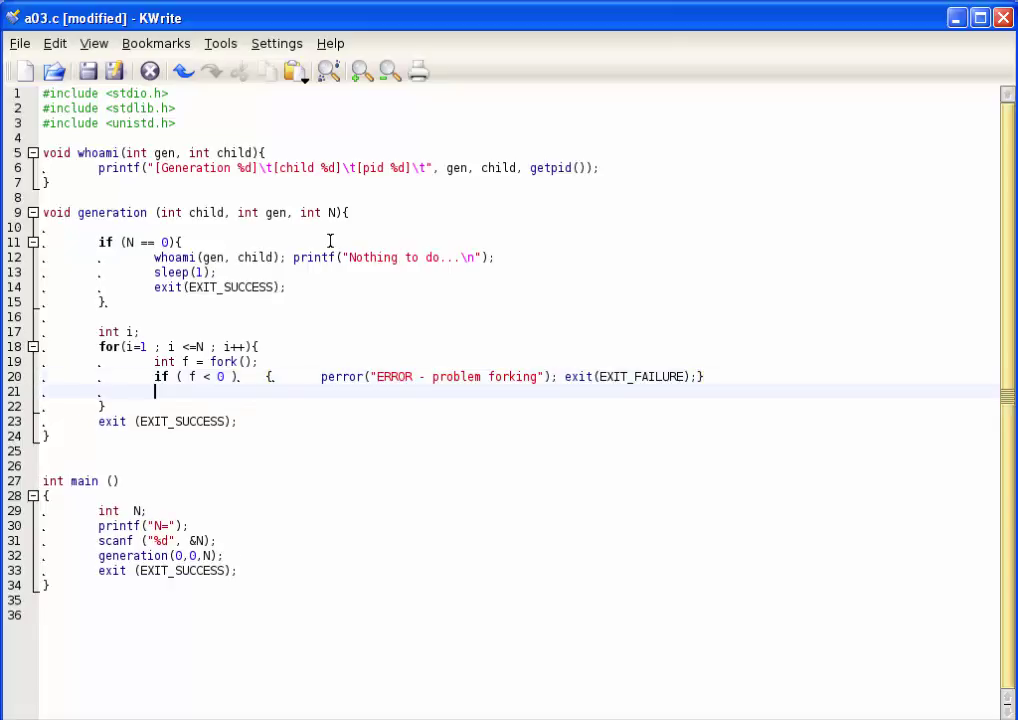
Type if (f == 0) { generation(i, gen+1, N-1); } for the child branch
{"action": "type", "text": "if ("}
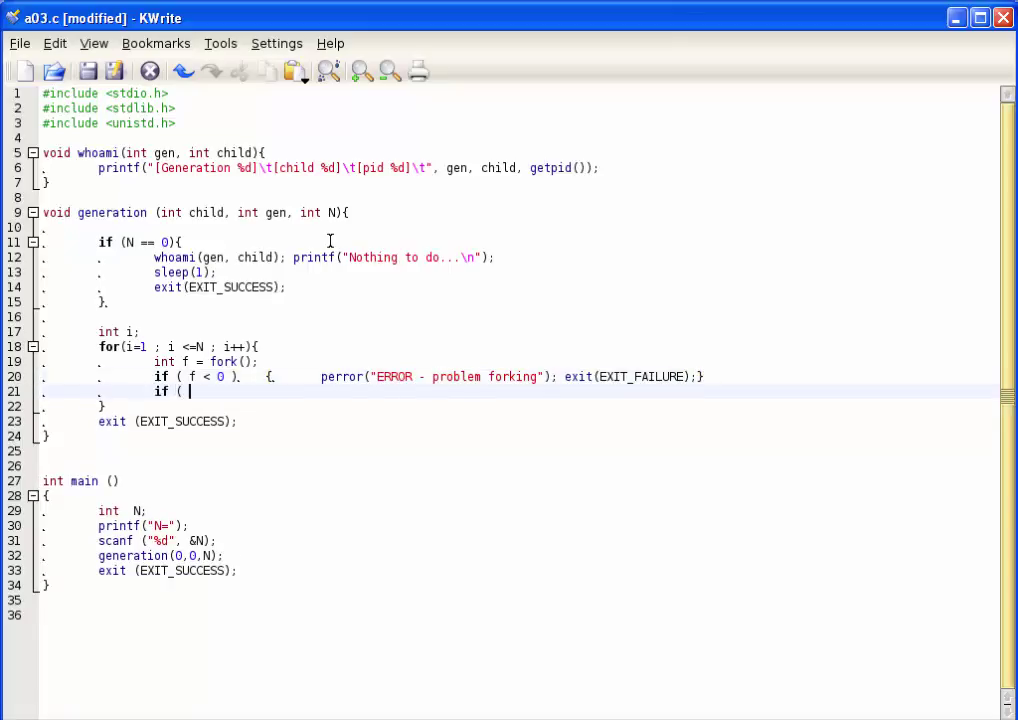
{"action": "type", "text": "f == 0"}
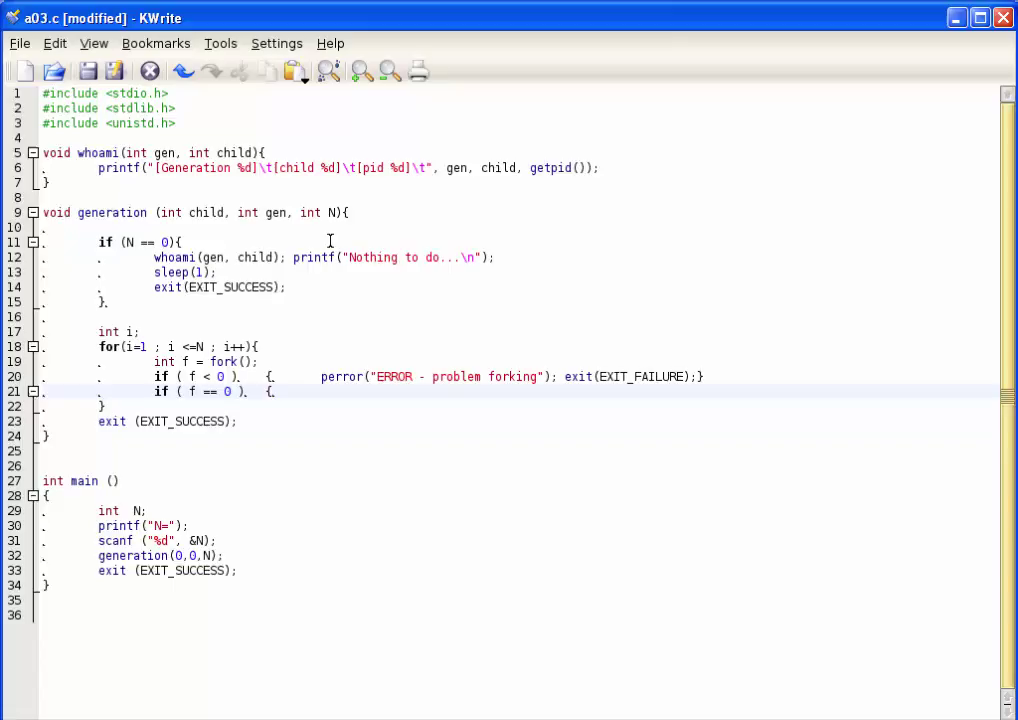
{"action": "type", "text": "gene"}
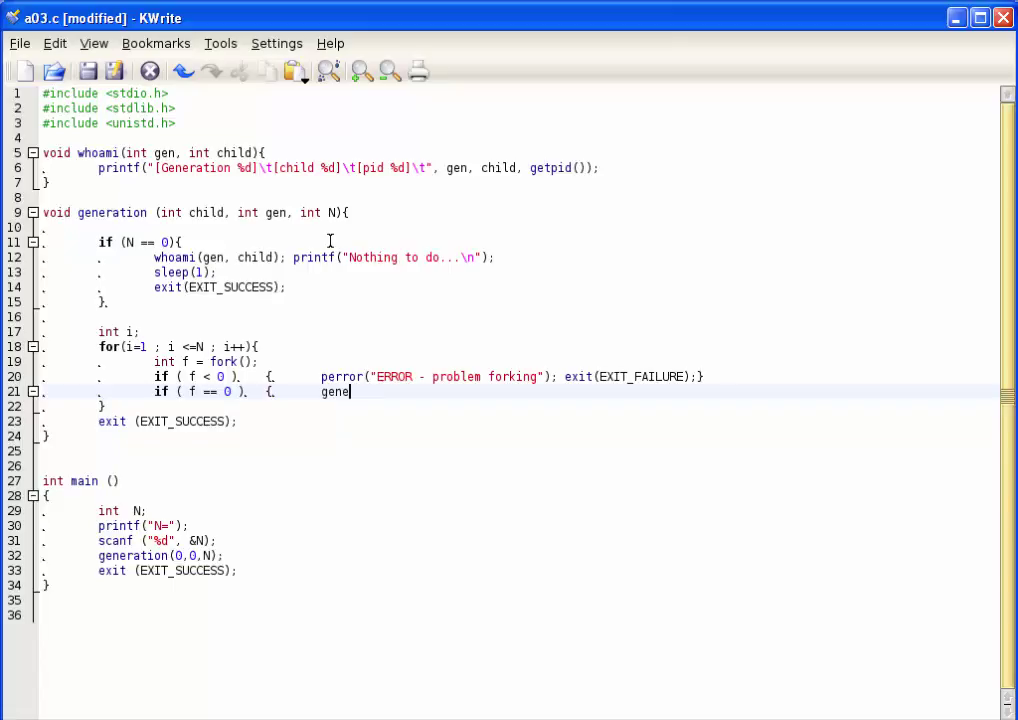
{"action": "type", "text": "ration("}
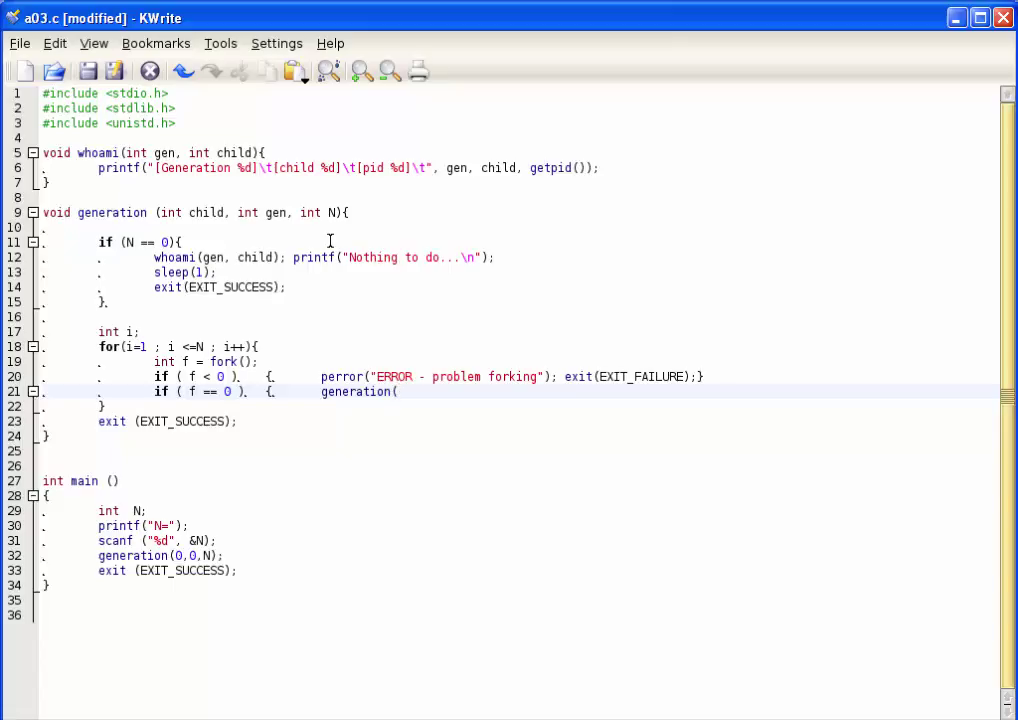
{"action": "type", "text": "i"}
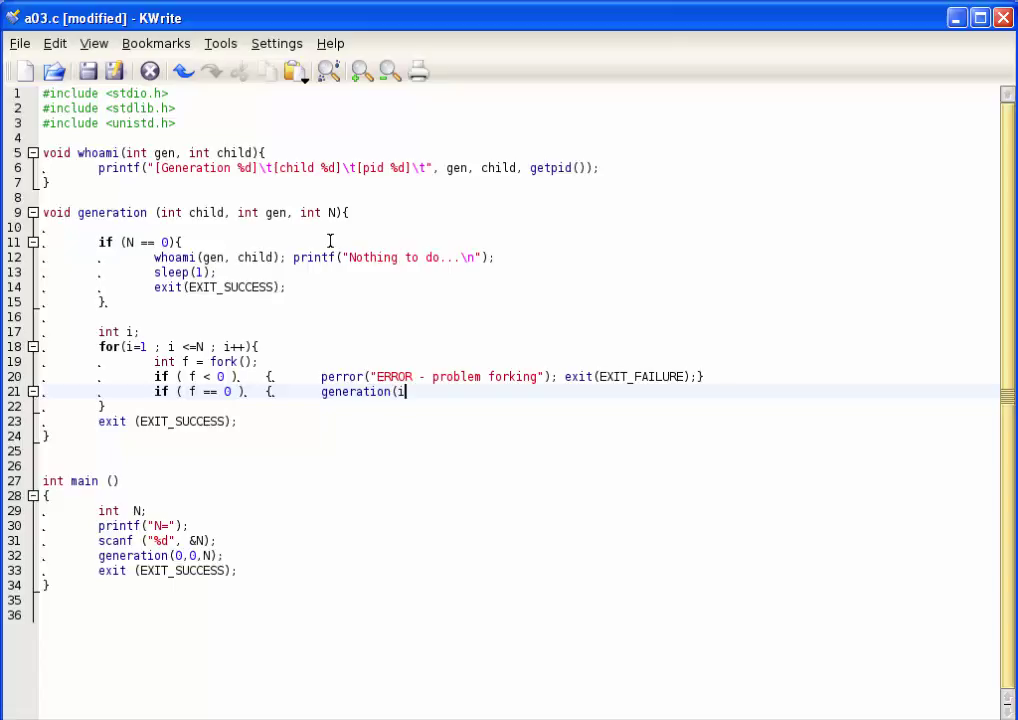
{"action": "type", "text": ", gen"}
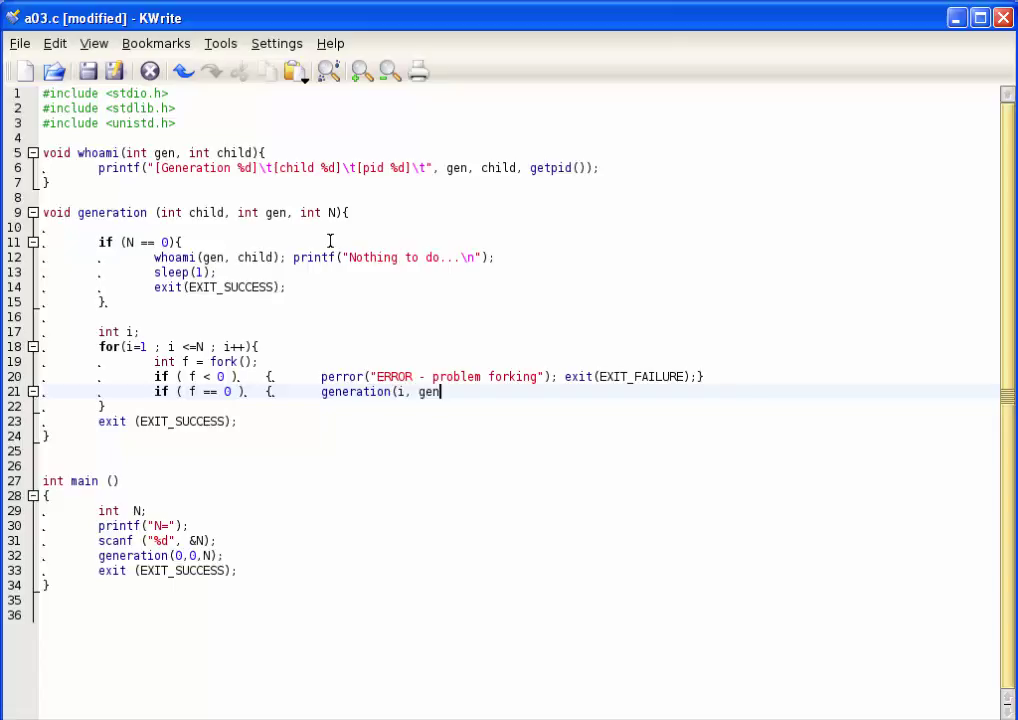
{"action": "type", "text": "+1,"}
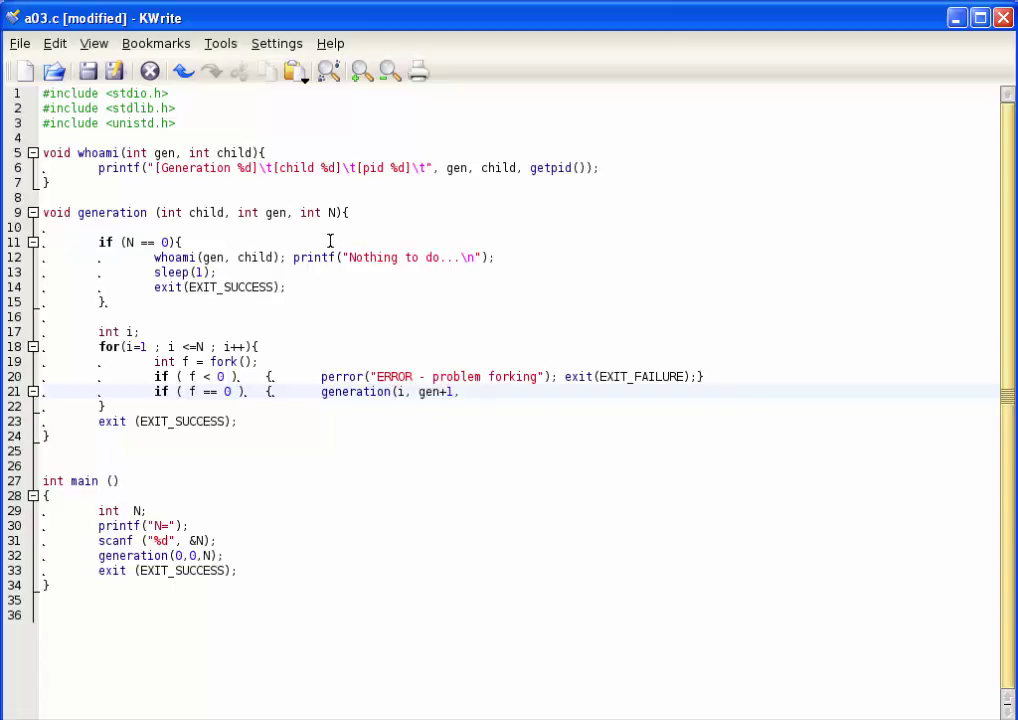
{"action": "type", "text": "N-1)"}
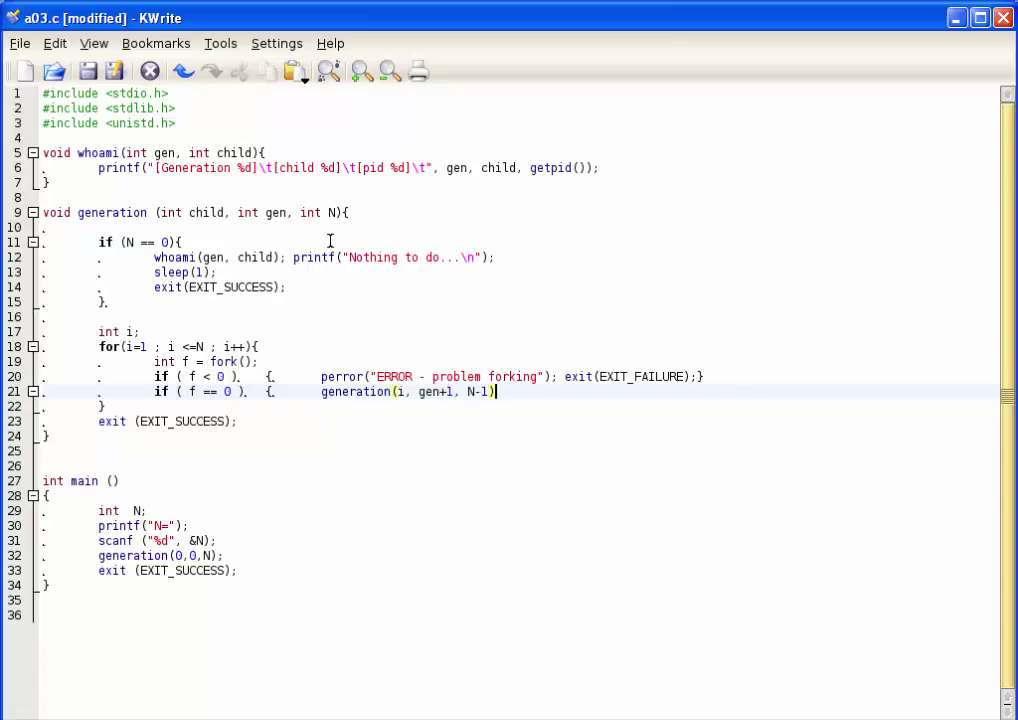
{"action": "type", "text": "; }"}
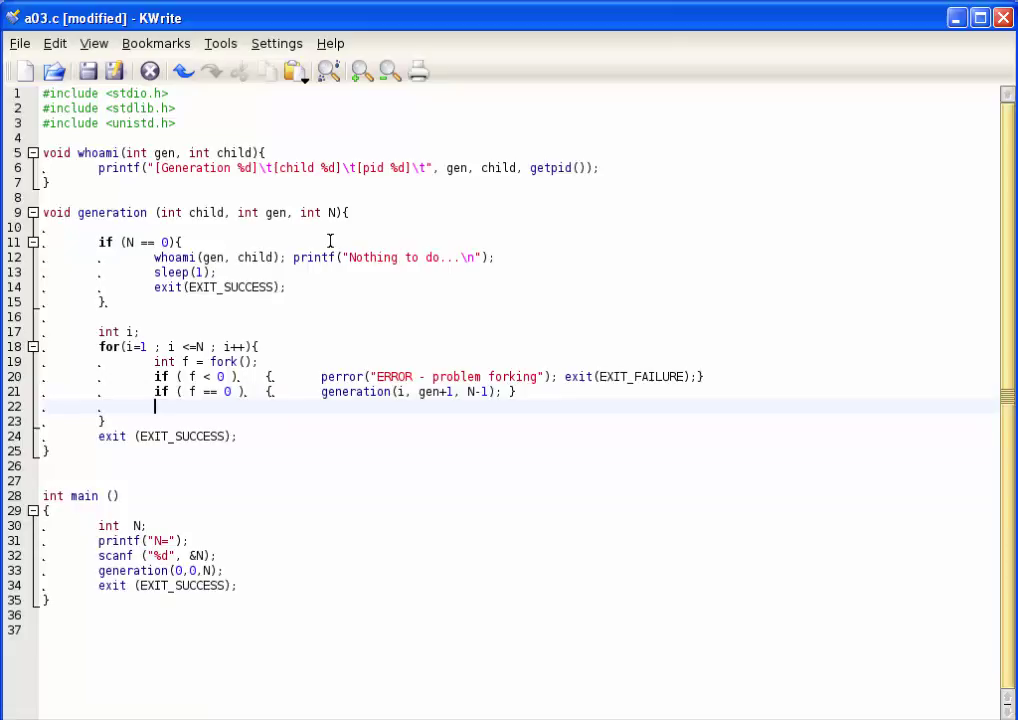
Add an if (f > 0) parent branch that calls whoami(gen, child)
{"action": "type", "text": "if ("}
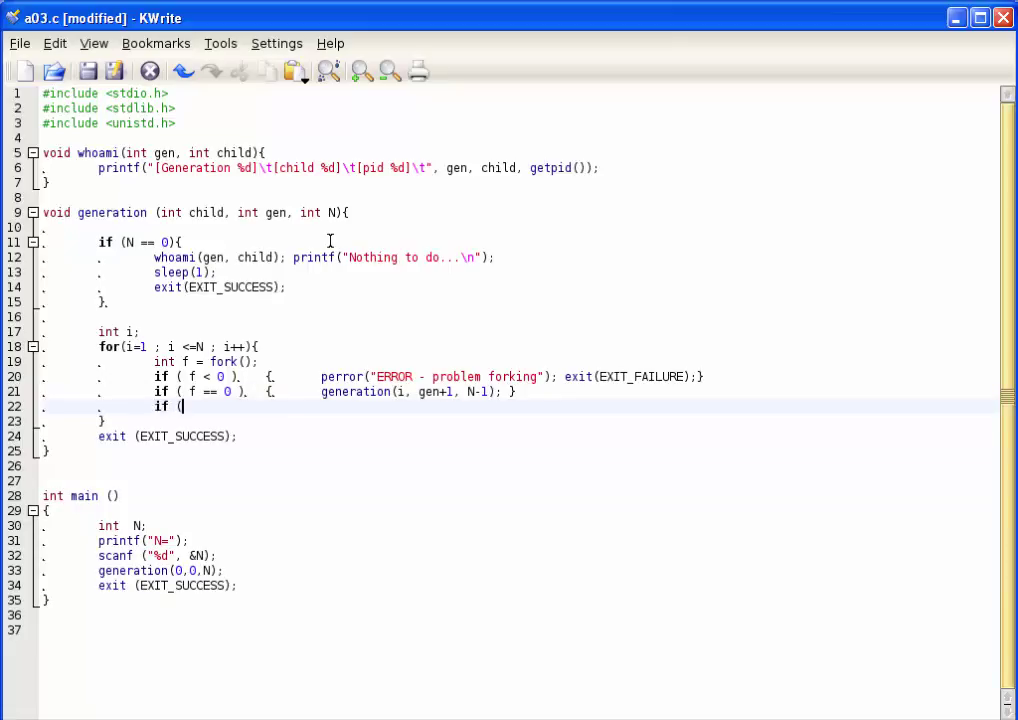
{"action": "type", "text": "f > 0"}
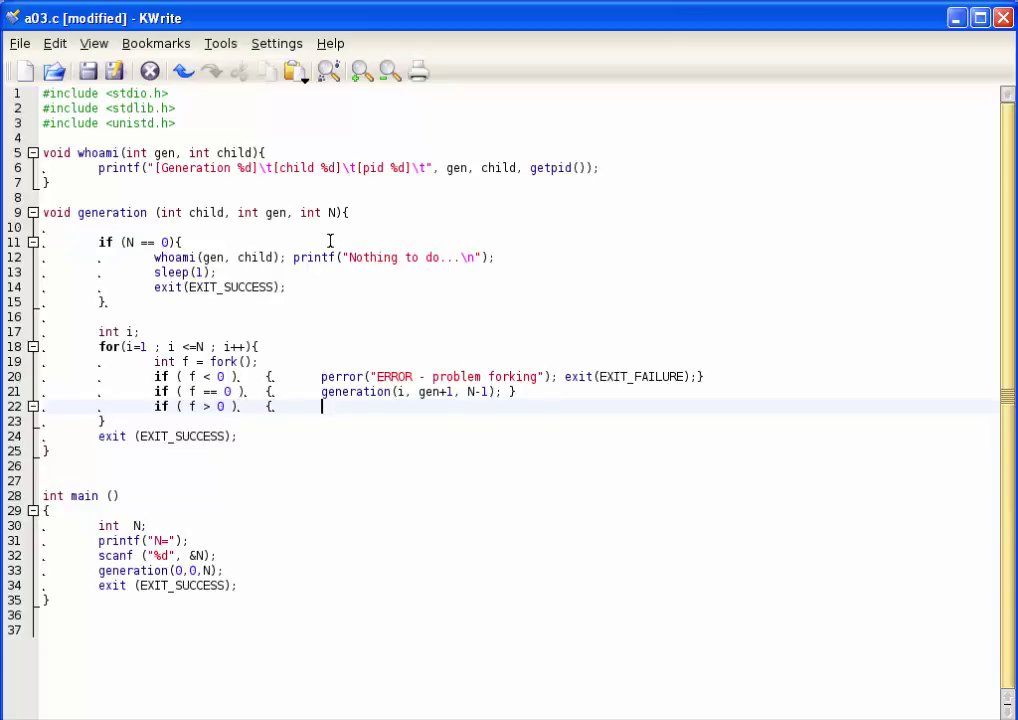
{"action": "type", "text": "whoami("}
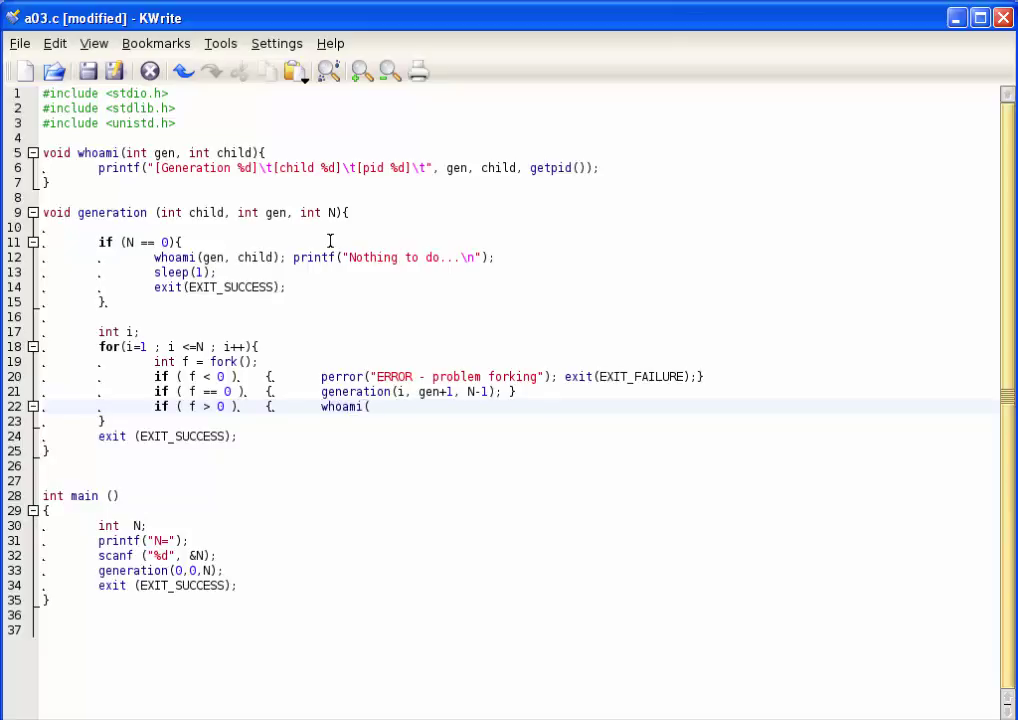
{"action": "type", "text": "gen, chi"}
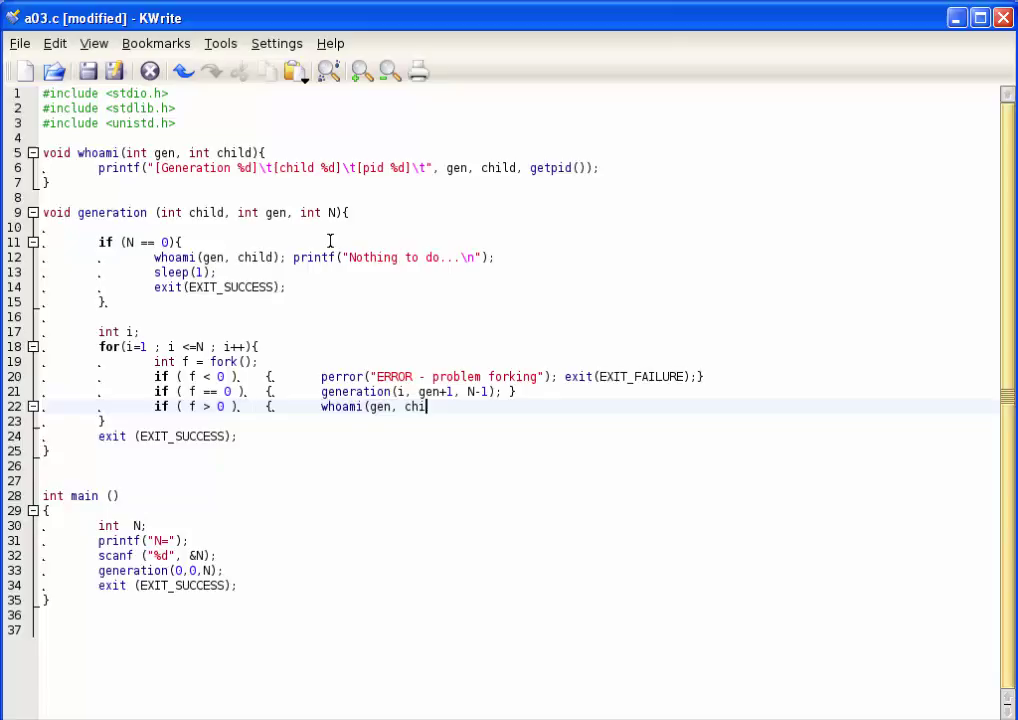
{"action": "type", "text": "d"}
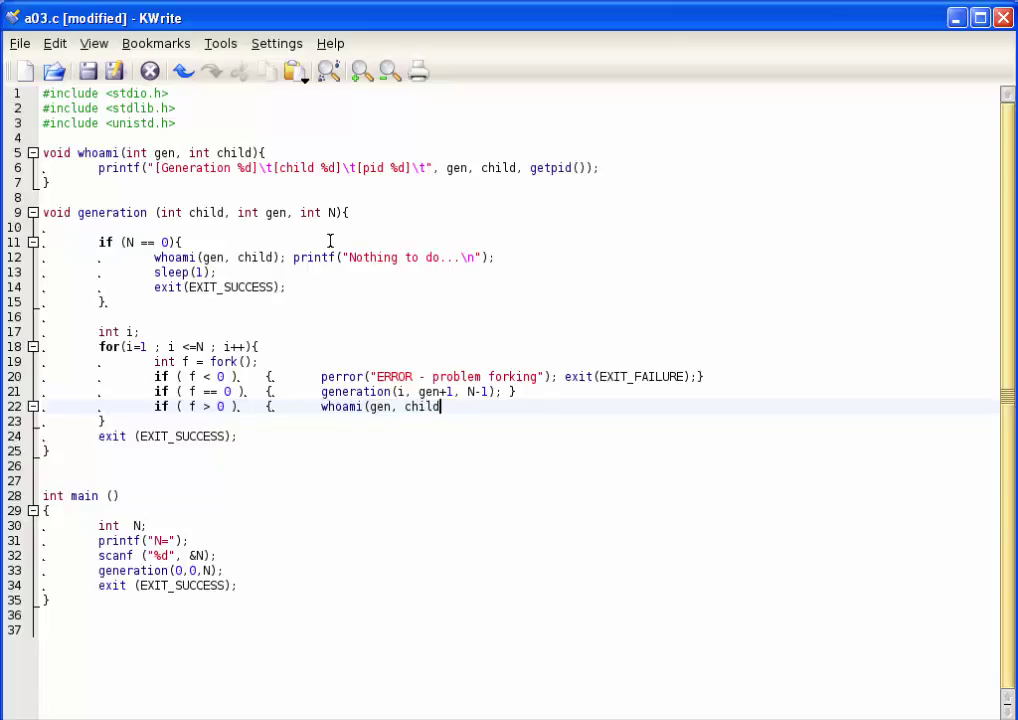
{"action": "type", "text": ");"}
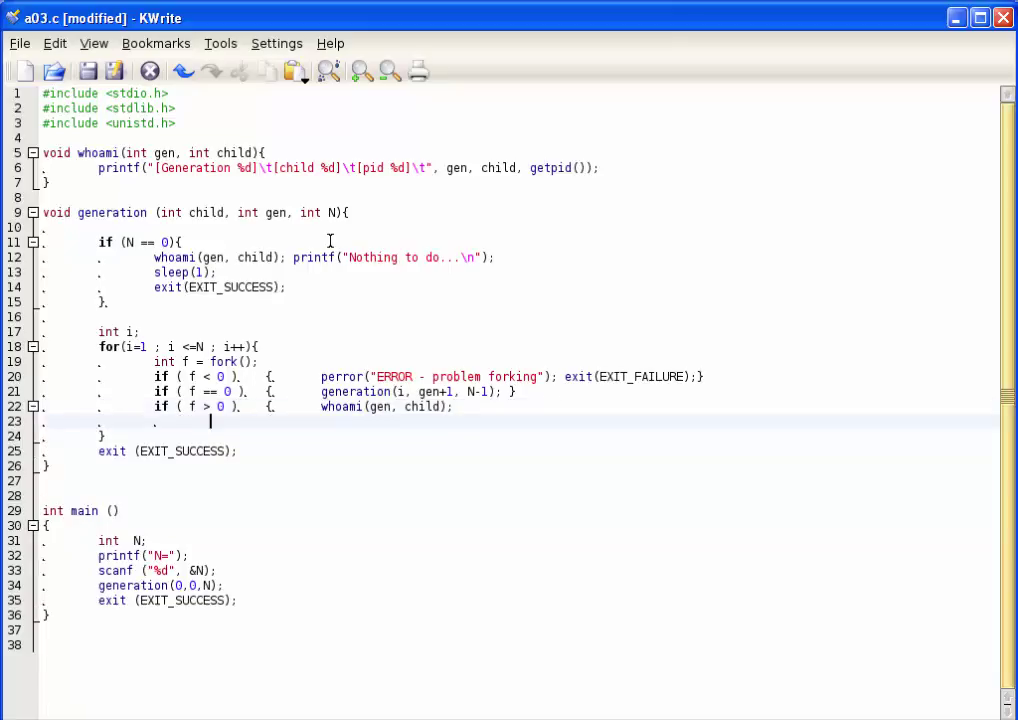
Print "Spawned direct child #%d of %d (pid = %d)" with i, N, f, then sleep(1)
{"action": "type", "text": "printf("}
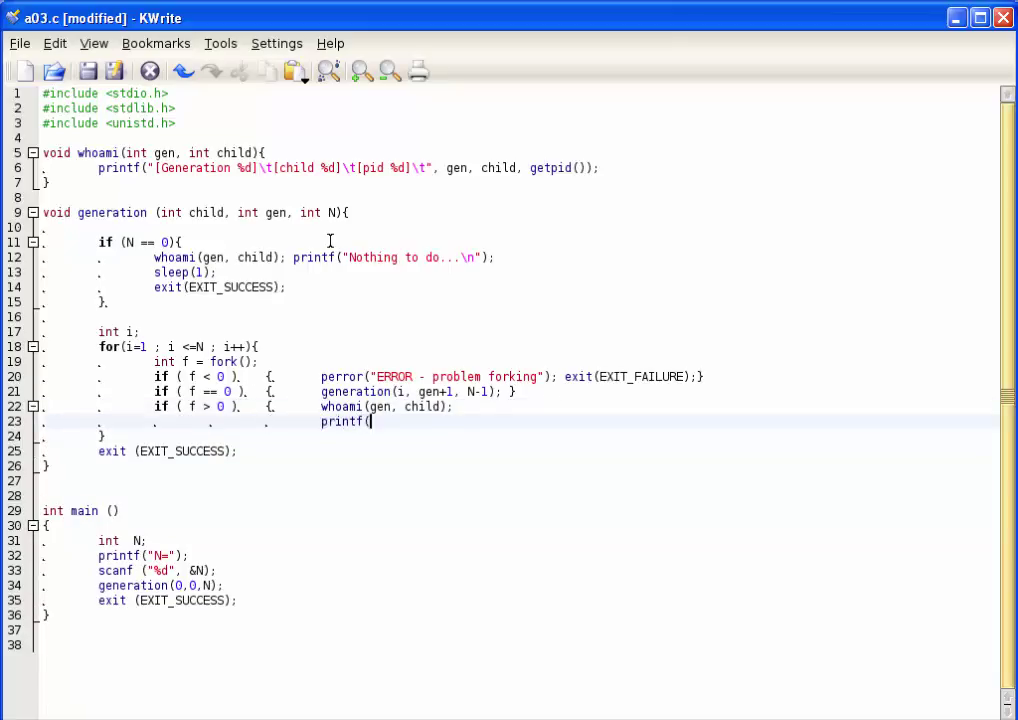
{"action": "type", "text": "\"Spawned direct"}
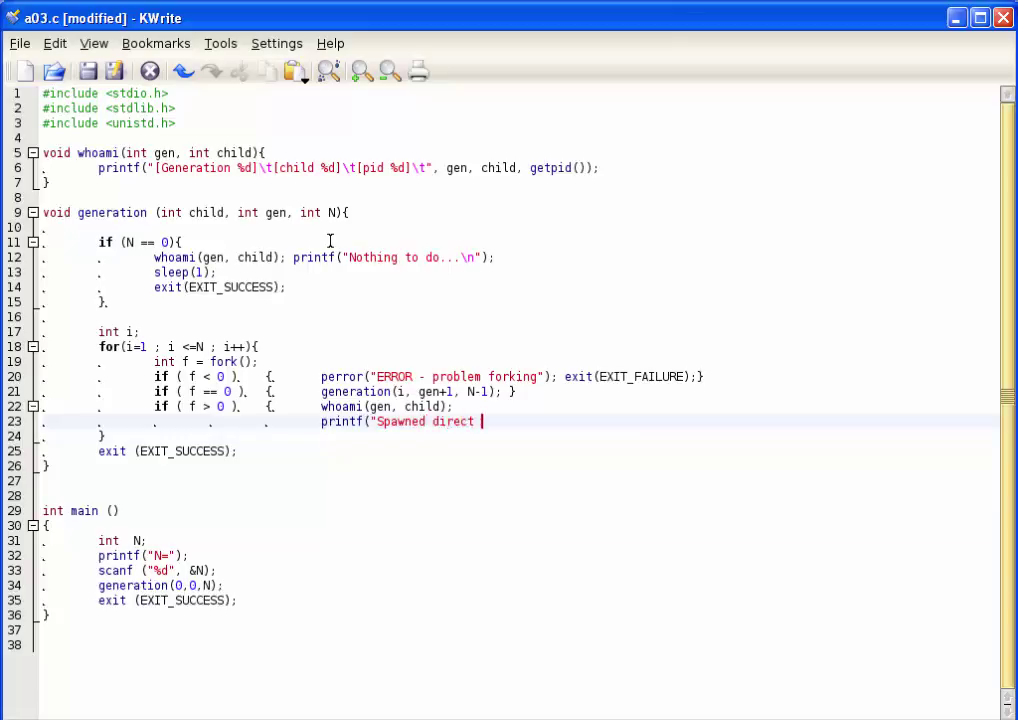
{"action": "type", "text": "child"}
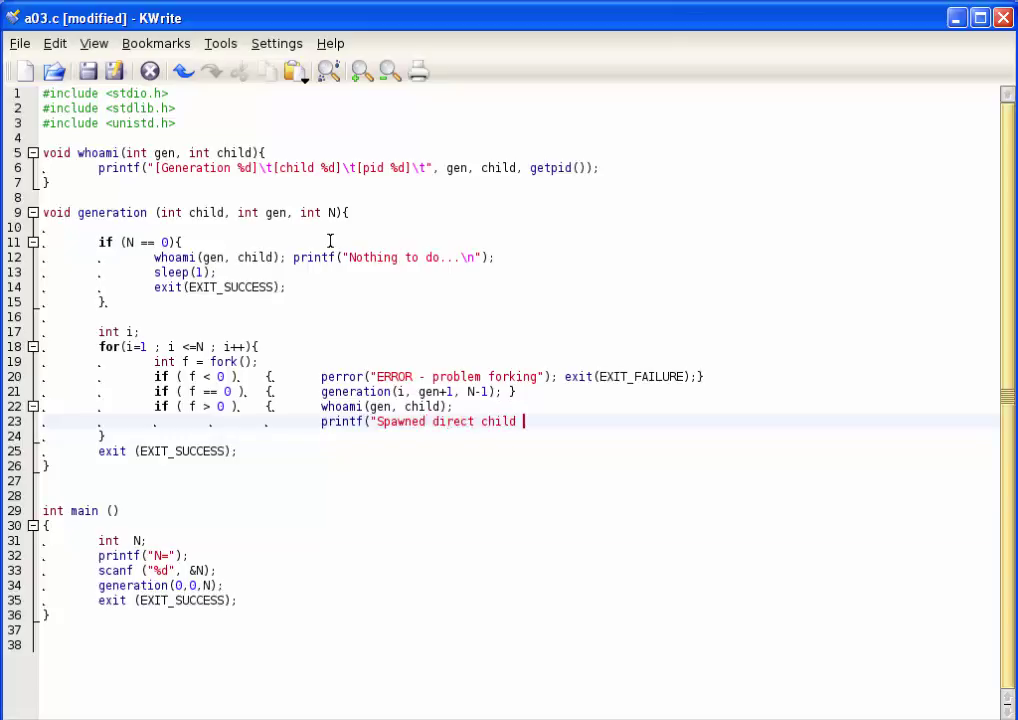
{"action": "type", "text": "#%"}
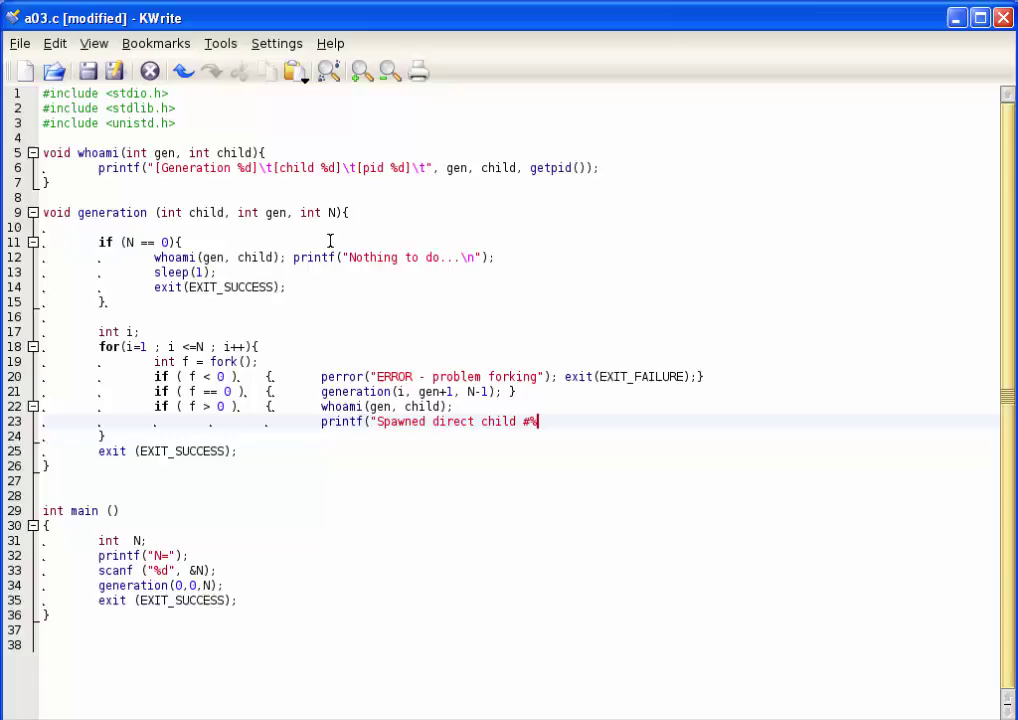
{"action": "type", "text": "d of"}
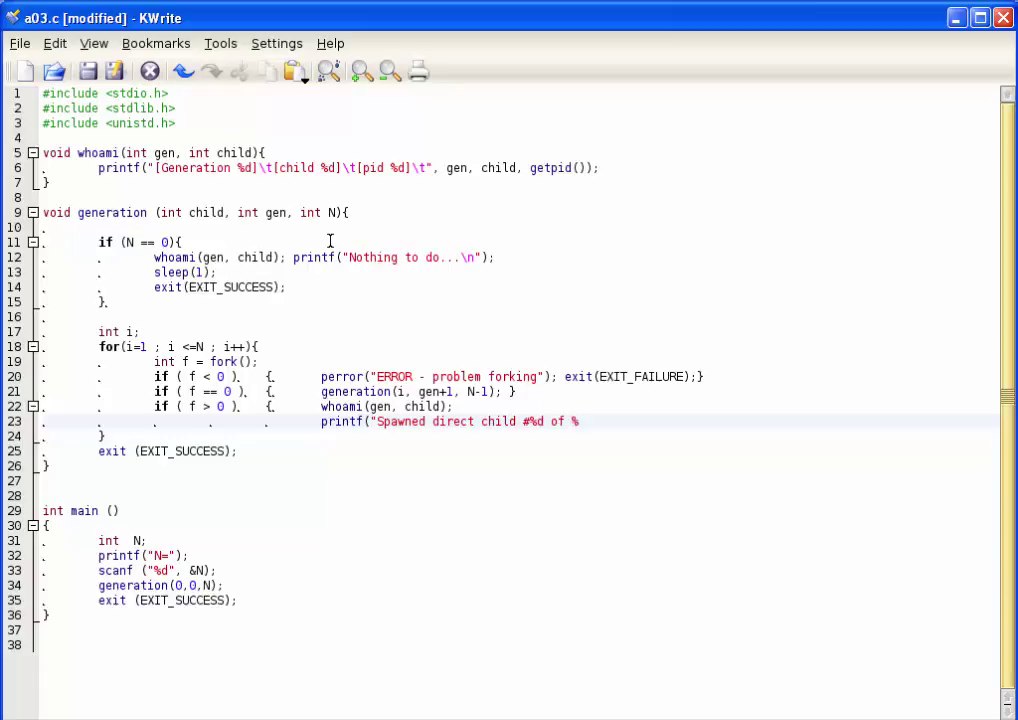
{"action": "type", "text": "%d"}
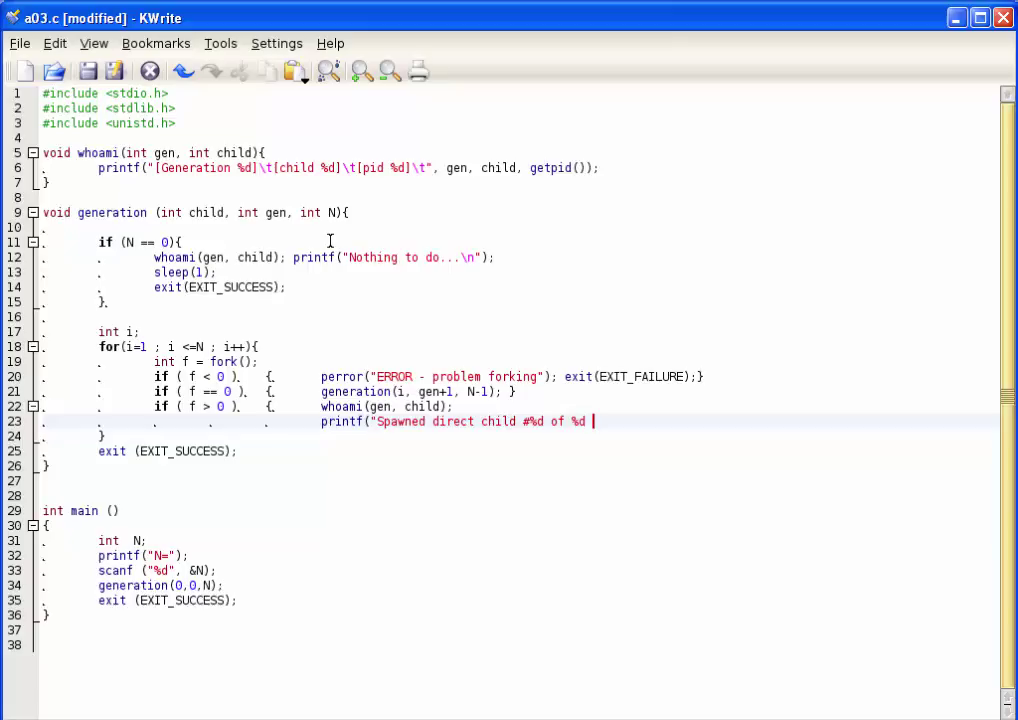
{"action": "type", "text": "(pid ="}
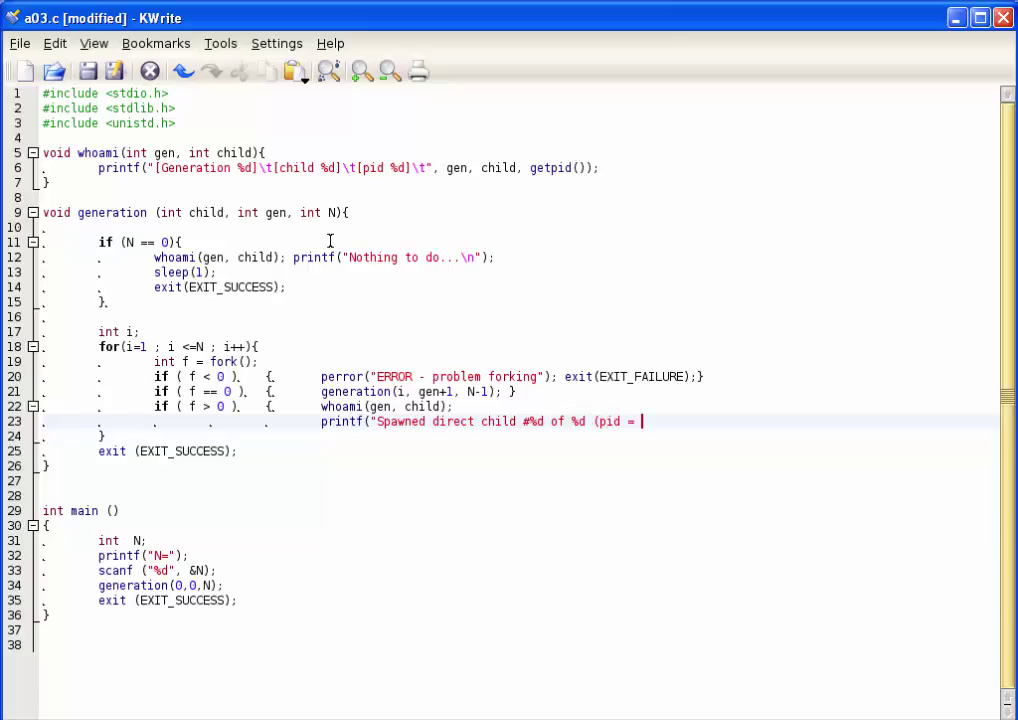
{"action": "type", "text": "%"}
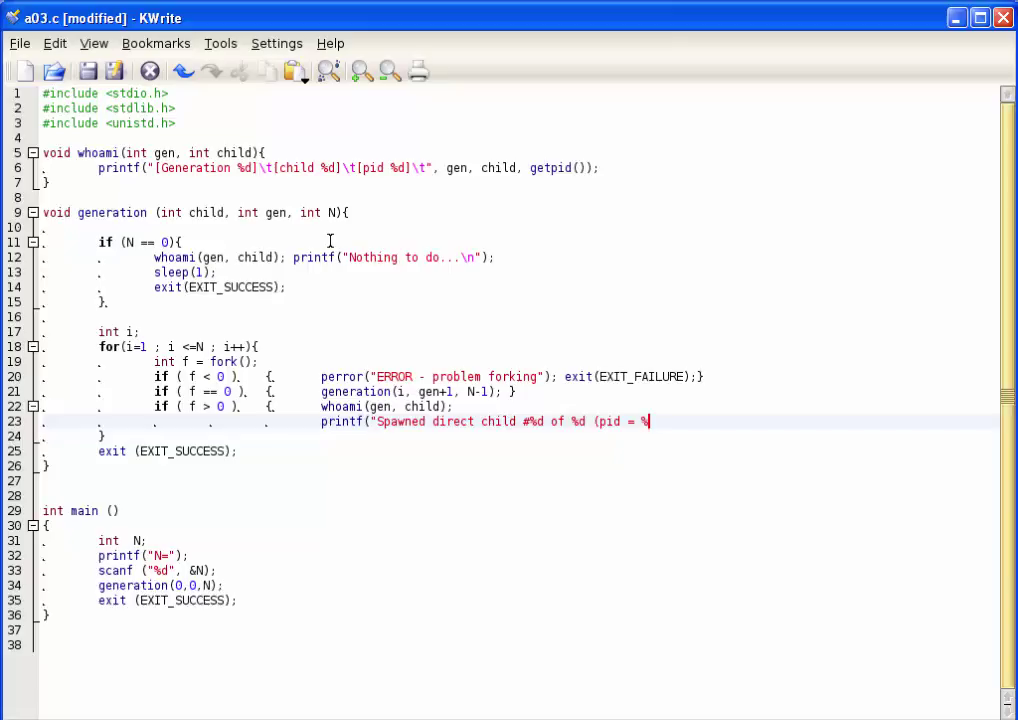
{"action": "type", "text": "d)\\n\""}
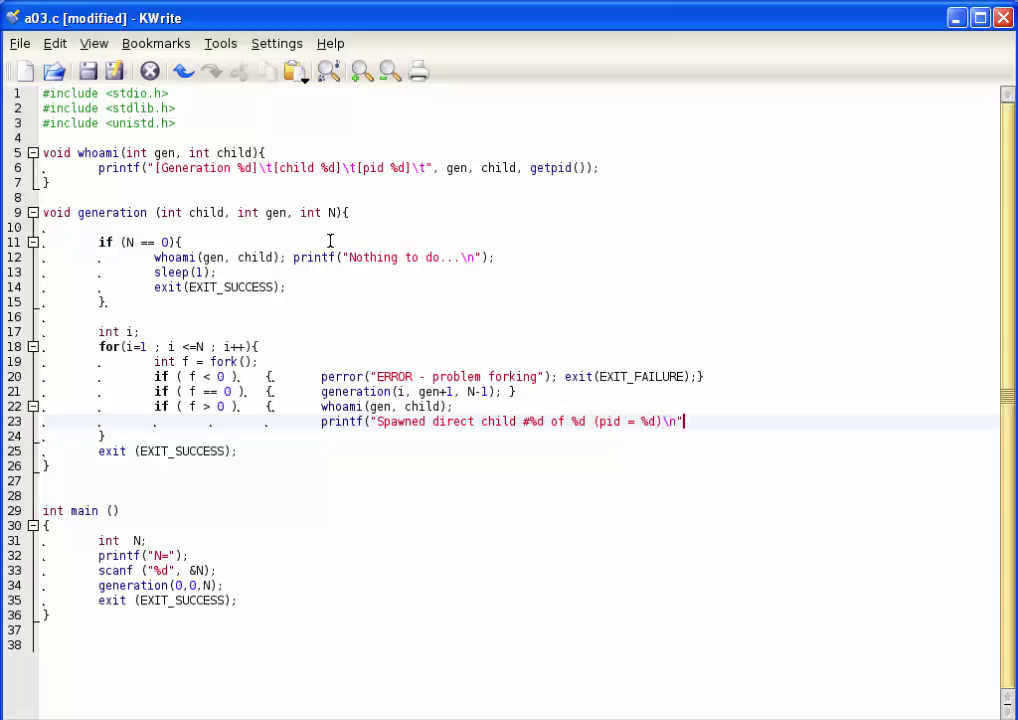
{"action": "type", "text": ", i, N, f);"}
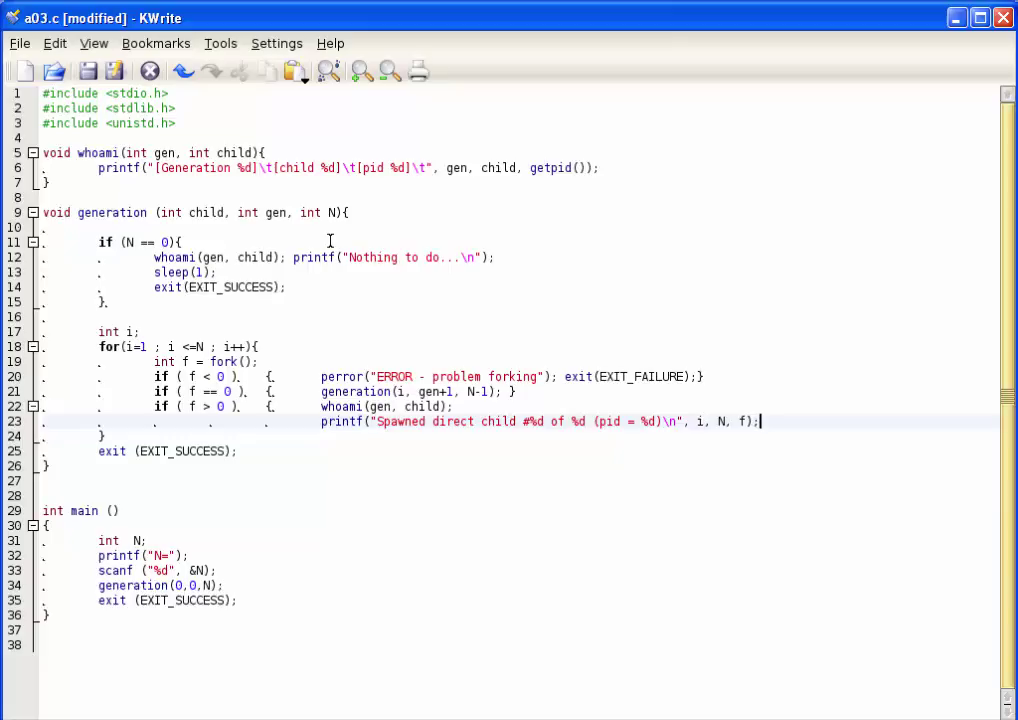
{"action": "type", "text": "sleep(1);"}
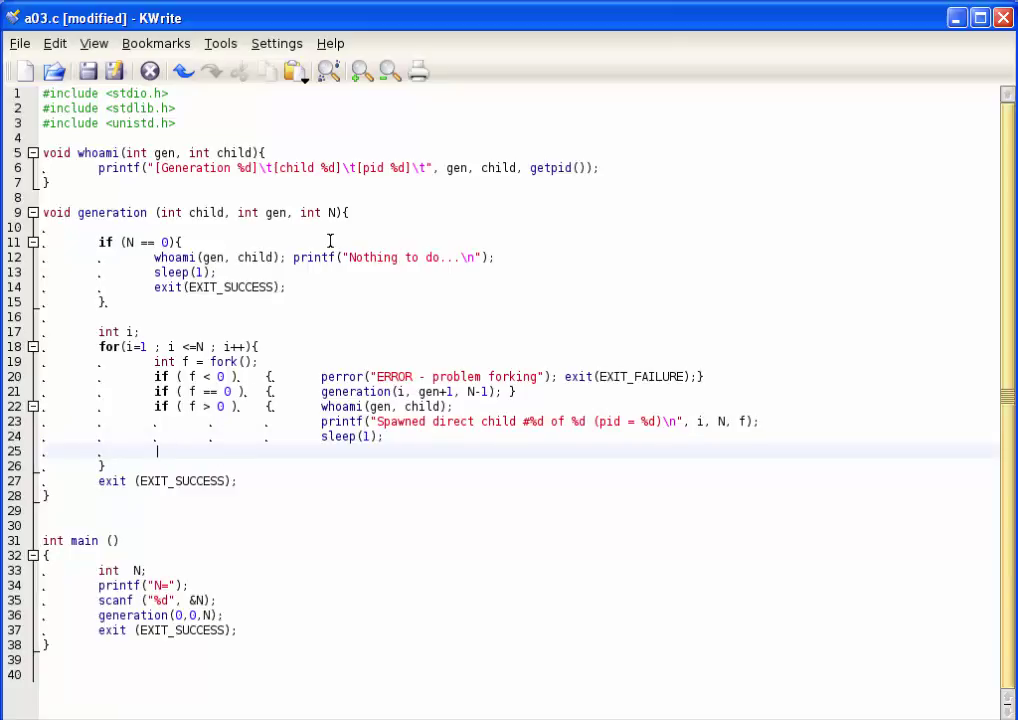
{"action": "type", "text": "}"}
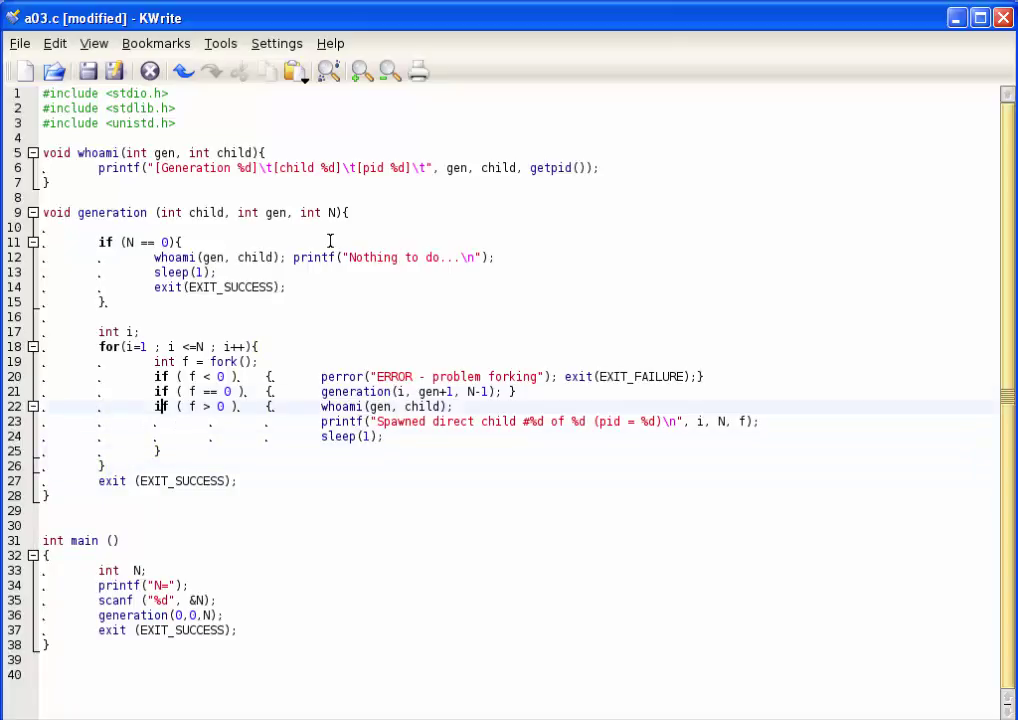
Place the cursor near the if (f > 0) line to check its braces
{"action": "left_click", "coordinate": [372, 391]}
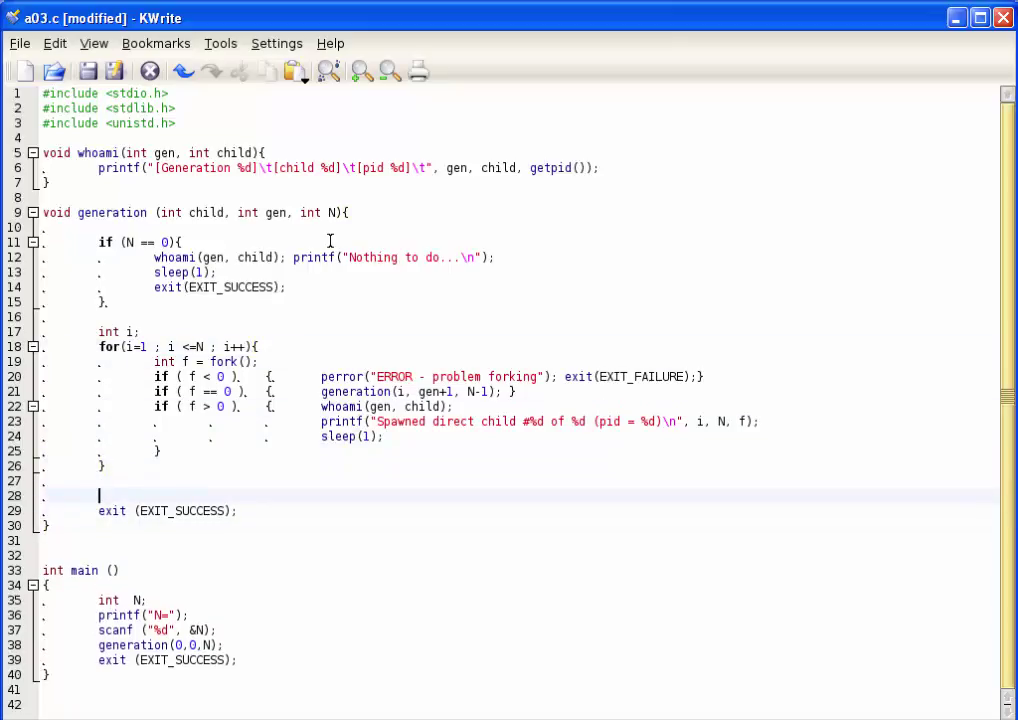
Add a second for(i=1 ; i <= N ; i++) loop declaring int rv and calling wait(&rv)
{"action": "type", "text": "for"}
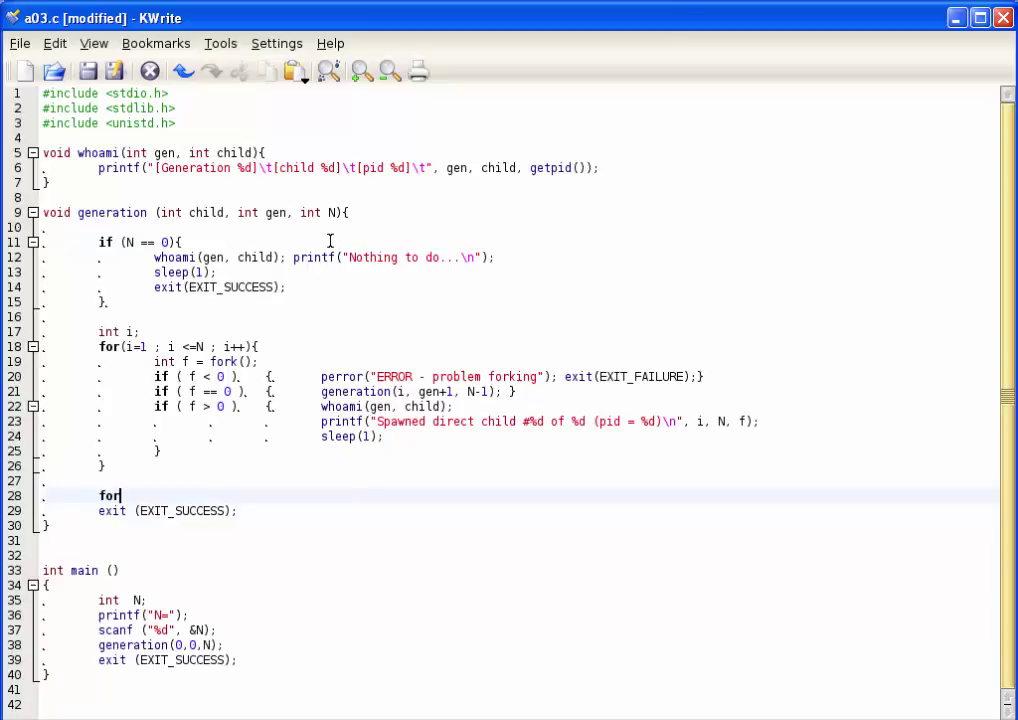
{"action": "type", "text": "(i=1 ; i"}
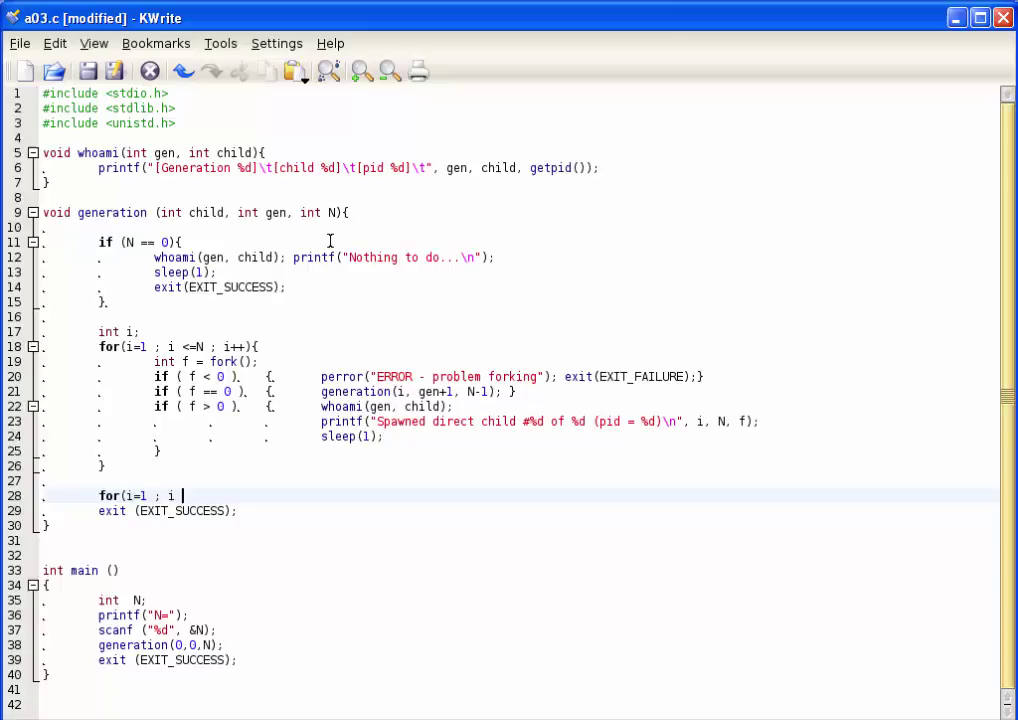
{"action": "type", "text": "<= N"}
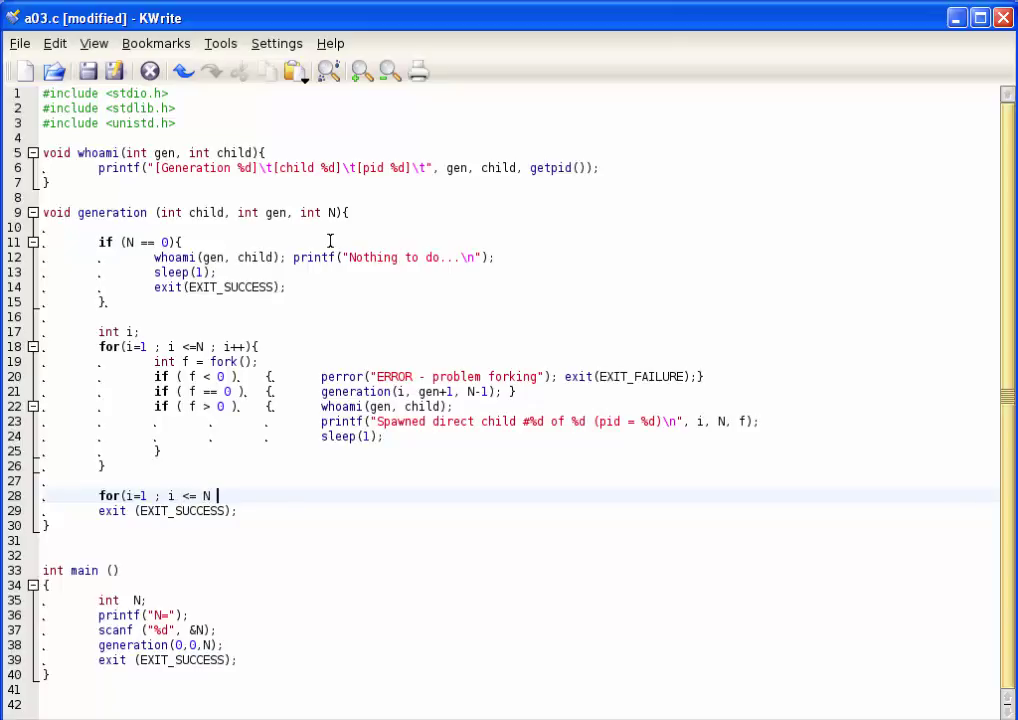
{"action": "type", "text": "; i++){"}
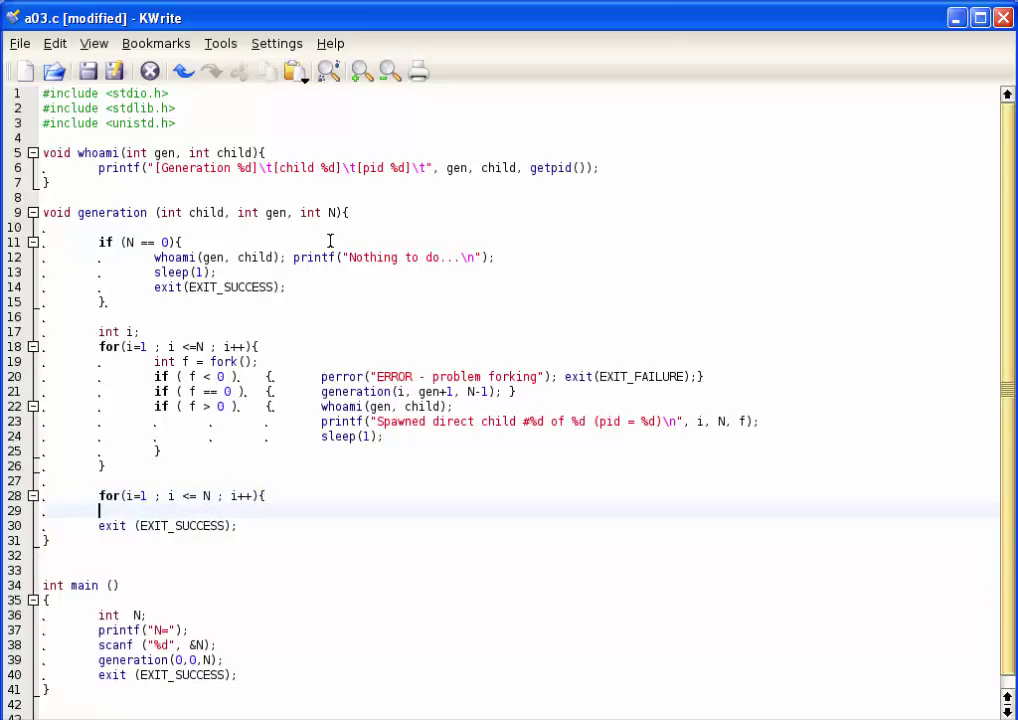
{"action": "type", "text": "}"}
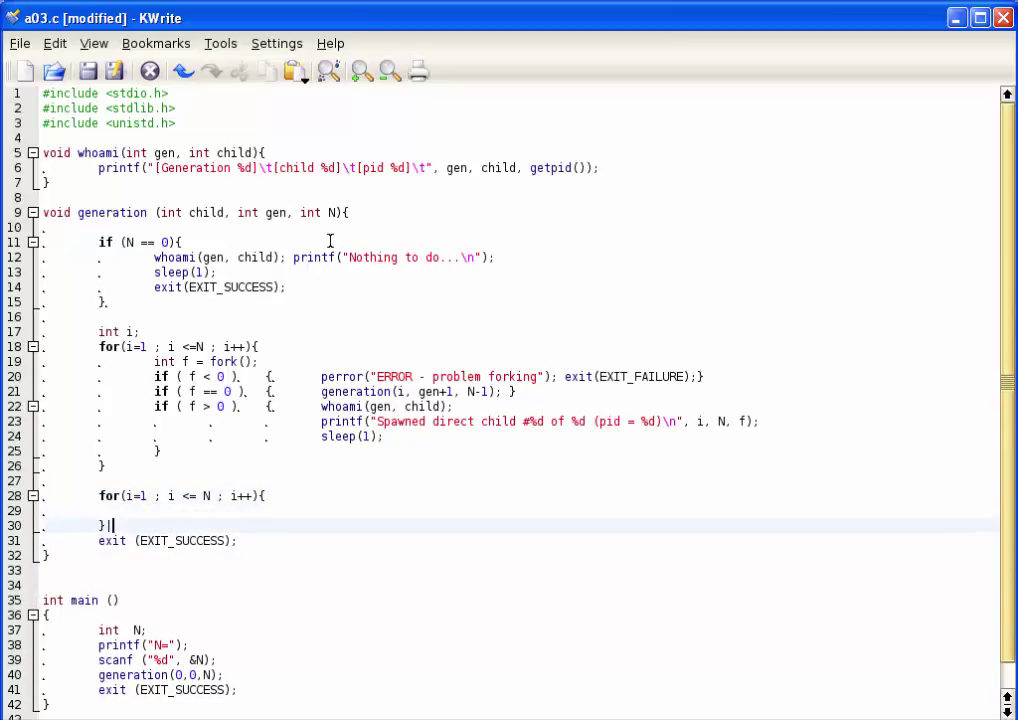
{"action": "type", "text": "int"}
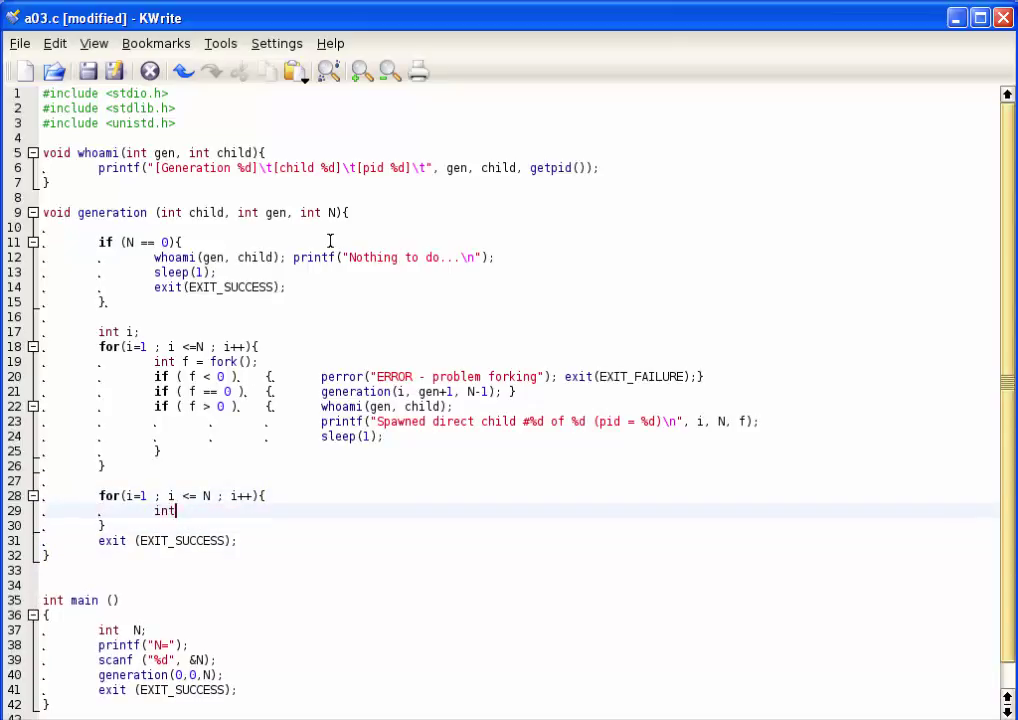
{"action": "type", "text": "rv;"}
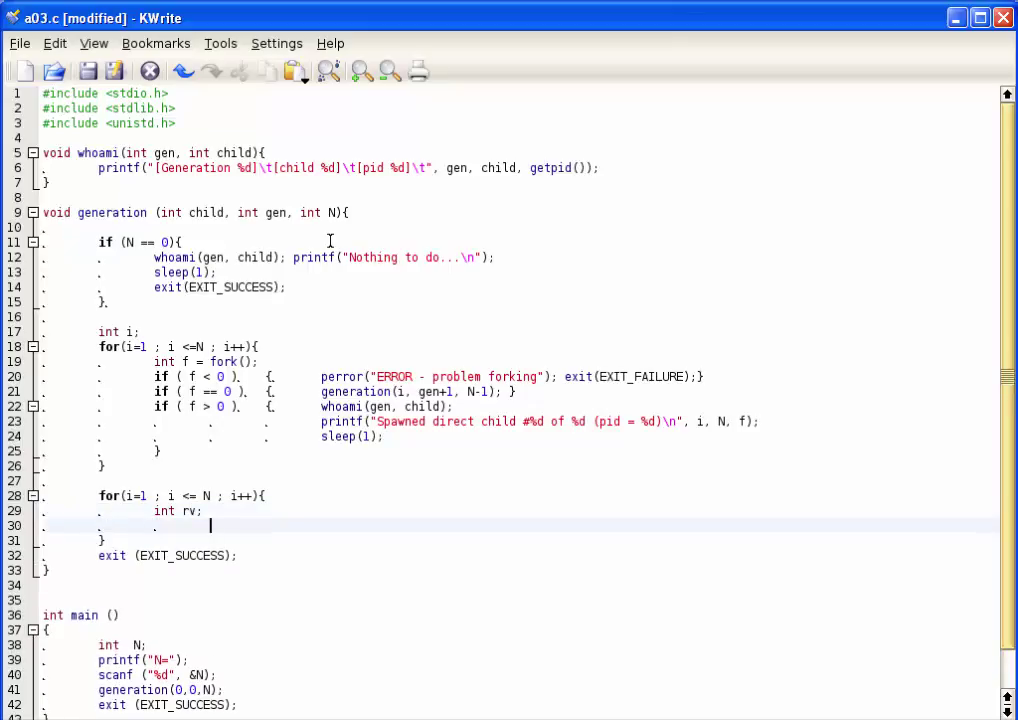
{"action": "type", "text": "wait("}
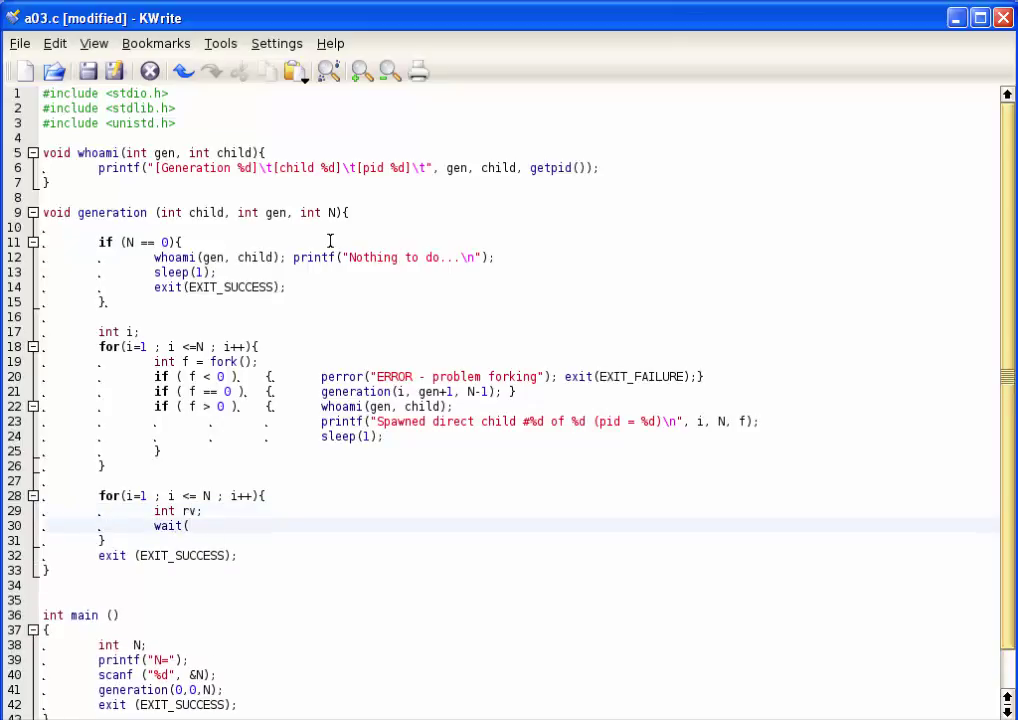
{"action": "type", "text": "&rv);"}
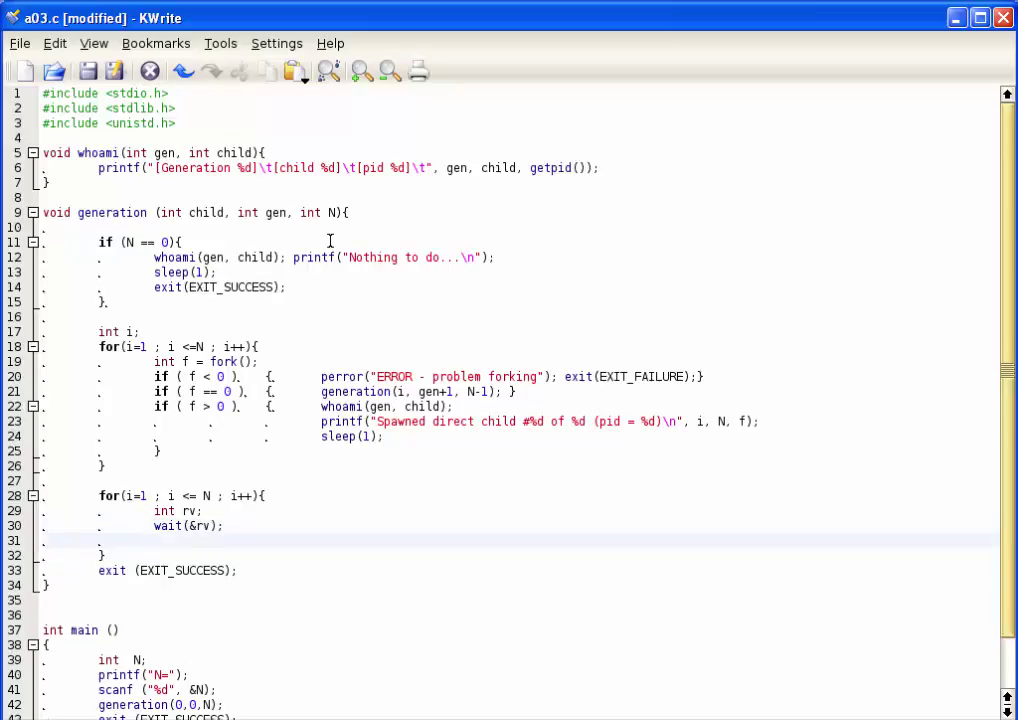
Add whoami(gen, child); to the wait loop, fixing the misspelled whomai
{"action": "type", "text": "s"}
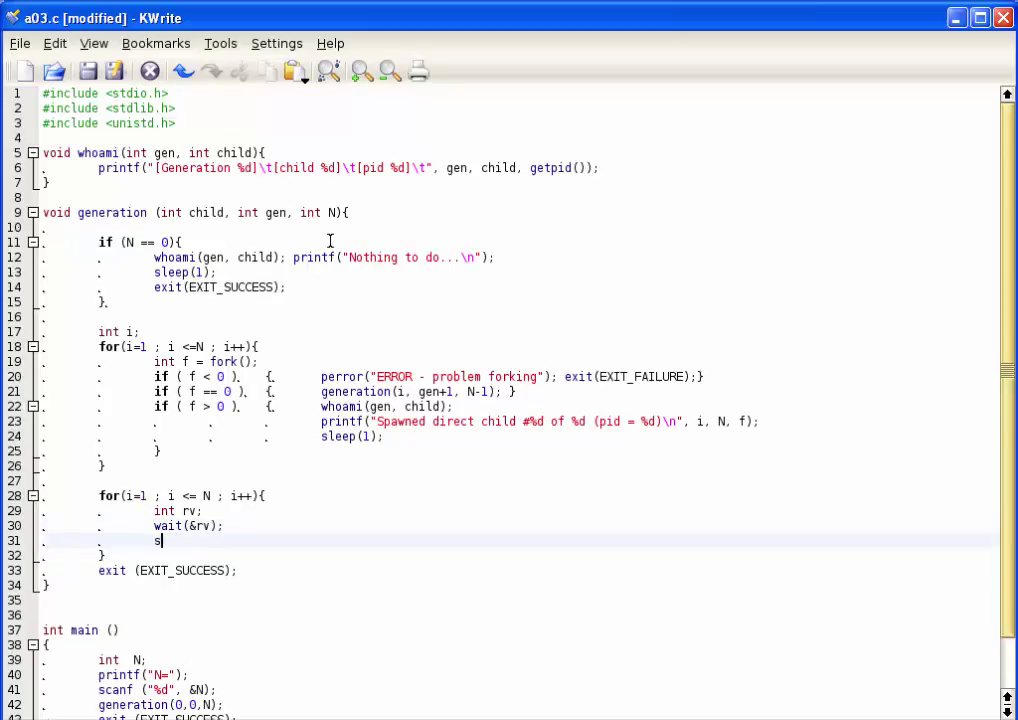
{"action": "type", "text": "whomai("}
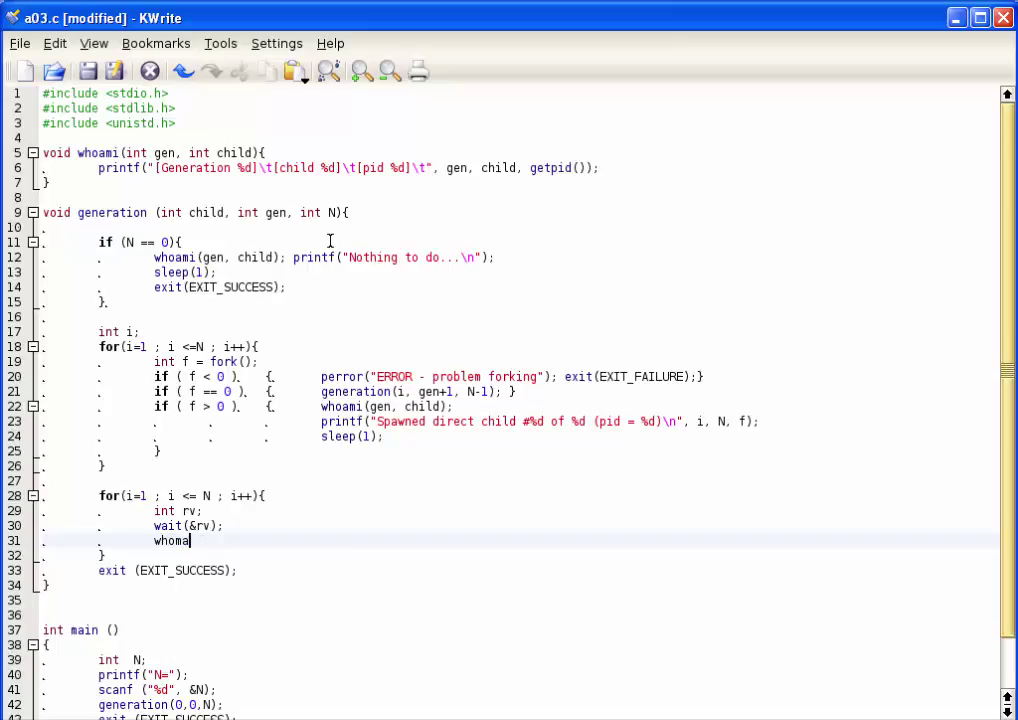
{"action": "type", "text": "i("}
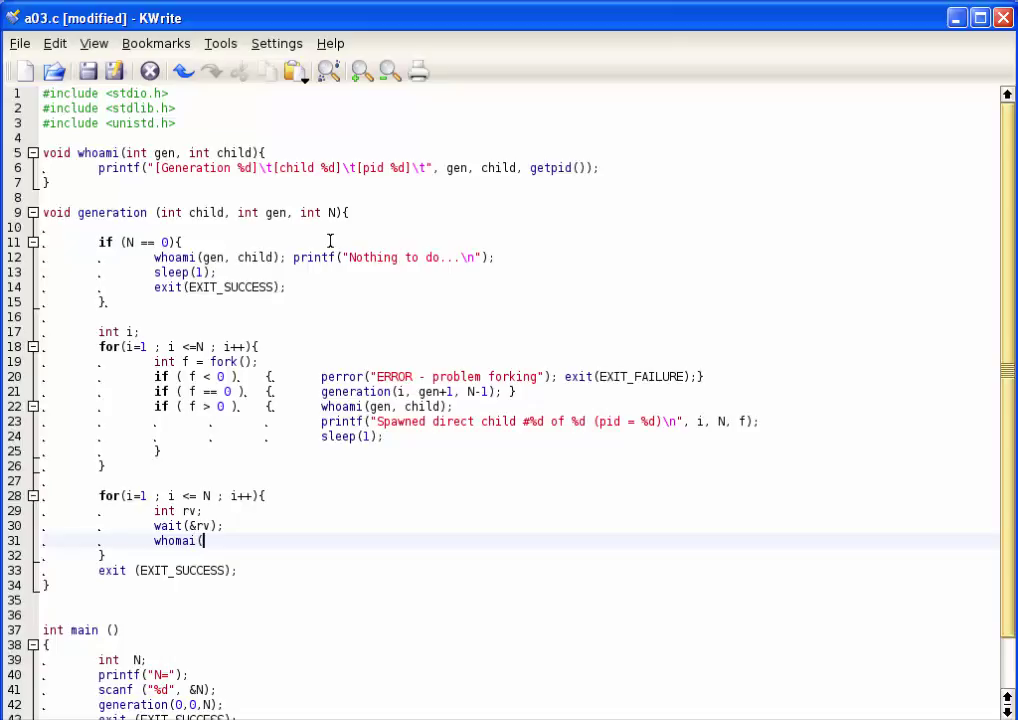
{"action": "key", "text": "BackSpace"}
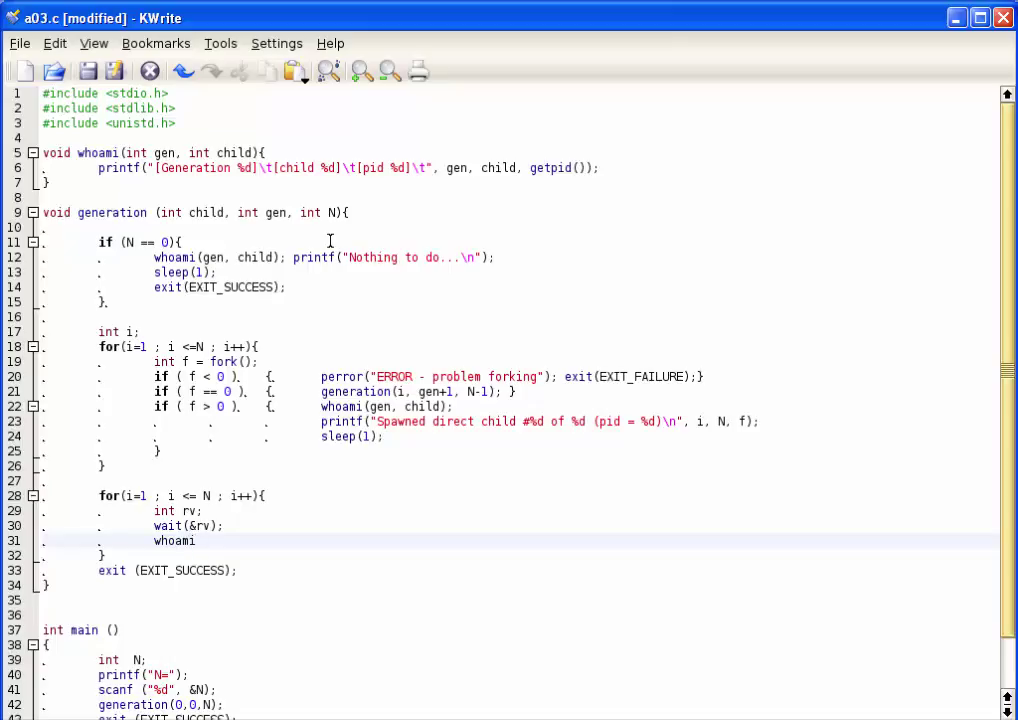
{"action": "type", "text": "("}
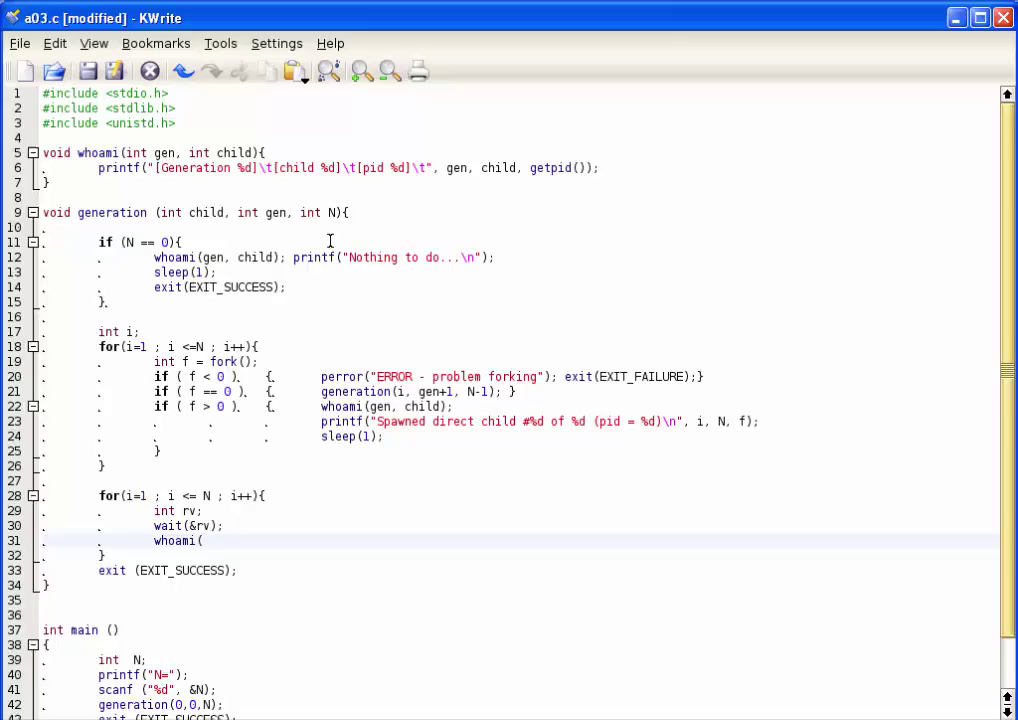
{"action": "type", "text": "gen"}
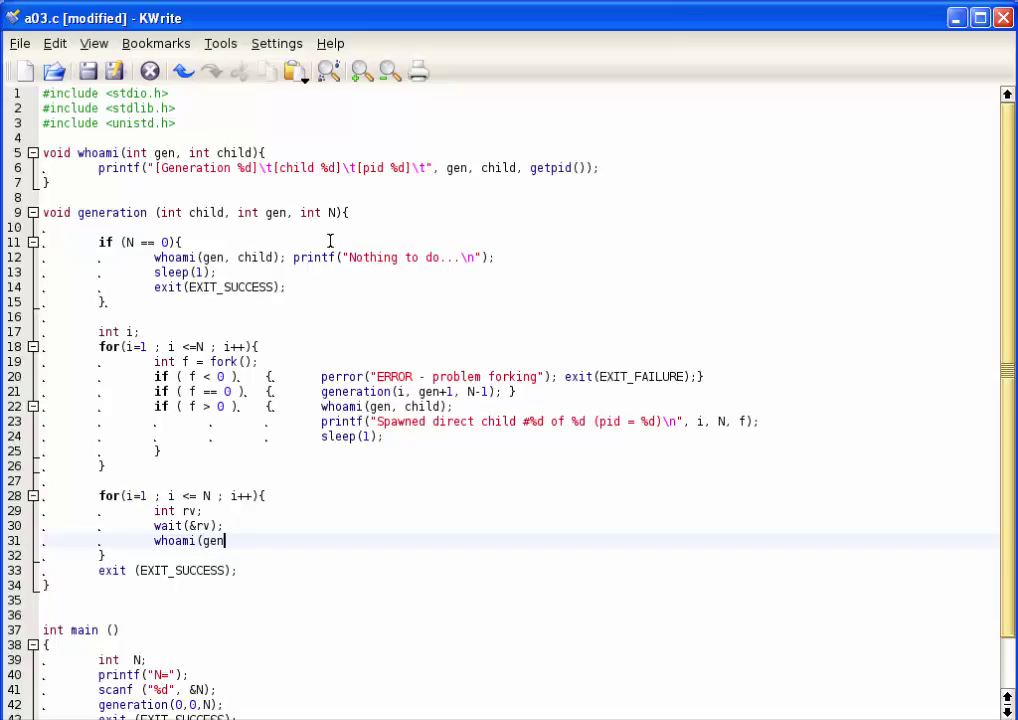
{"action": "type", "text": ", c"}
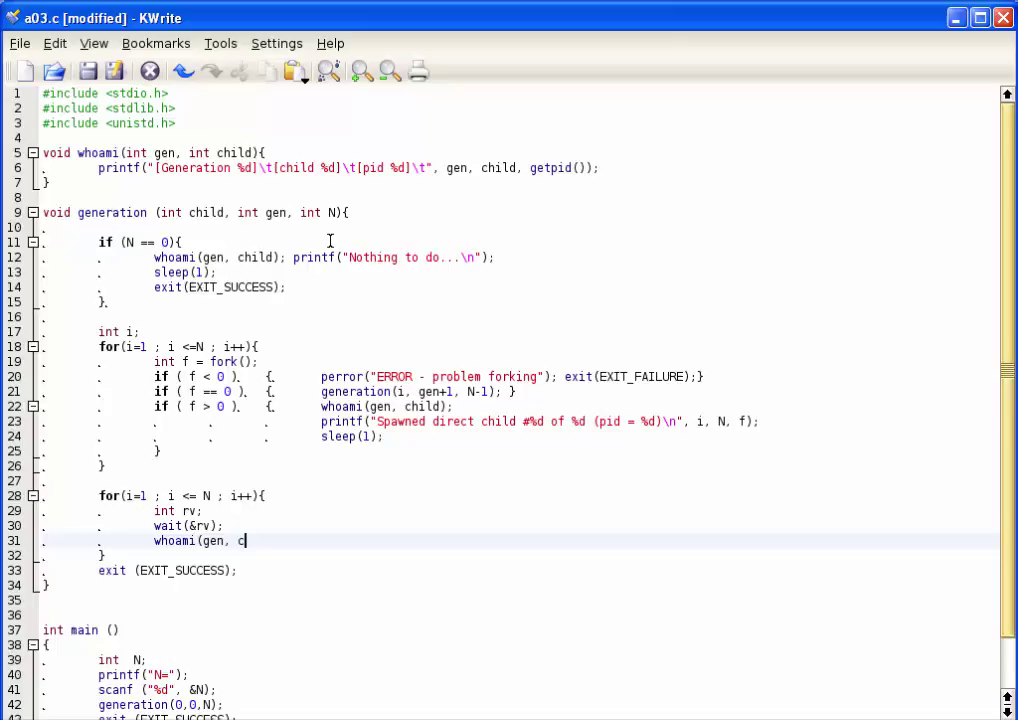
{"action": "type", "text": "hild"}
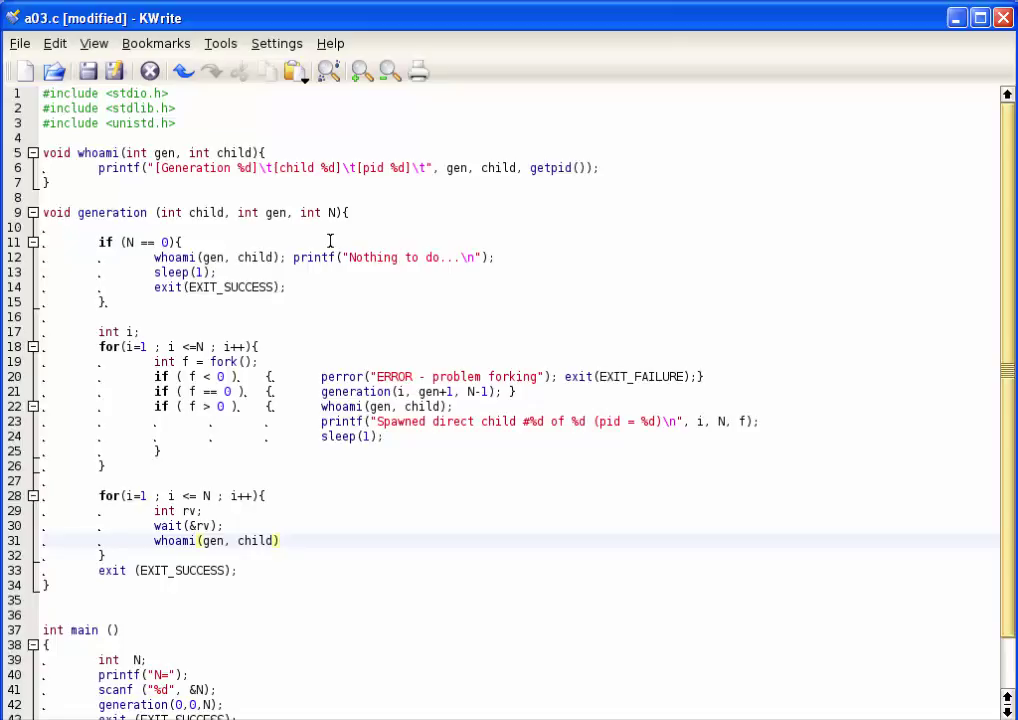
{"action": "type", "text": ";"}
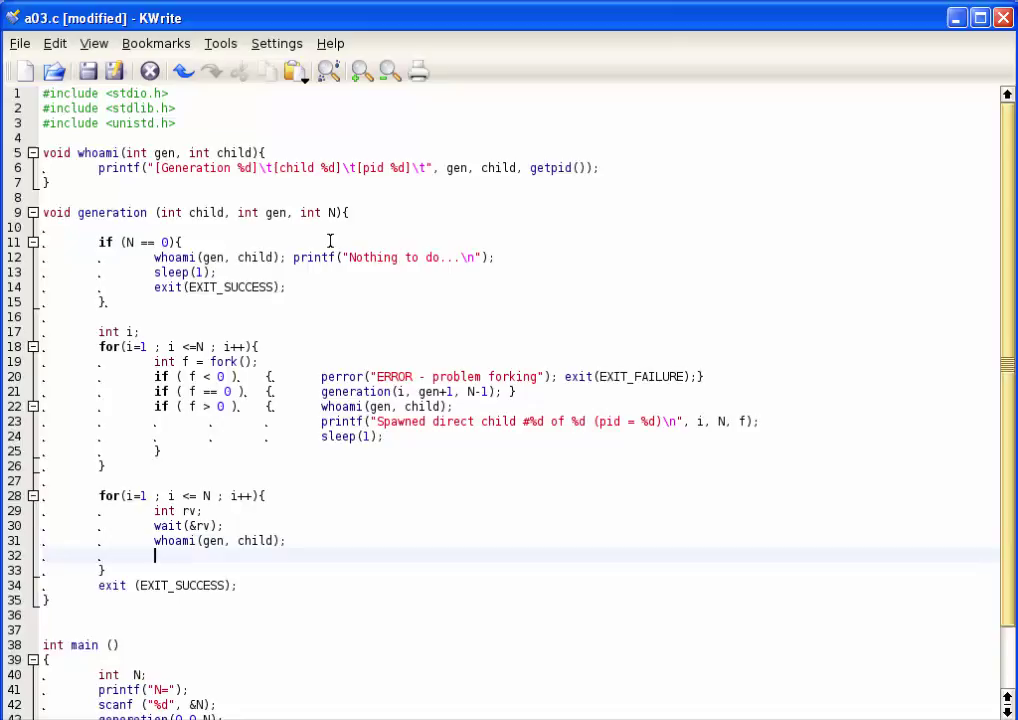
Type printf("Hey, child #%d of %d just terminated...\n", i, N); inside the wait loop
{"action": "type", "text": "printf(\""}
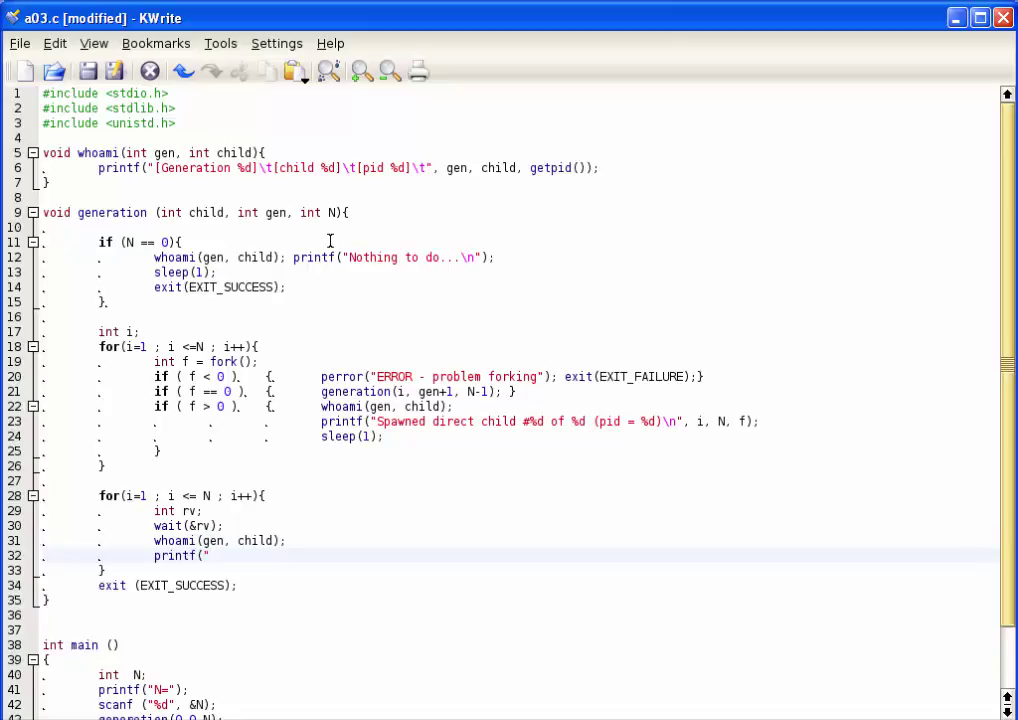
{"action": "type", "text": "Hey,"}
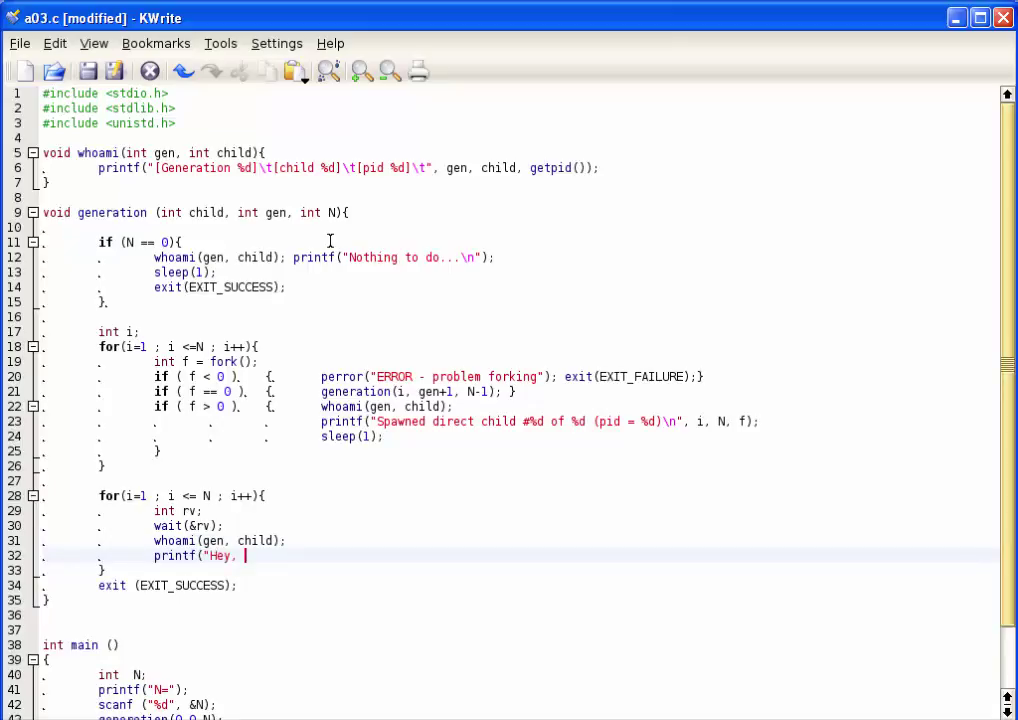
{"action": "type", "text": "child"}
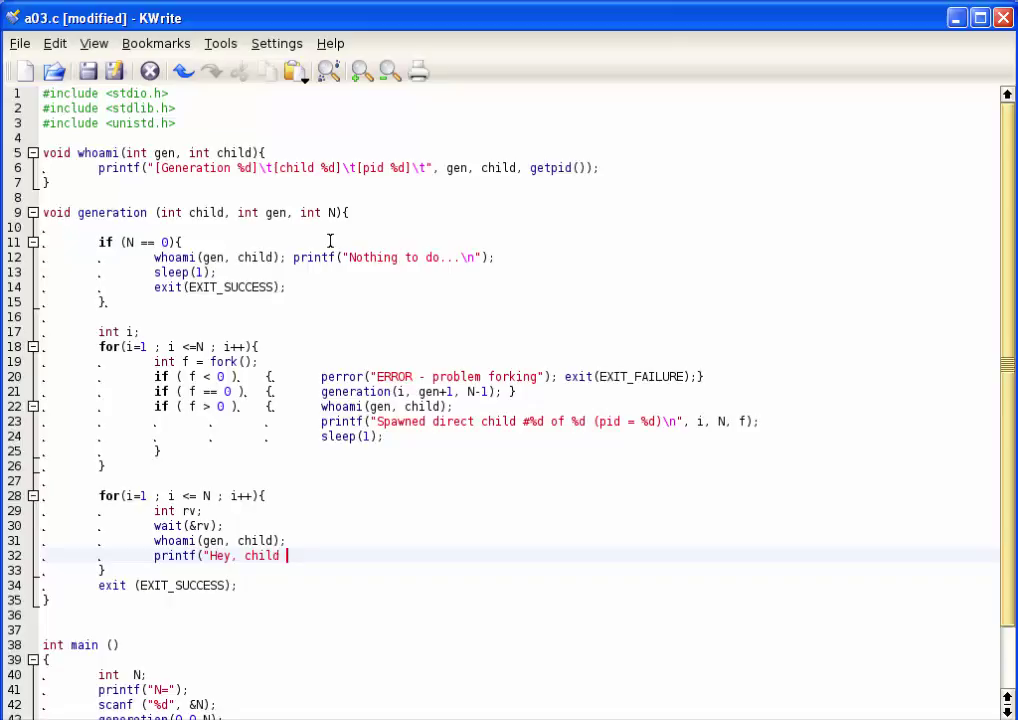
{"action": "type", "text": "#%d of %d just termi"}
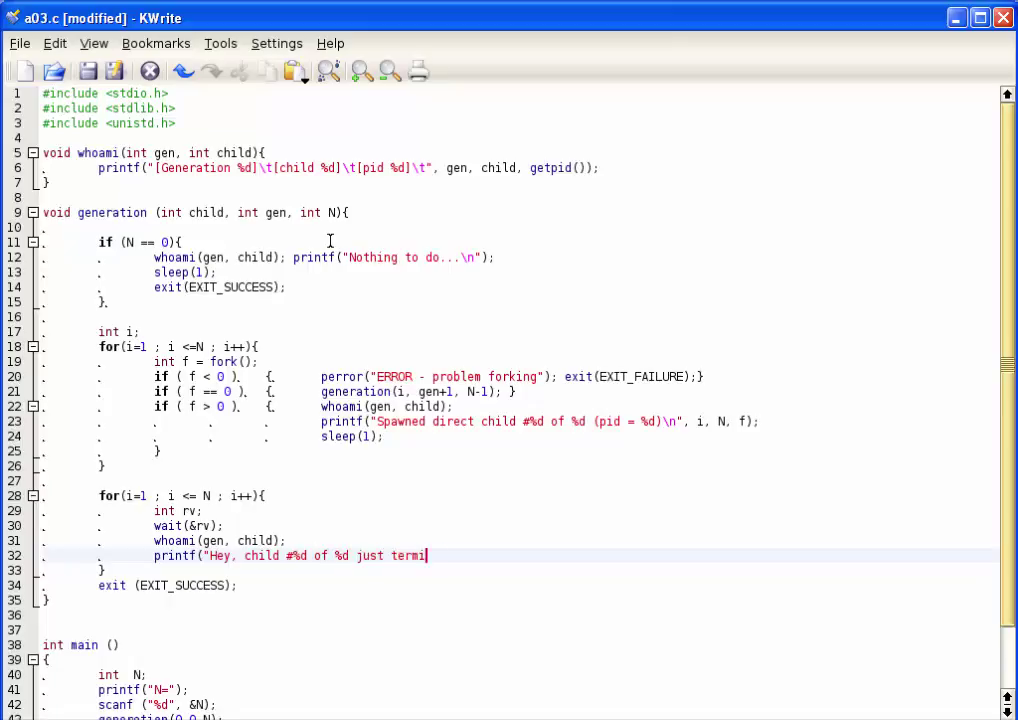
{"action": "type", "text": "nated..."}
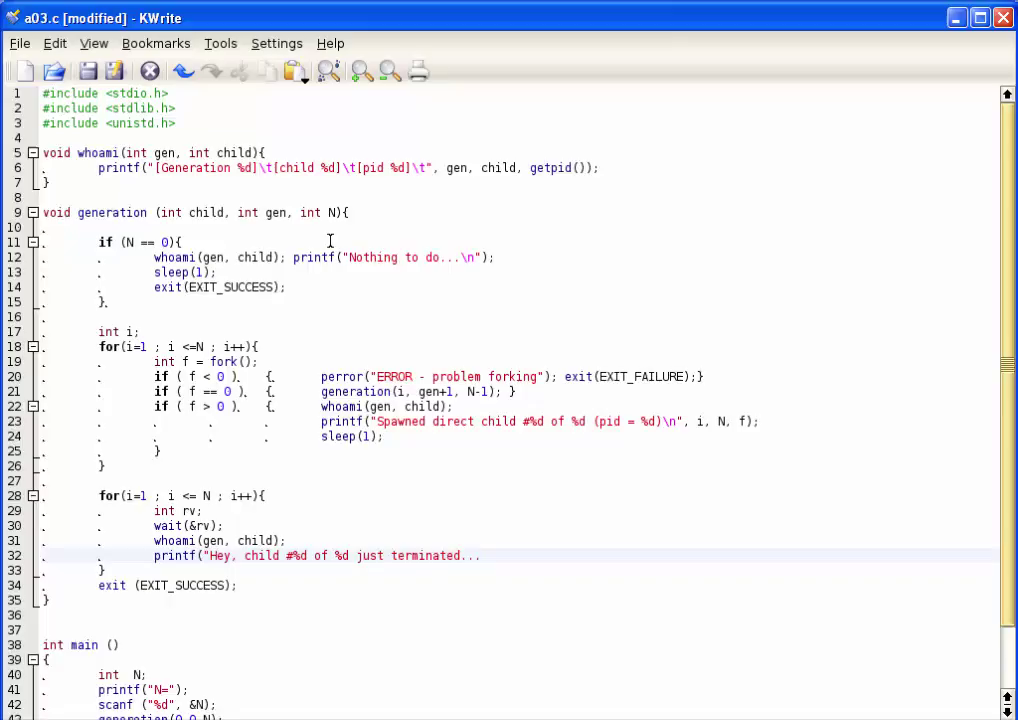
{"action": "type", "text": "\\n\", i"}
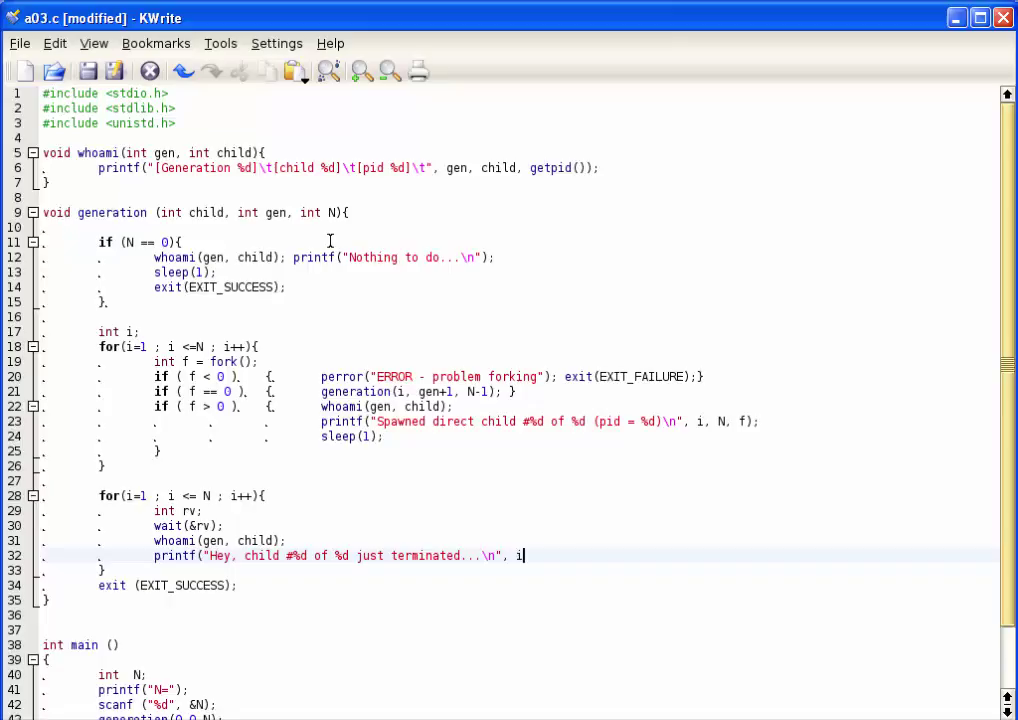
{"action": "type", "text": ", N)"}
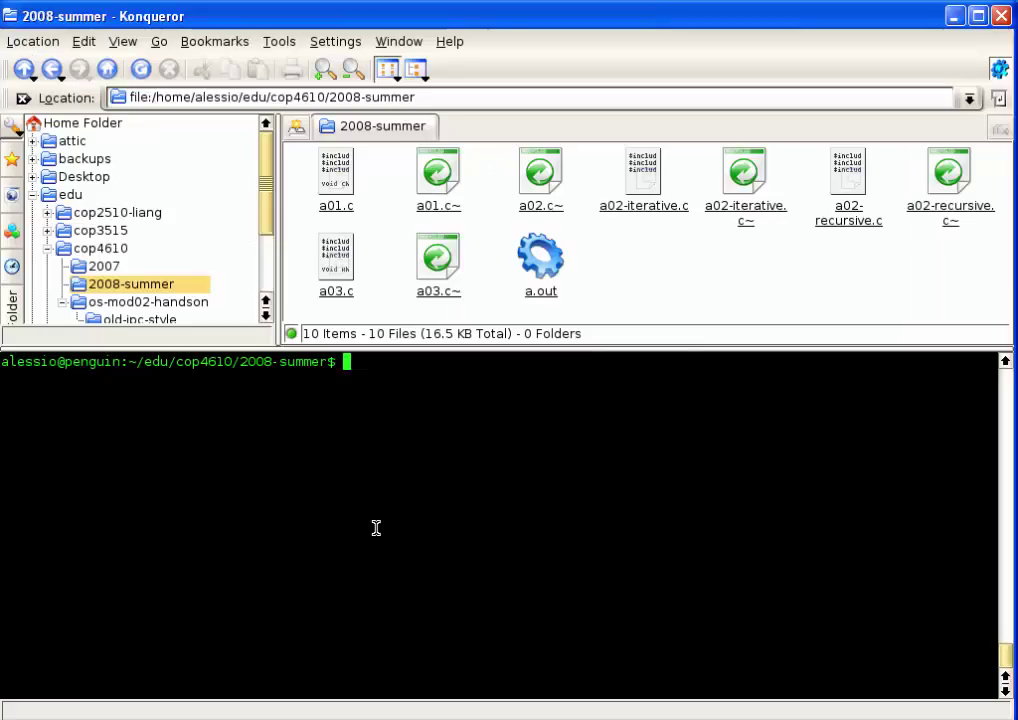
Compile a03.c with gcc, run it with N=1, and highlight the child's pid in the output
{"action": "type", "text": "gcc a03.c"}
{"action": "type", "text": "./a.out"}
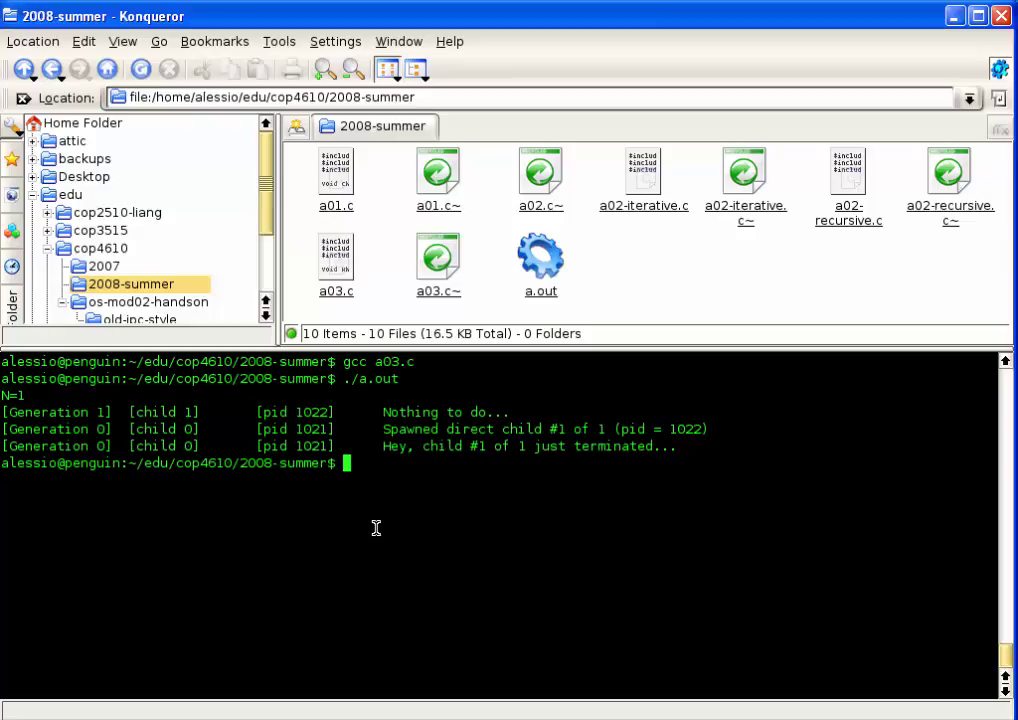
{"action": "mouse_move", "coordinate": [55, 428]}
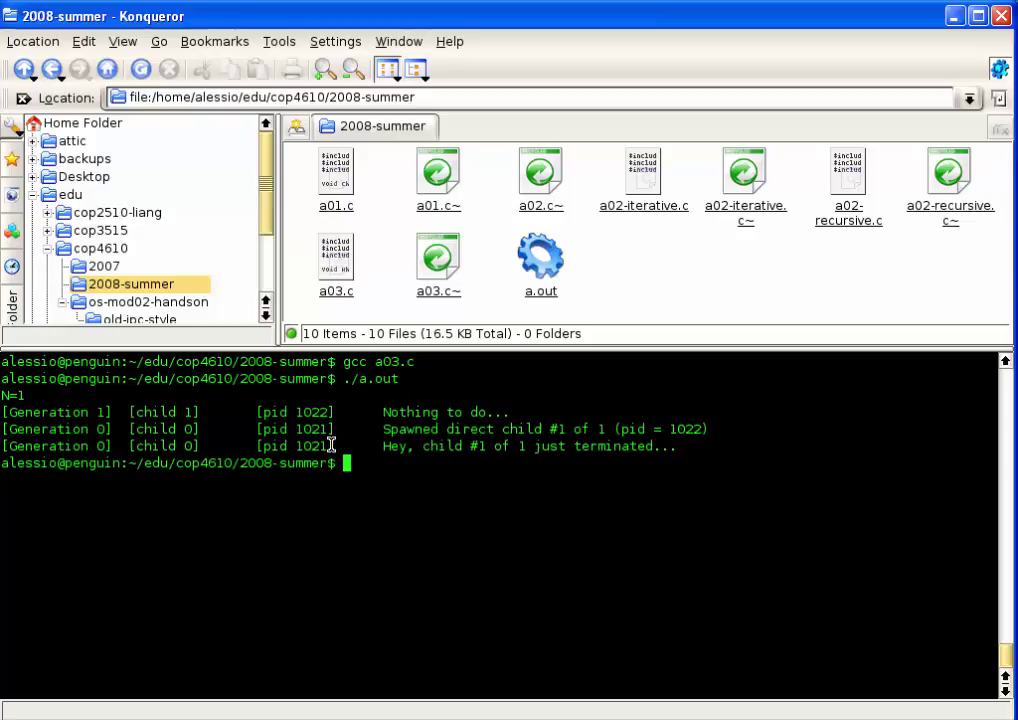
{"action": "left_click_drag", "start_coordinate": [384, 429], "coordinate": [608, 429]}
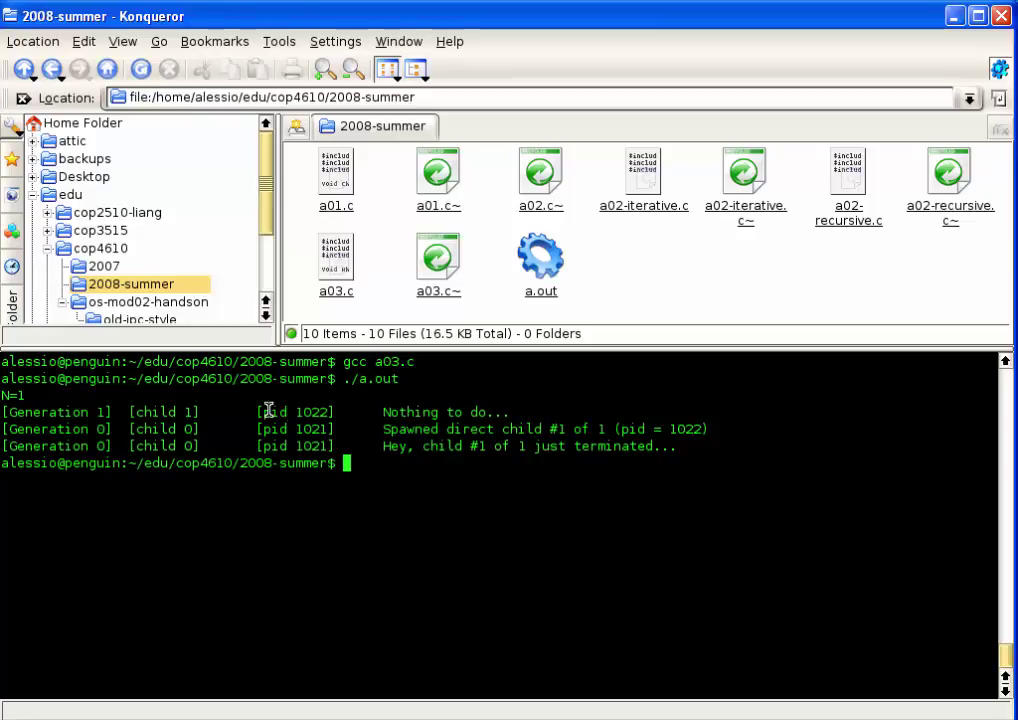
{"action": "double_click", "coordinate": [295, 411]}
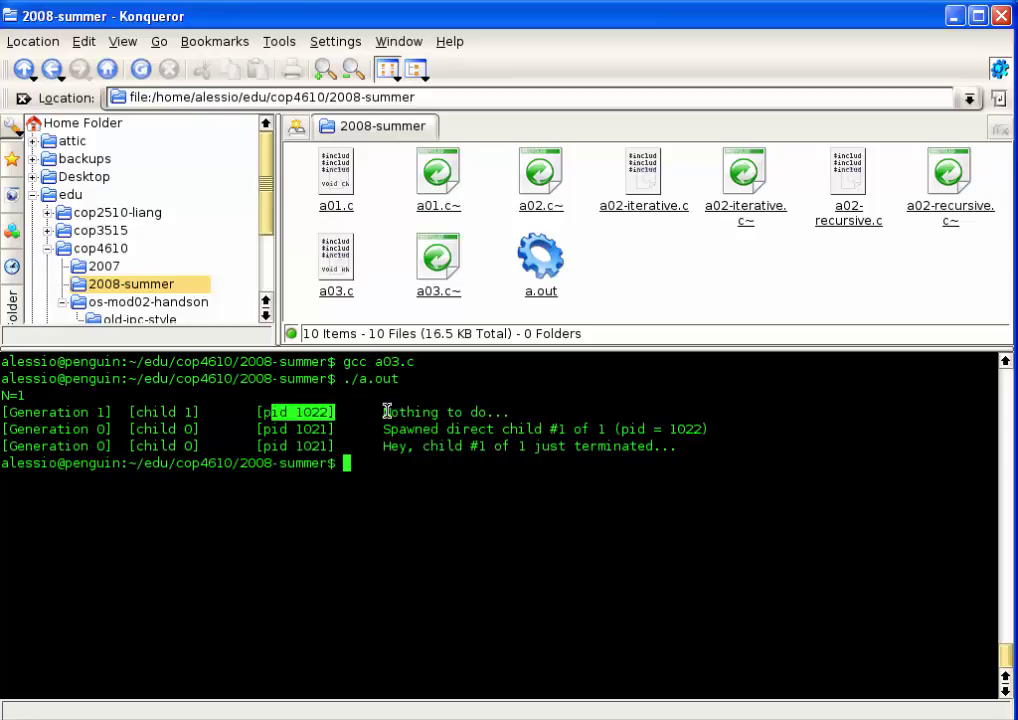
{"action": "mouse_move", "coordinate": [460, 408]}
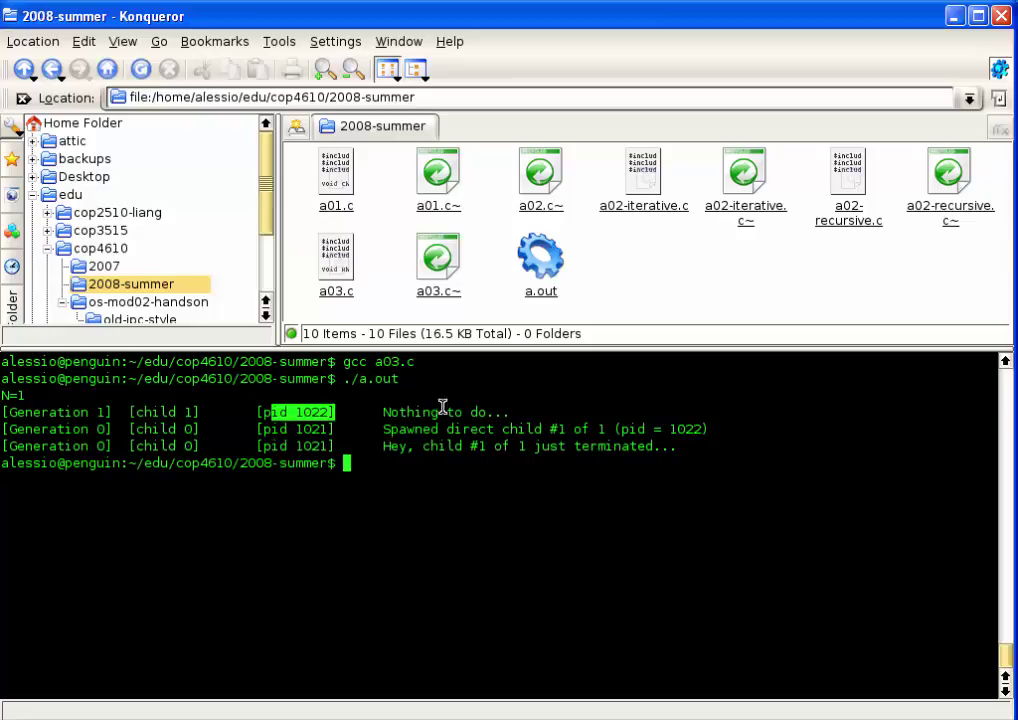
{"action": "mouse_move", "coordinate": [476, 432]}
{"action": "type", "text": "./a.out"}
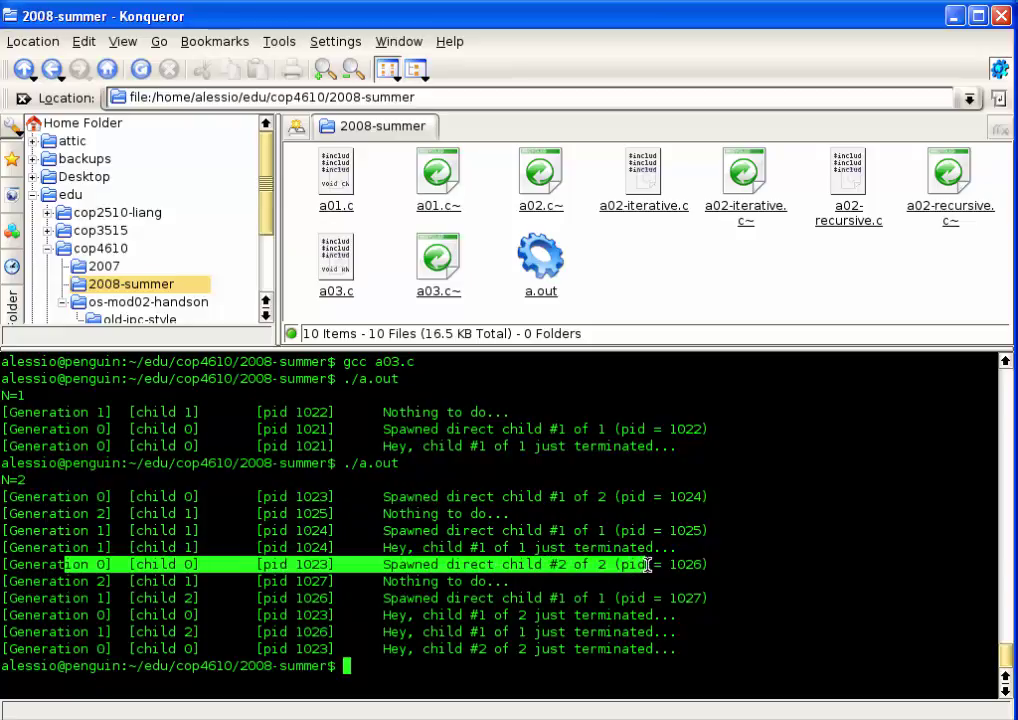
{"action": "mouse_move", "coordinate": [687, 569]}
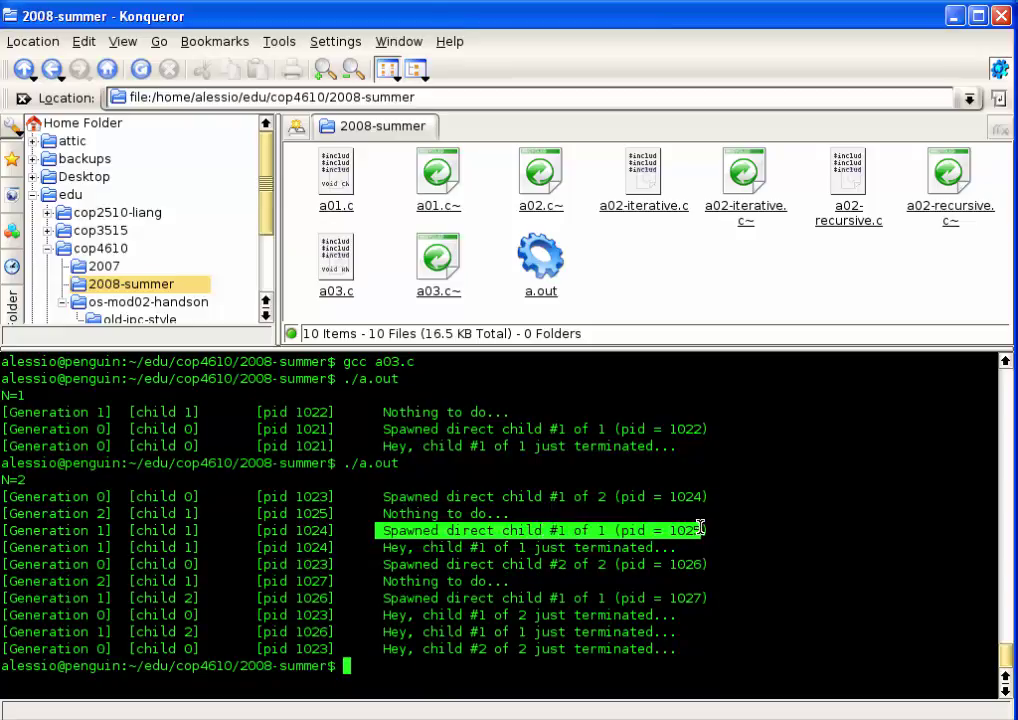
{"action": "mouse_move", "coordinate": [305, 528]}
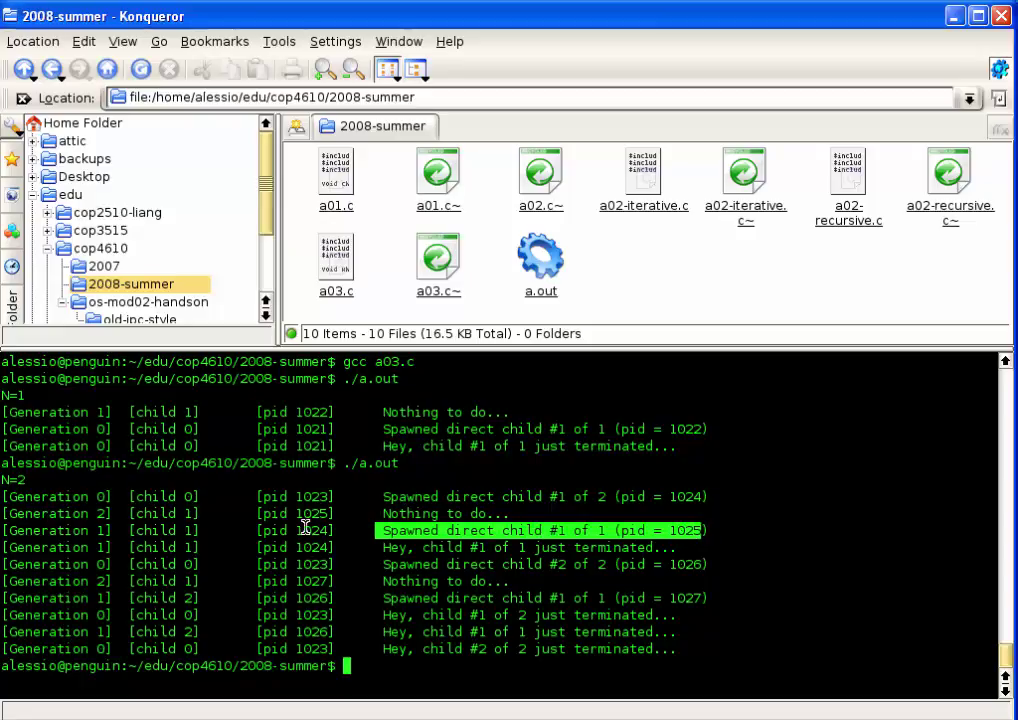
{"action": "mouse_move", "coordinate": [520, 553]}
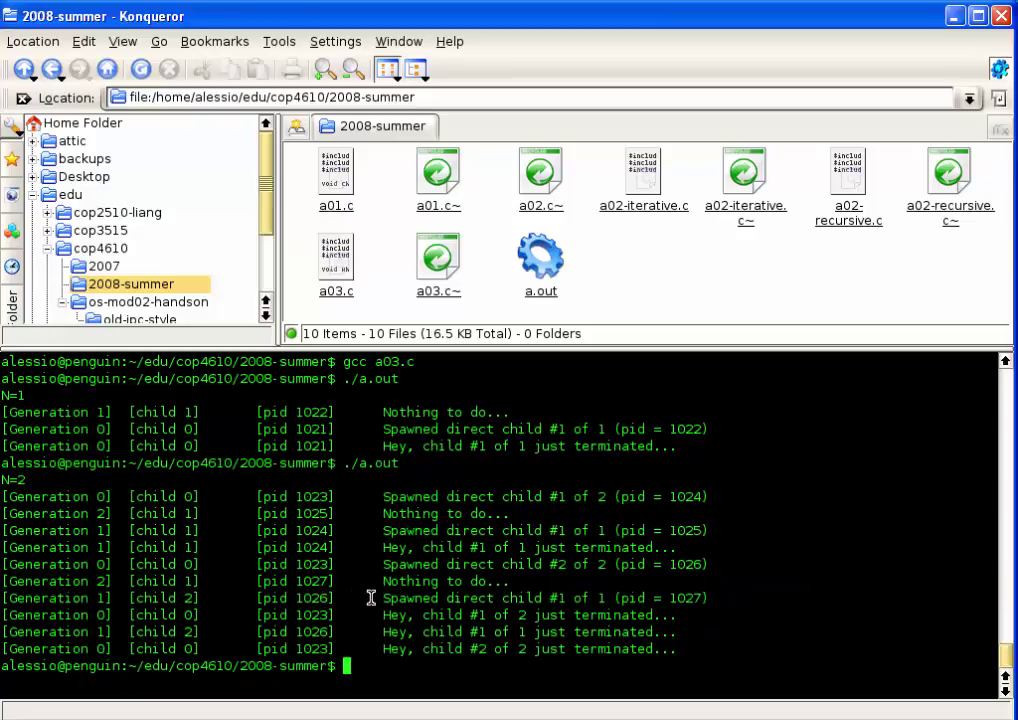
Highlight the grandchild's Nothing to do message and the parent spawning its second child
{"action": "double_click", "coordinate": [310, 581]}
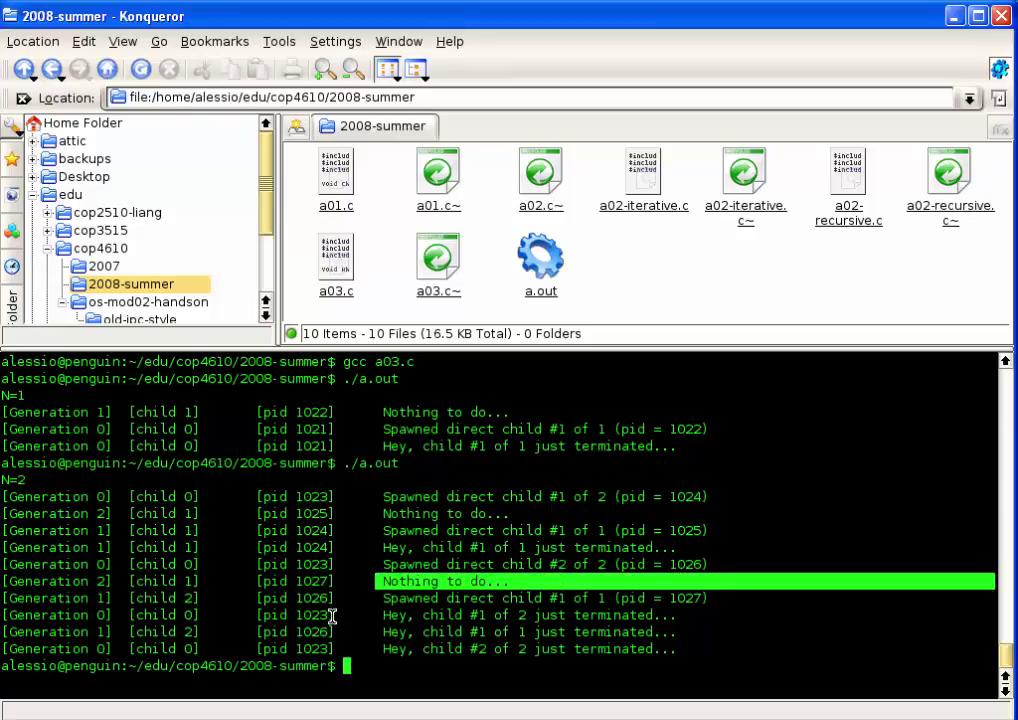
{"action": "mouse_move", "coordinate": [493, 620]}
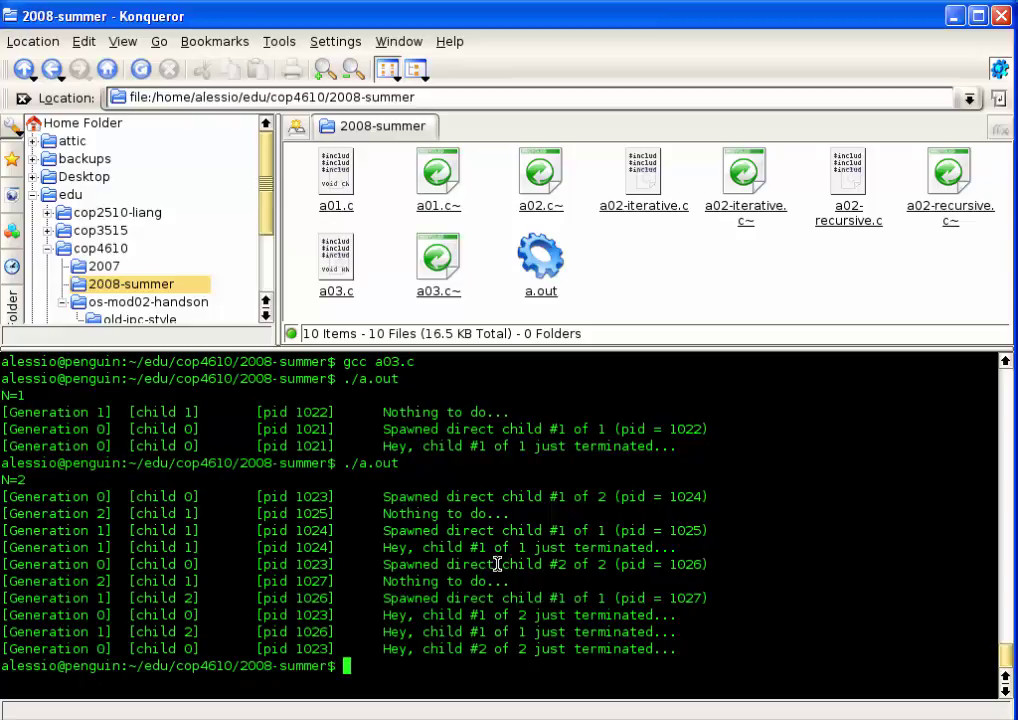
{"action": "mouse_move", "coordinate": [393, 564]}
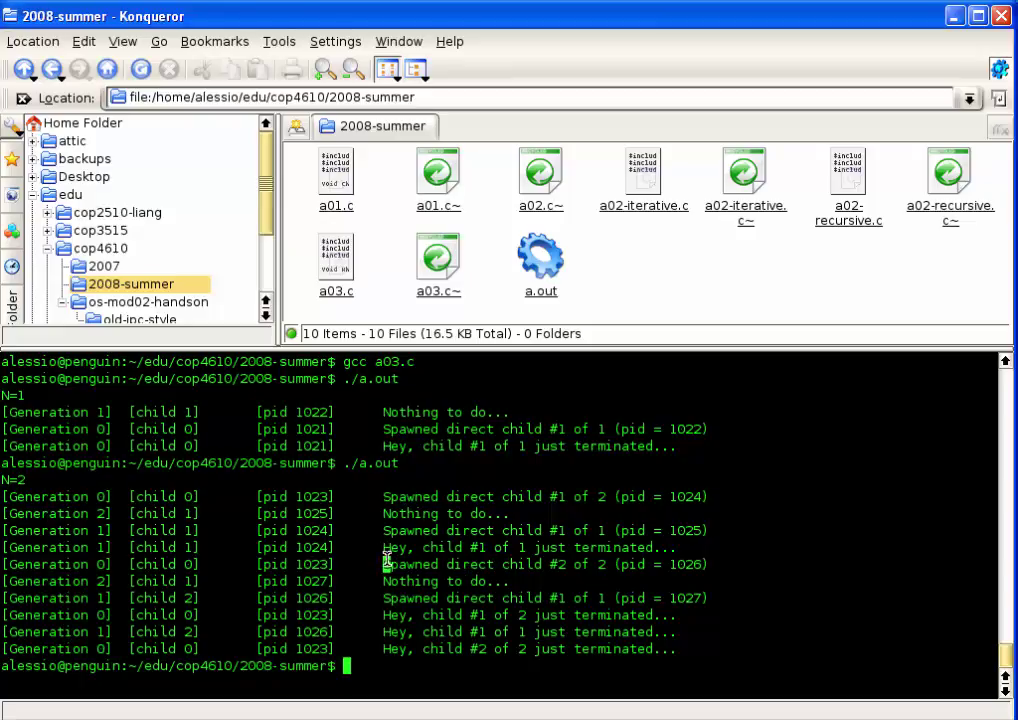
{"action": "left_click_drag", "start_coordinate": [384, 564], "coordinate": [712, 564]}
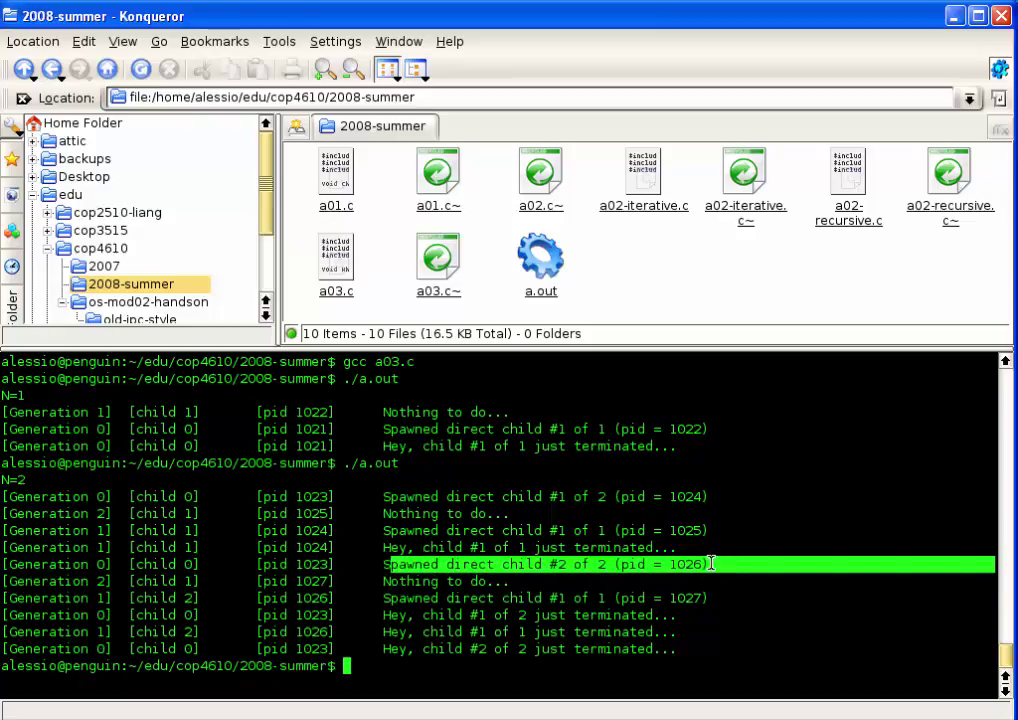
{"action": "mouse_move", "coordinate": [438, 573]}
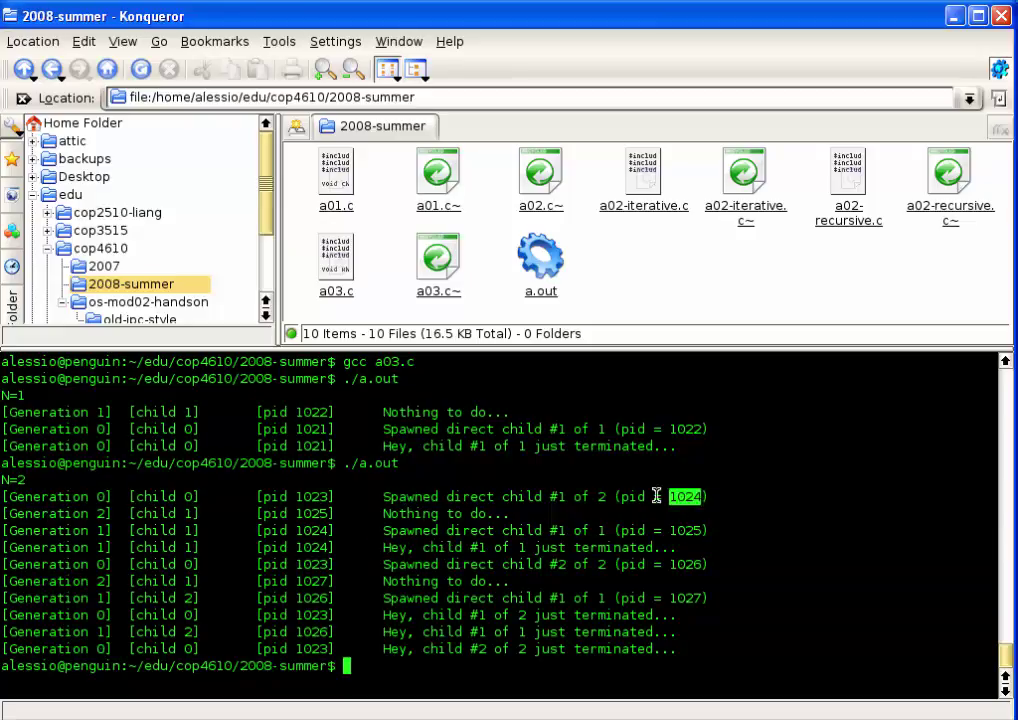
{"action": "mouse_move", "coordinate": [378, 542]}
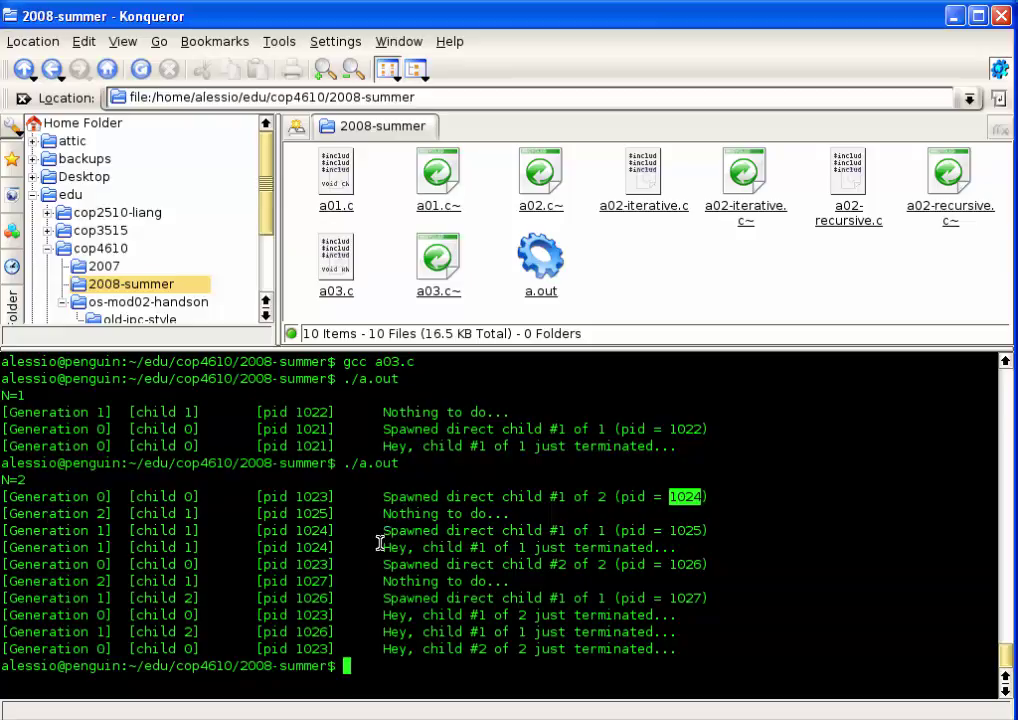
{"action": "mouse_move", "coordinate": [390, 545]}
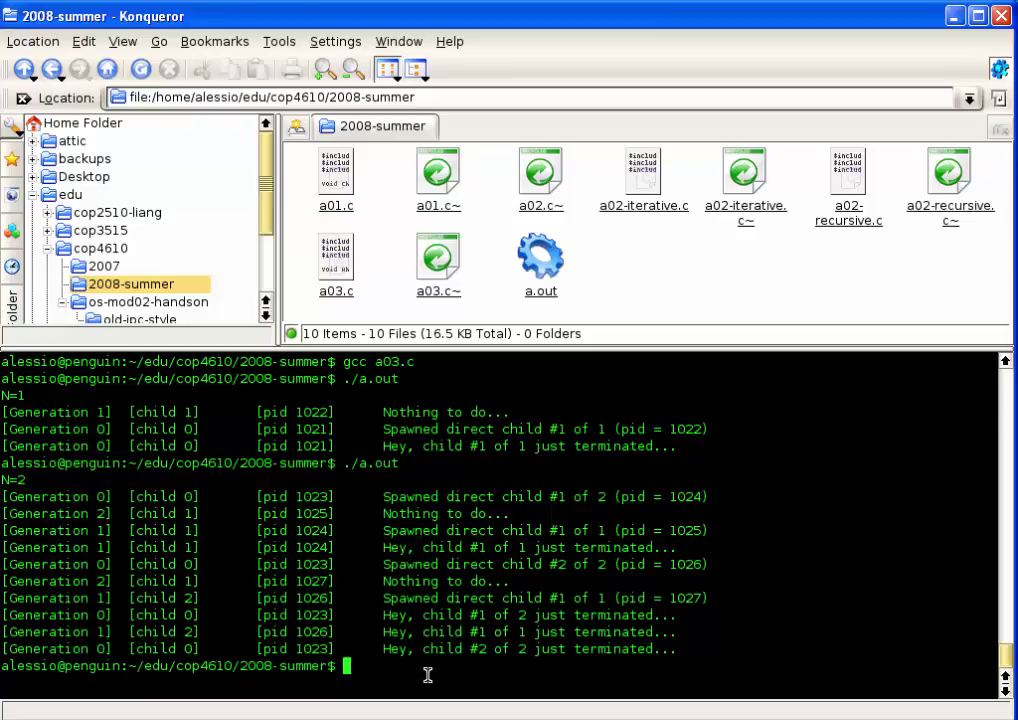
Run ./a.out with N=3 and scroll through the three-generation output
{"action": "type", "text": "./a.out"}
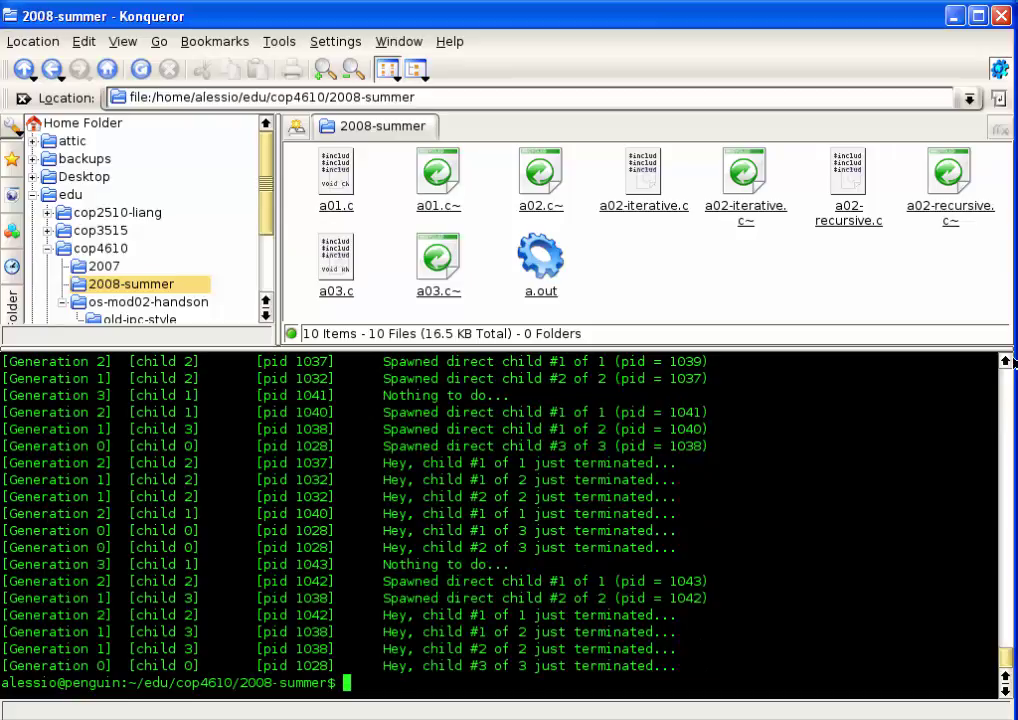
{"action": "scroll", "scroll_direction": "down", "scroll_amount": 3}
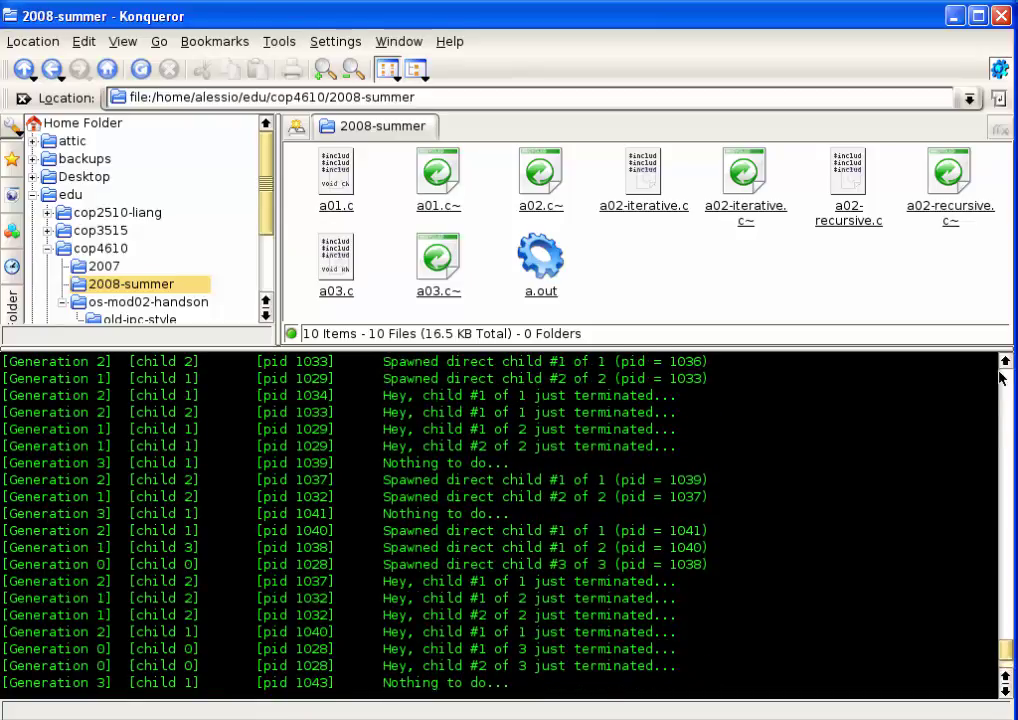
{"action": "scroll", "scroll_direction": "down", "scroll_amount": 3}
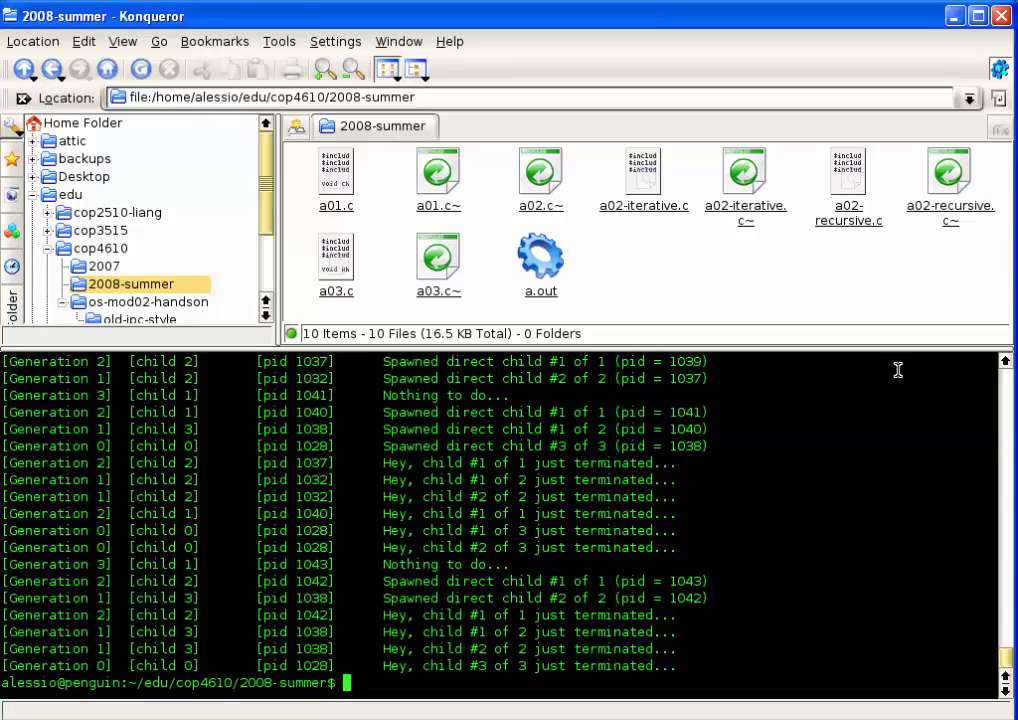
{"action": "mouse_move", "coordinate": [895, 369]}
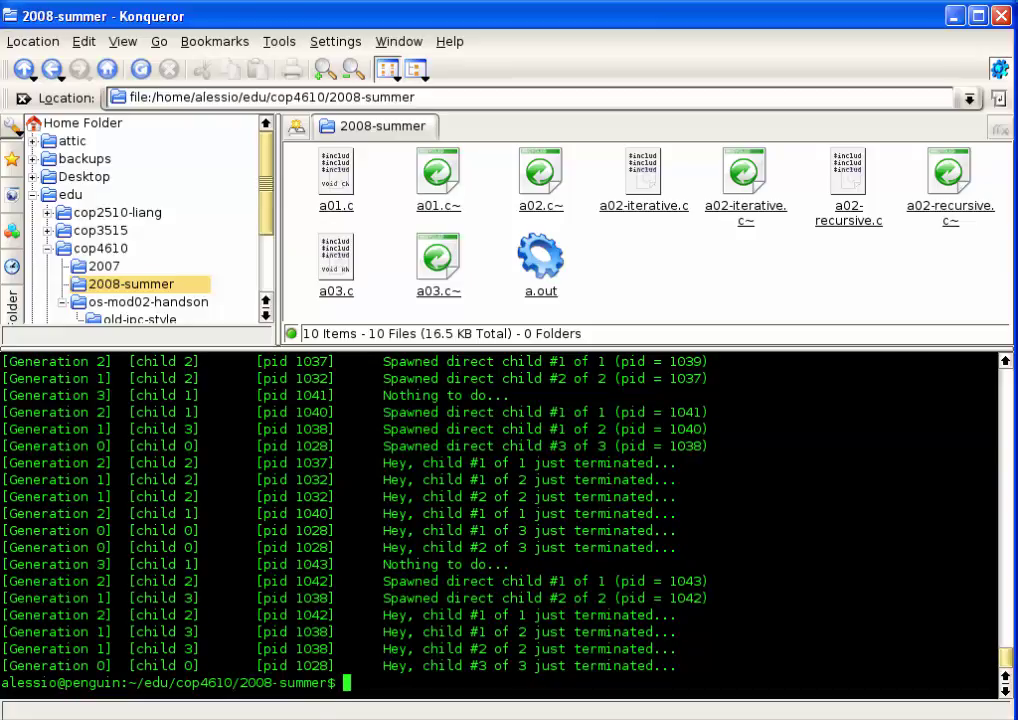